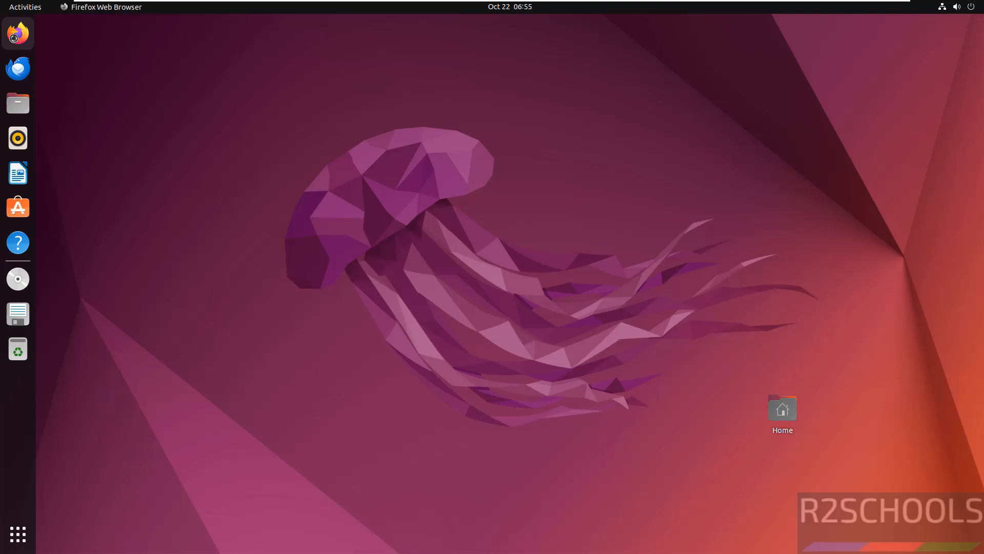
Launch Firefox and load cassandra.apache.org from the address bar.
left_click(18, 32)
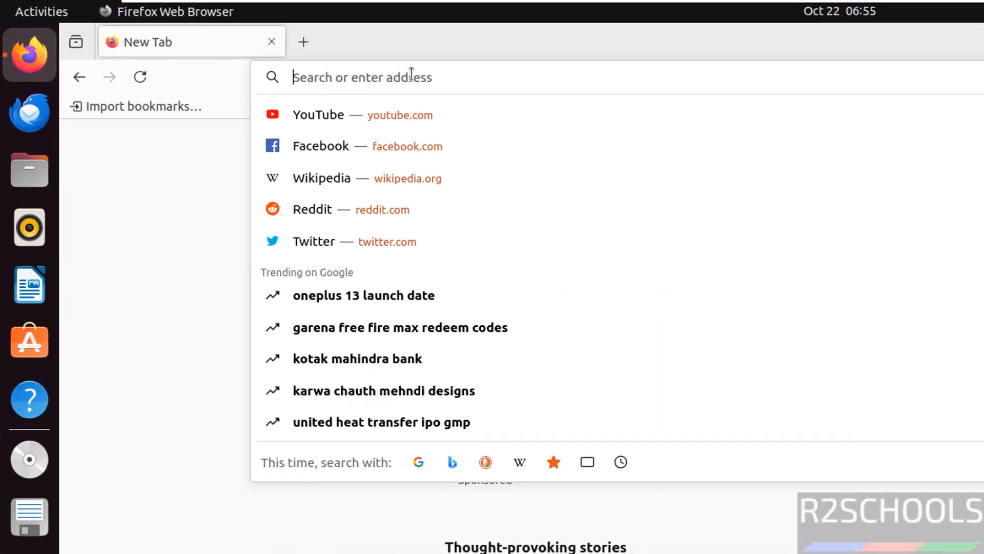
type("cass")
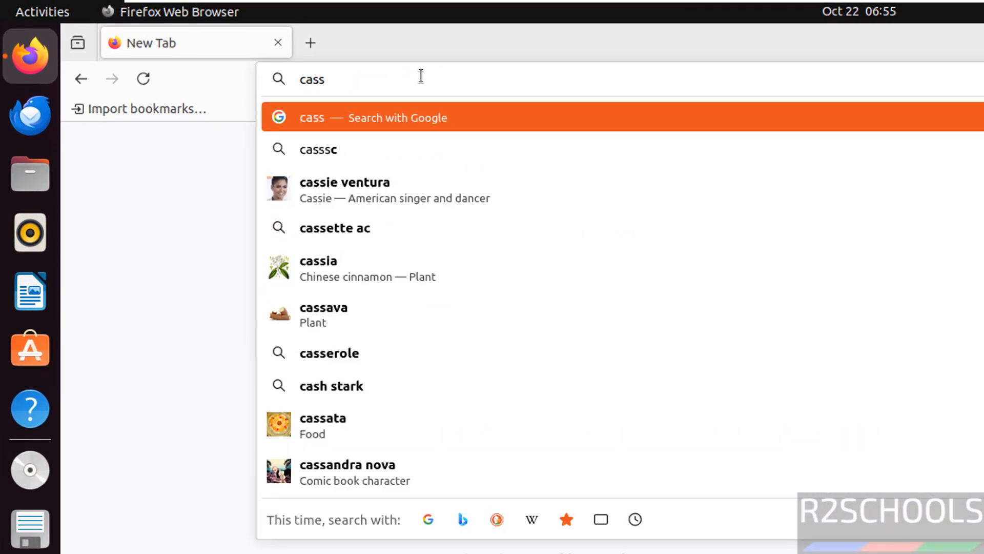
type("andra")
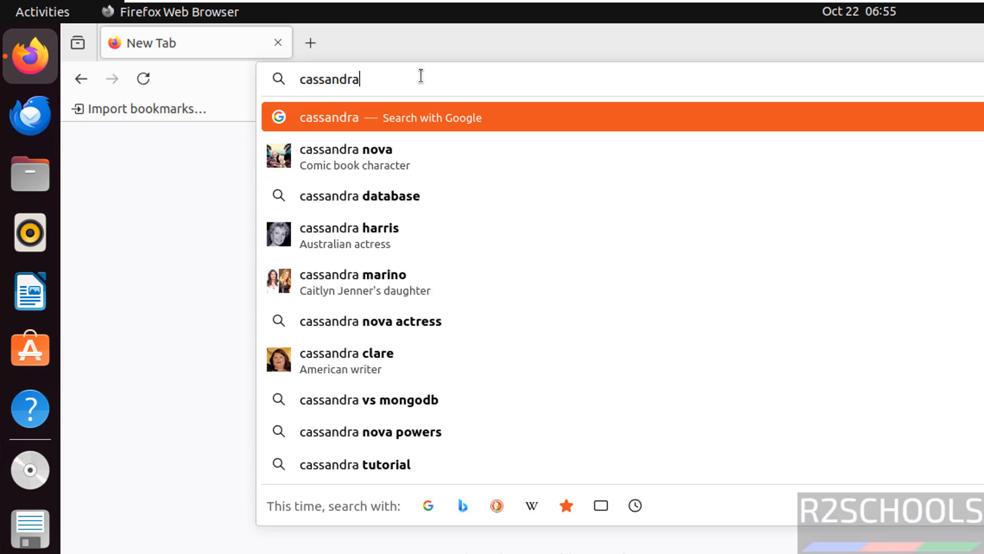
type(".apac")
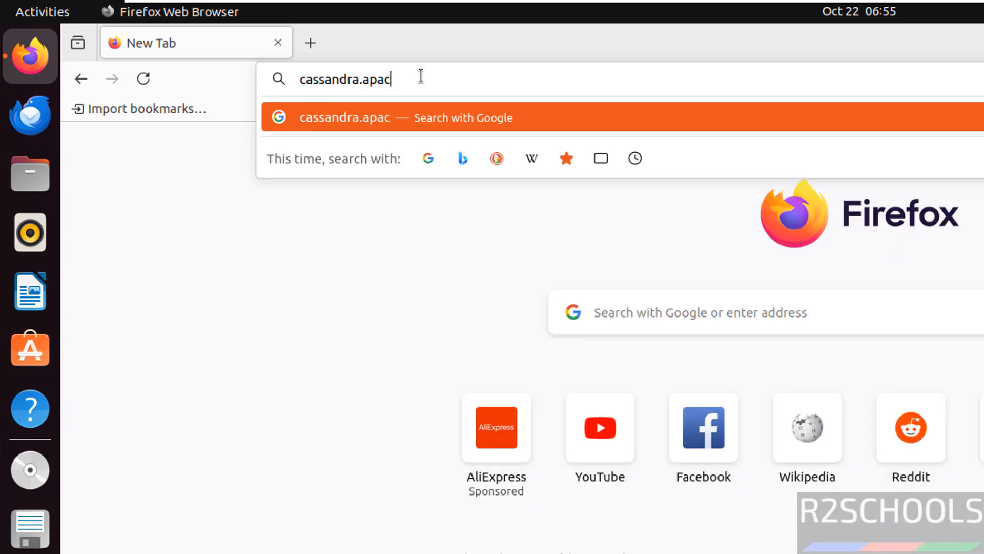
type("he.org/_/index.html")
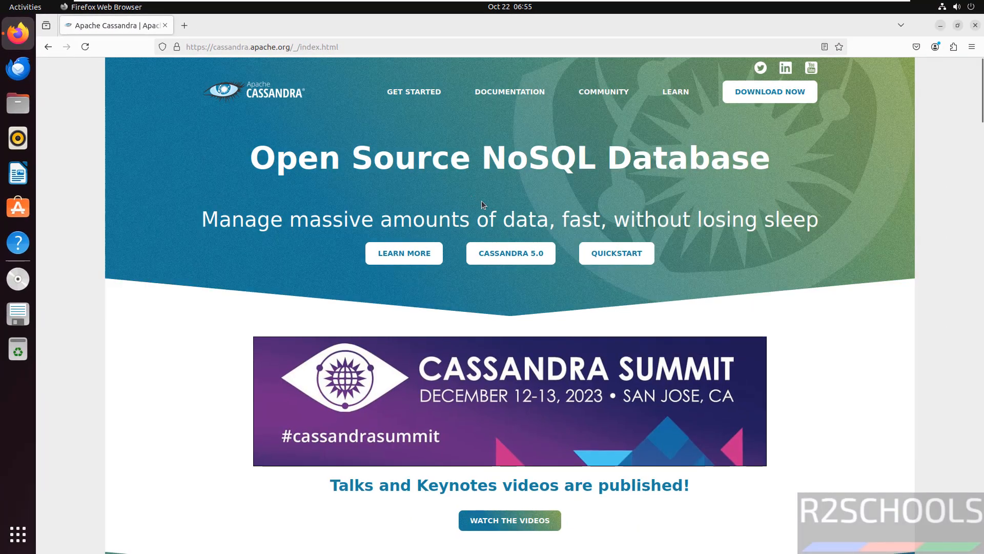
mouse_move(583, 186)
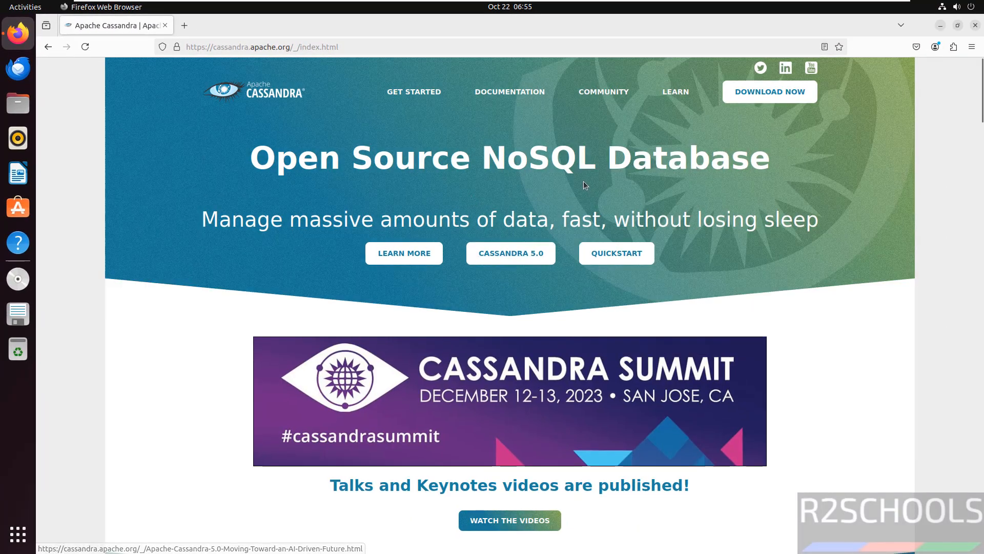
mouse_move(510, 91)
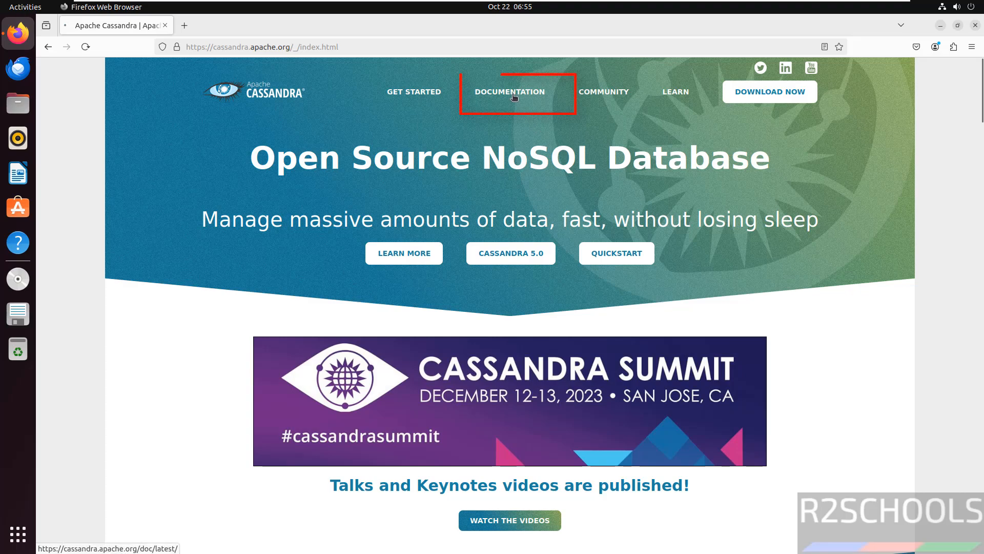
Navigate Documentation > Cassandra > Getting Started to the Installing Cassandra page.
left_click(510, 91)
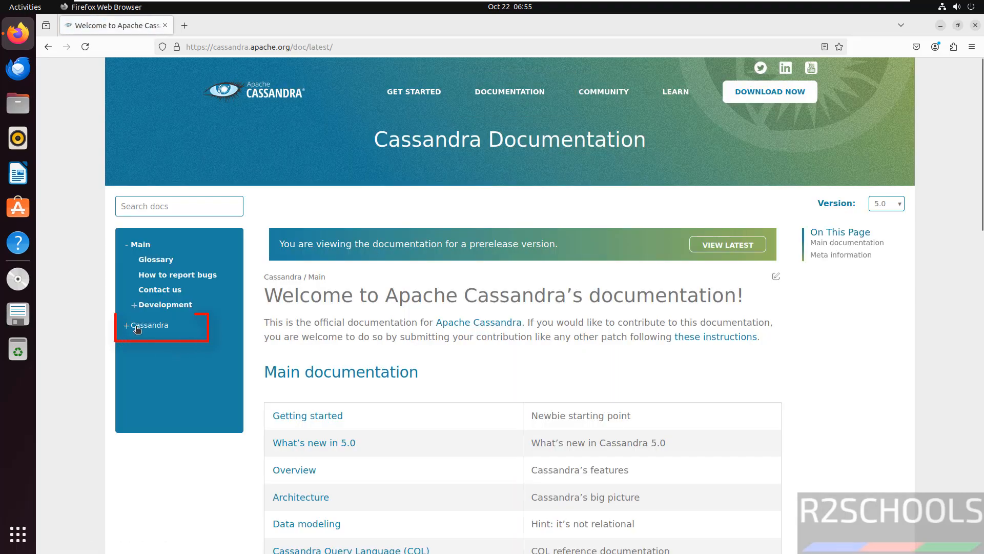
left_click(127, 325)
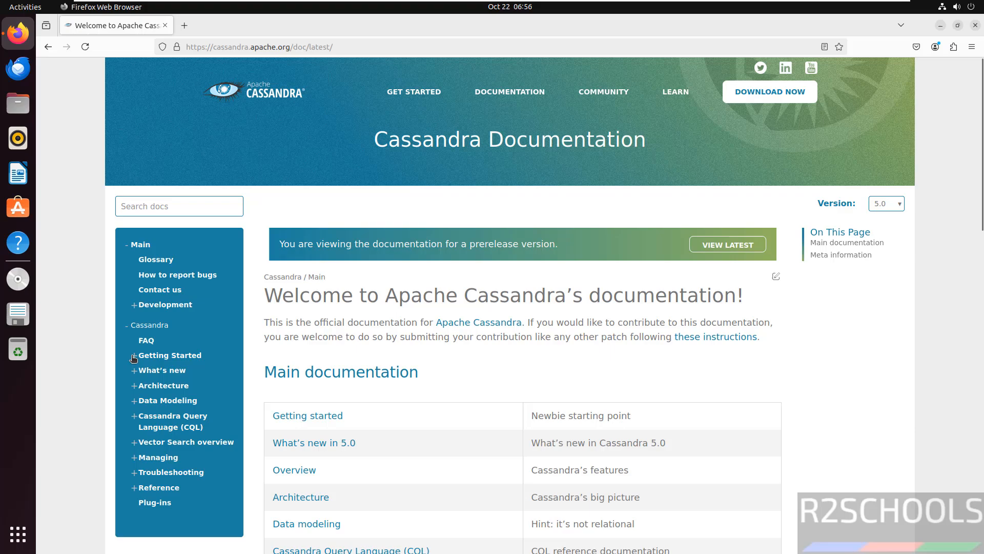
left_click(133, 355)
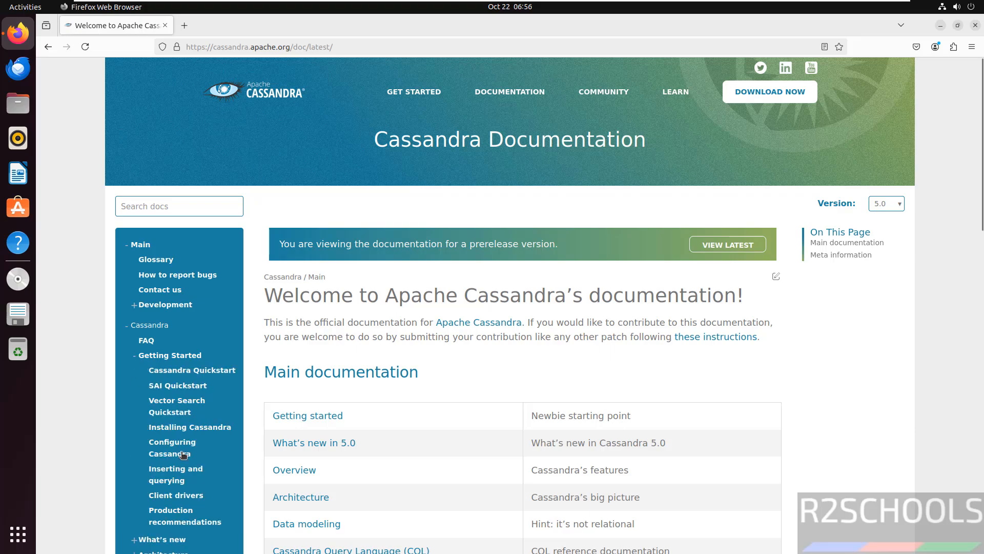
left_click(190, 426)
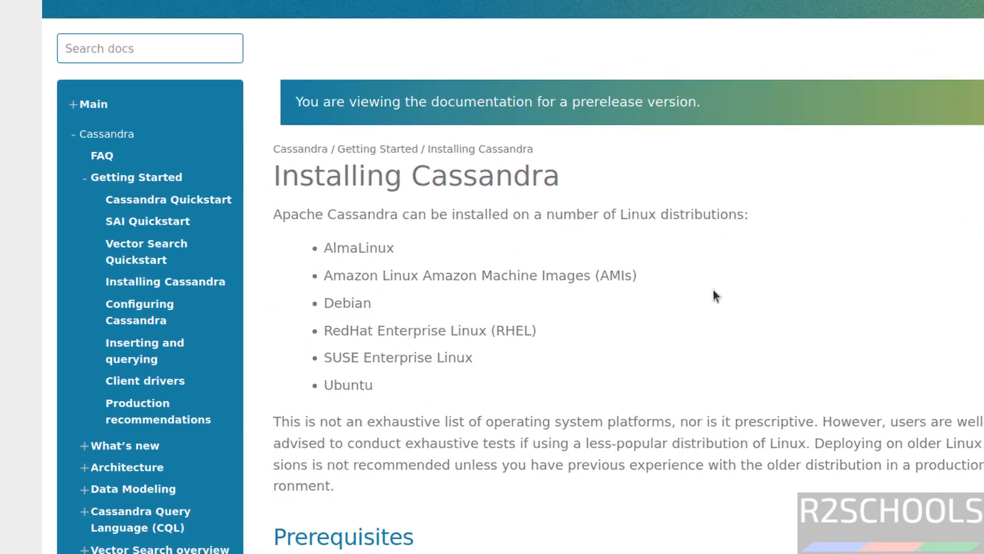
Scroll the page through the Java and Python prerequisites to the installation methods.
scroll("up", 3)
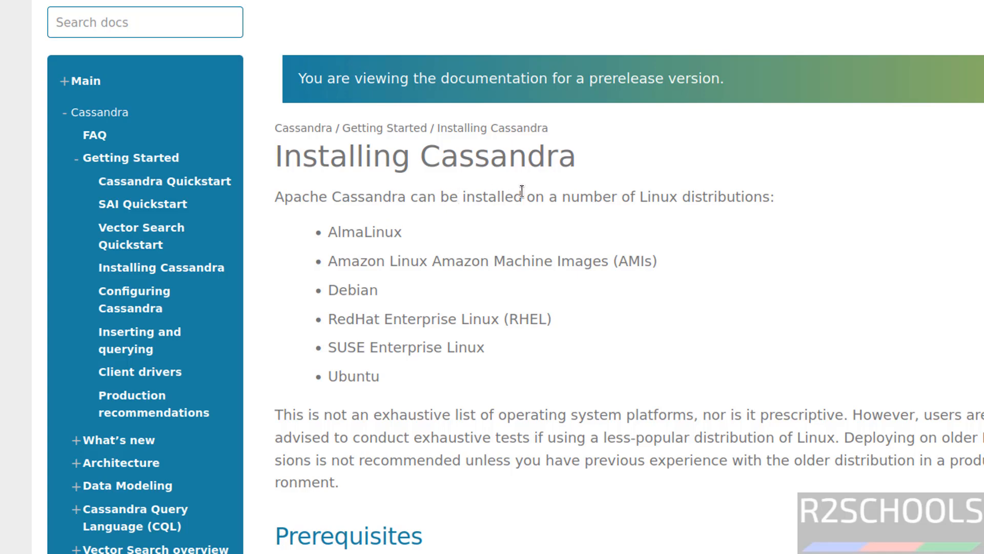
mouse_move(690, 213)
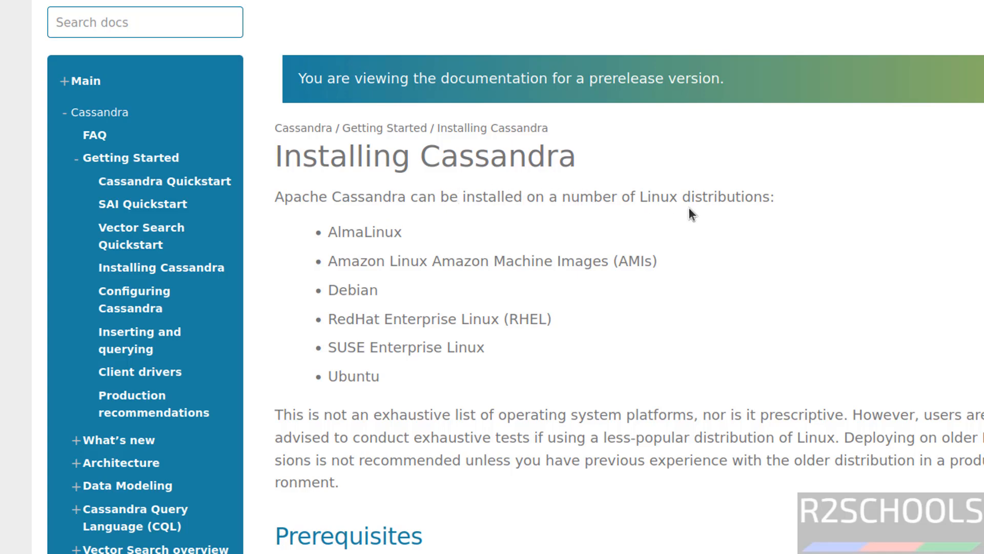
mouse_move(375, 251)
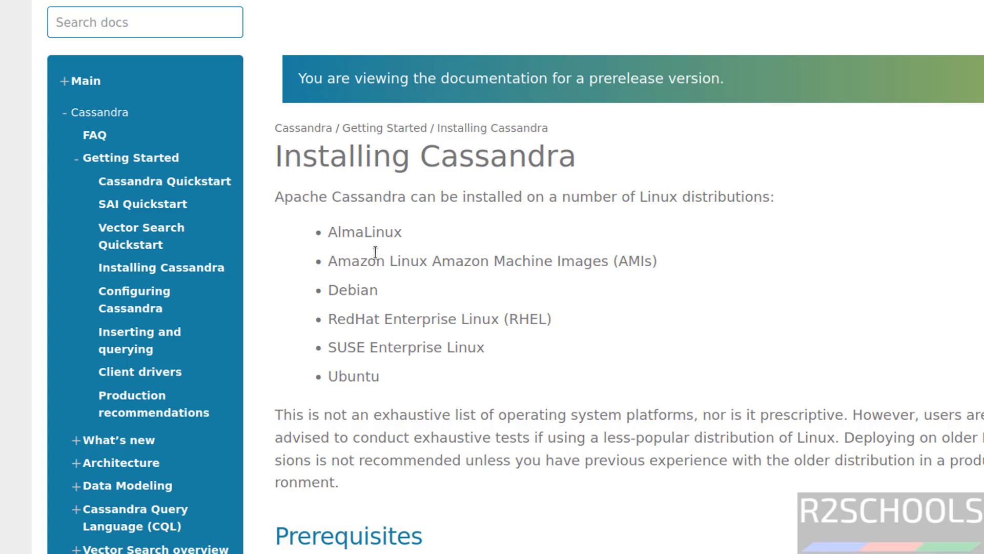
mouse_move(344, 312)
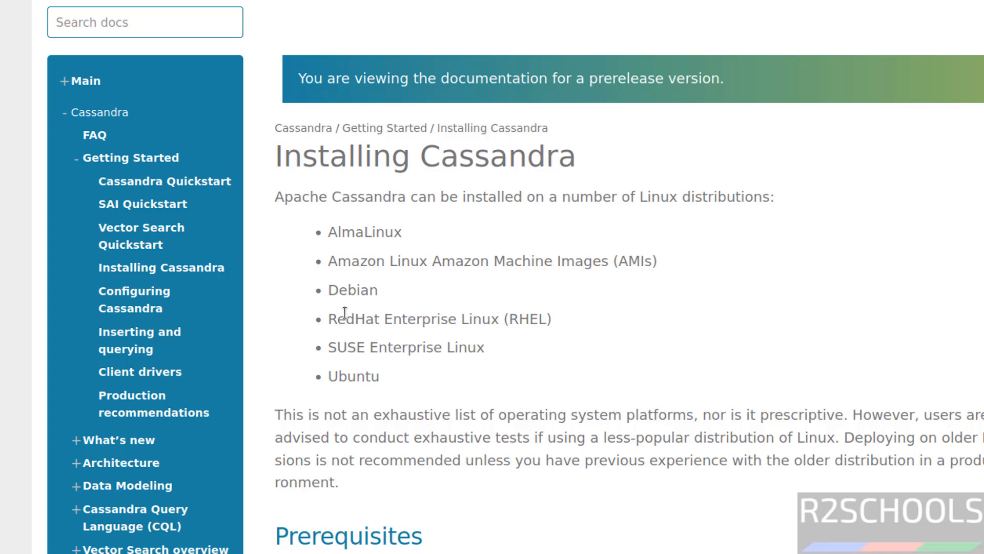
mouse_move(345, 381)
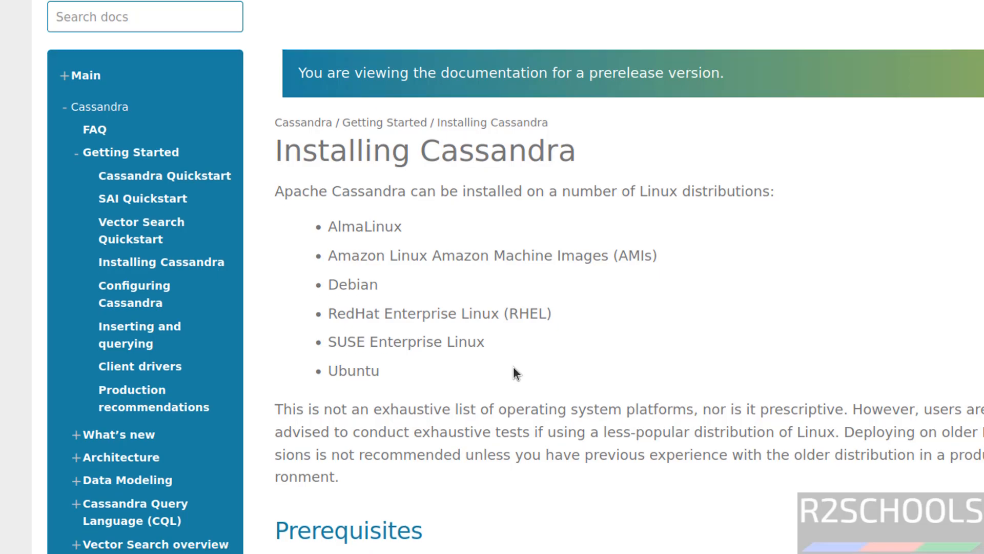
scroll("down", 3)
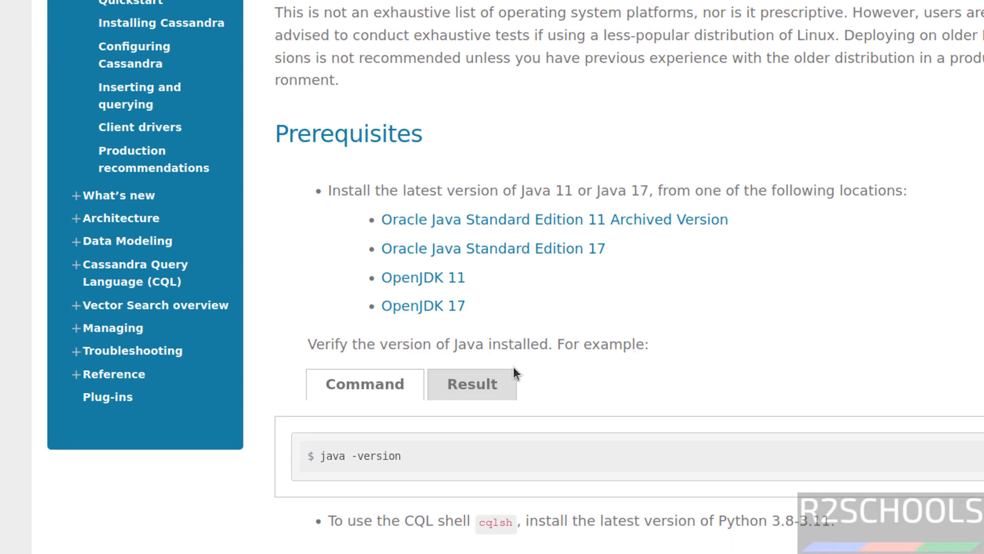
mouse_move(567, 153)
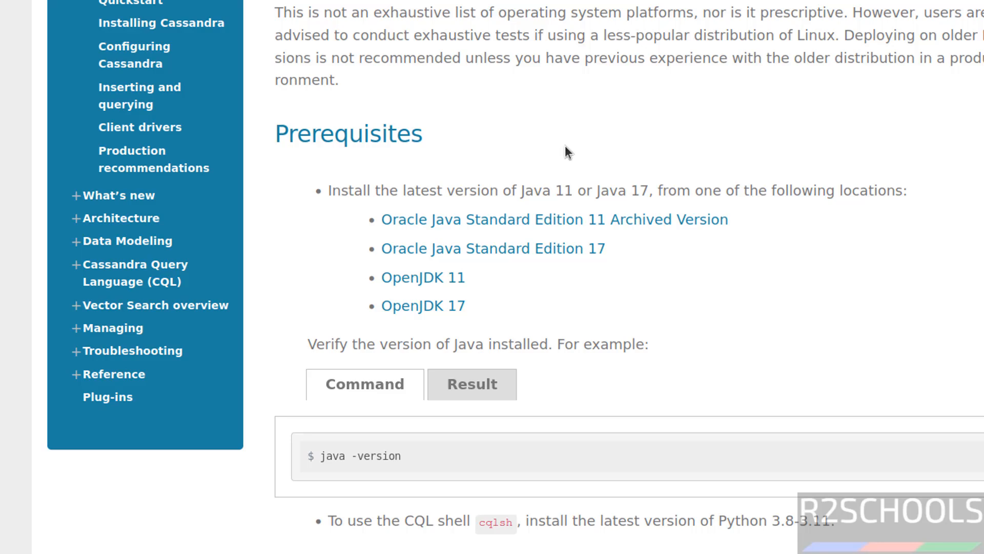
mouse_move(397, 225)
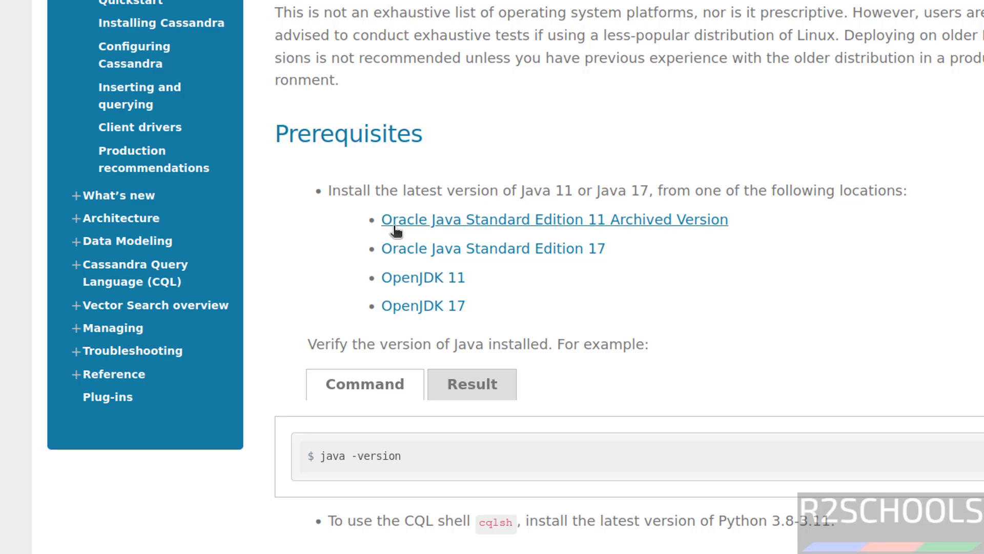
mouse_move(423, 278)
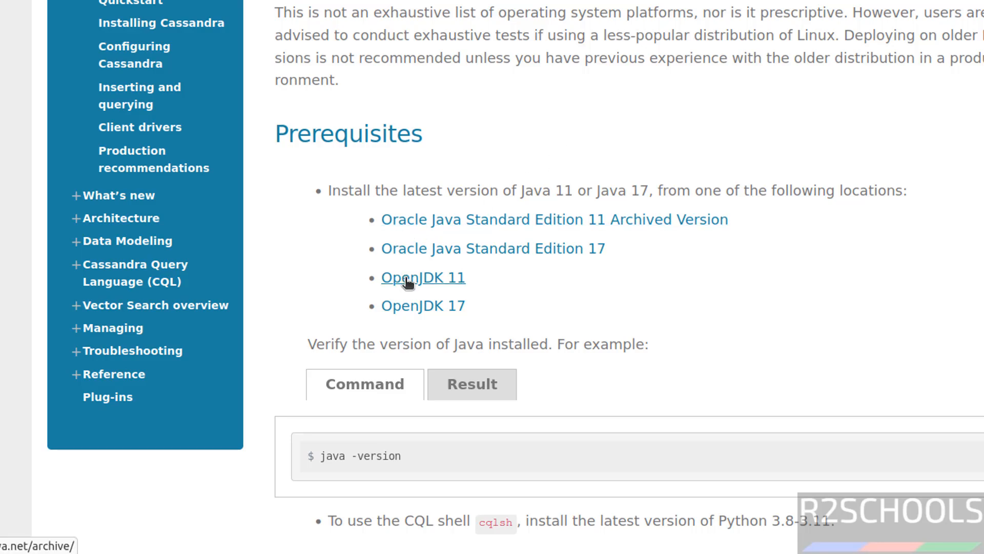
mouse_move(424, 305)
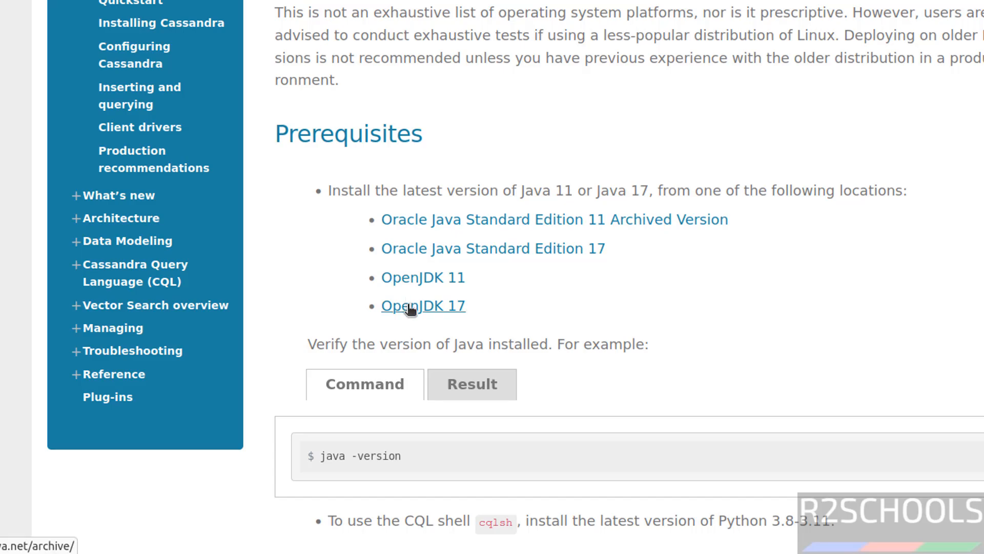
mouse_move(701, 303)
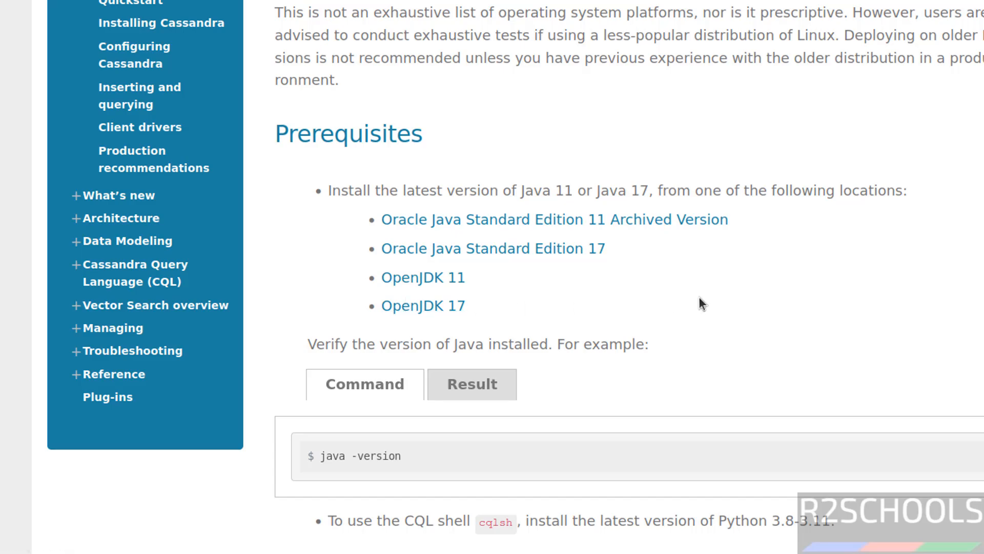
scroll("down", 3)
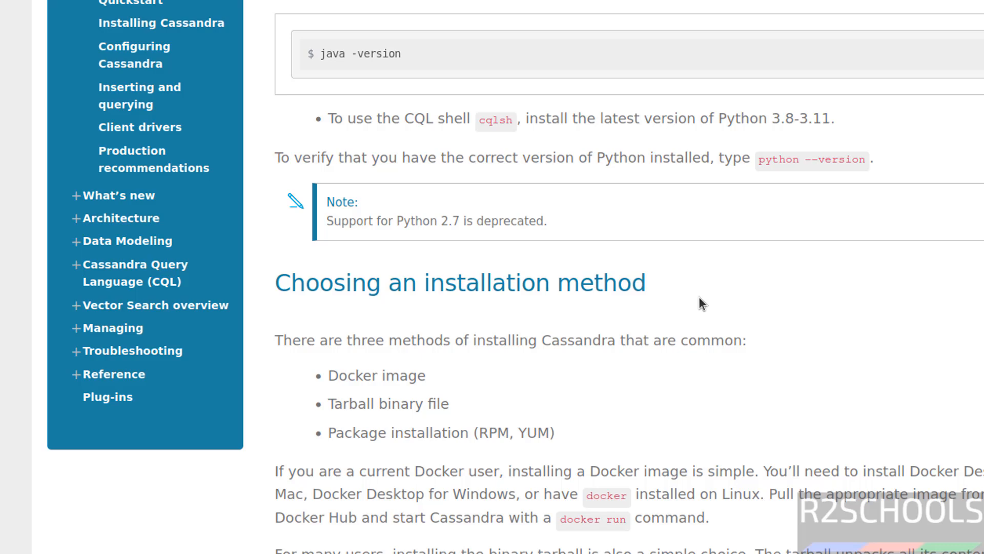
mouse_move(778, 136)
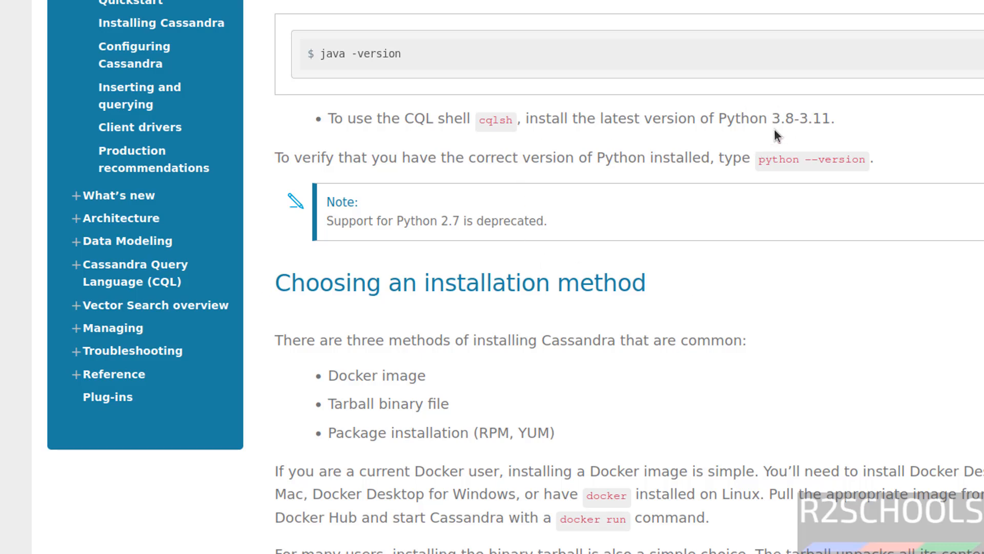
mouse_move(837, 125)
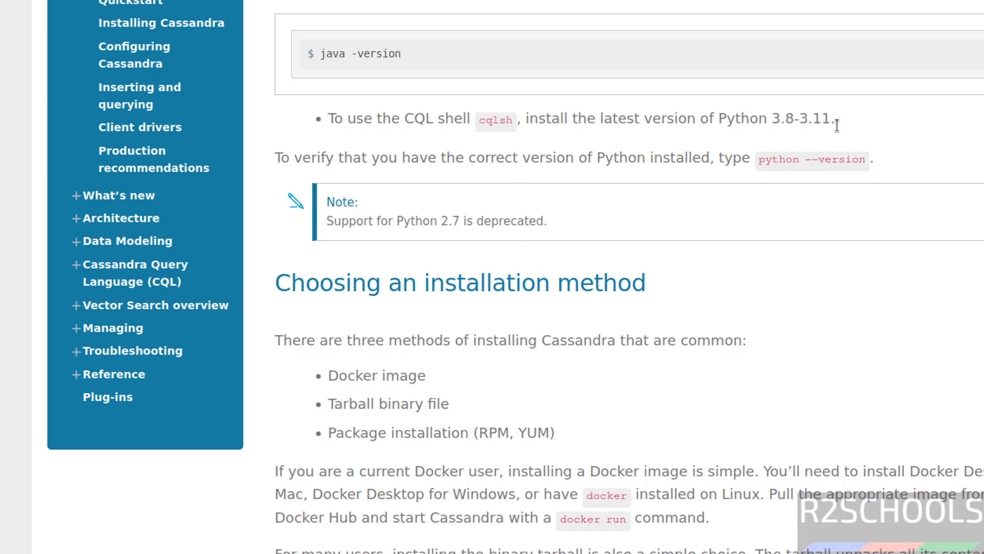
mouse_move(653, 116)
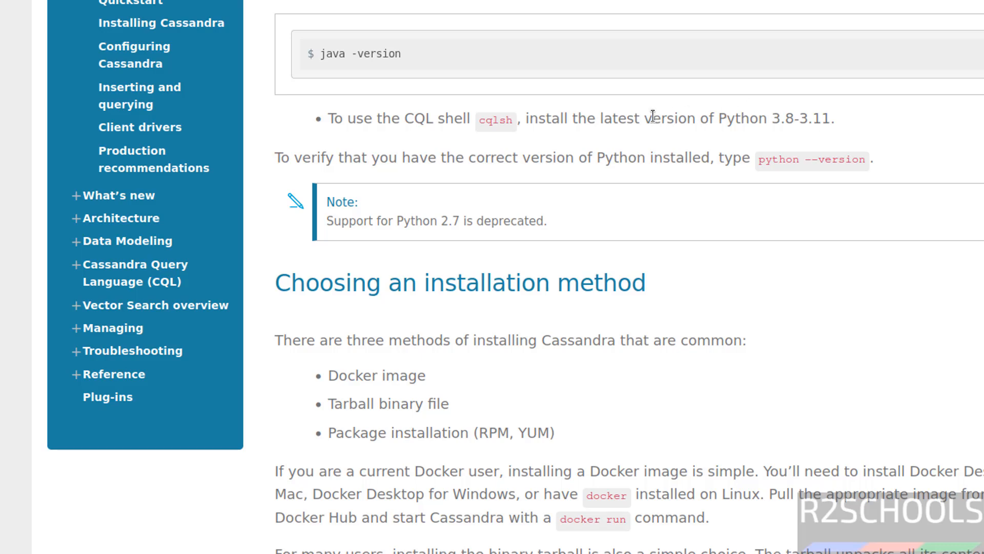
mouse_move(798, 126)
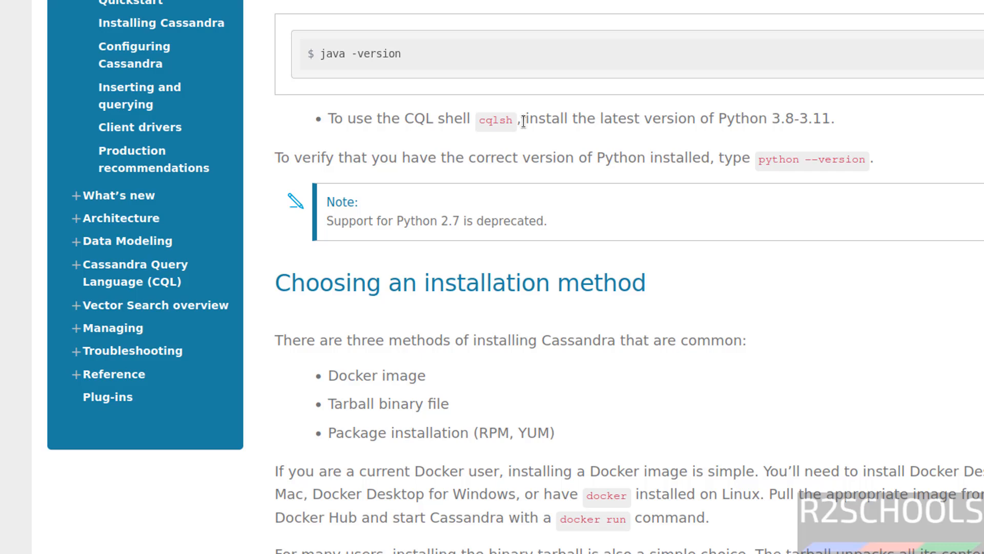
mouse_move(855, 130)
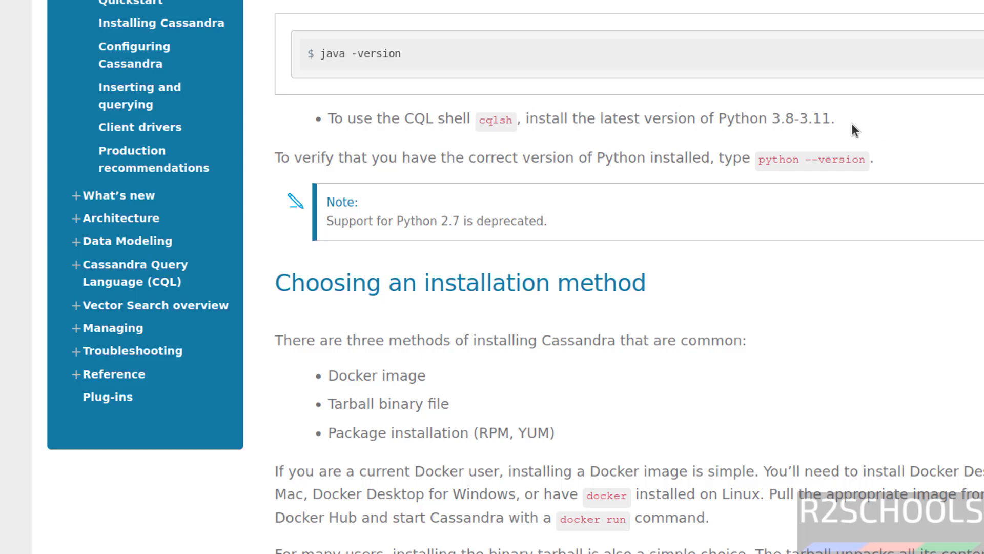
mouse_move(829, 125)
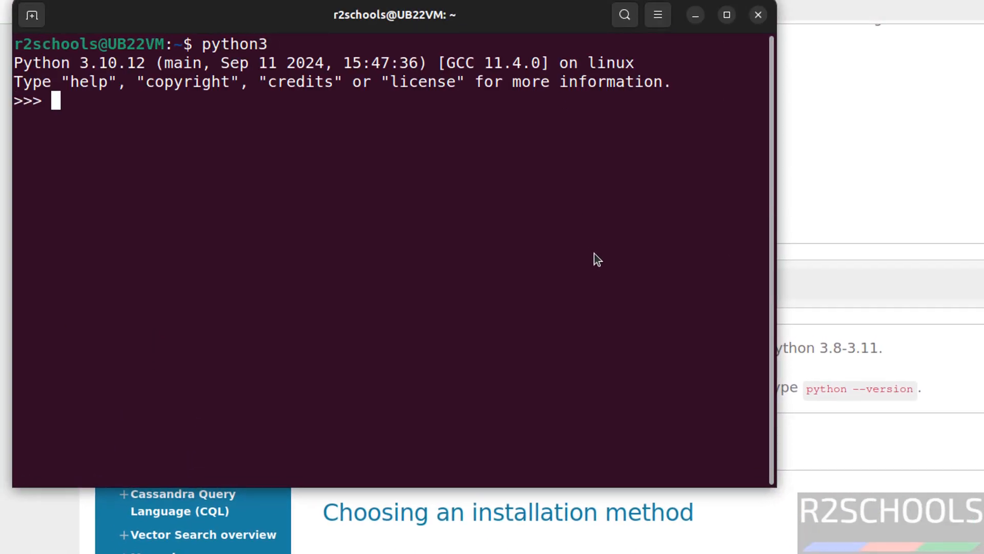
mouse_move(744, 315)
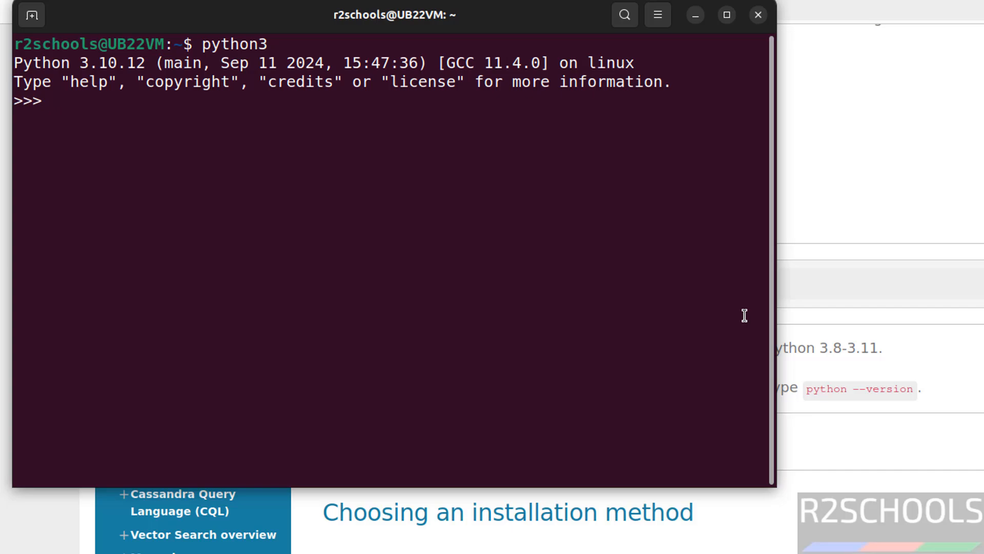
mouse_move(912, 392)
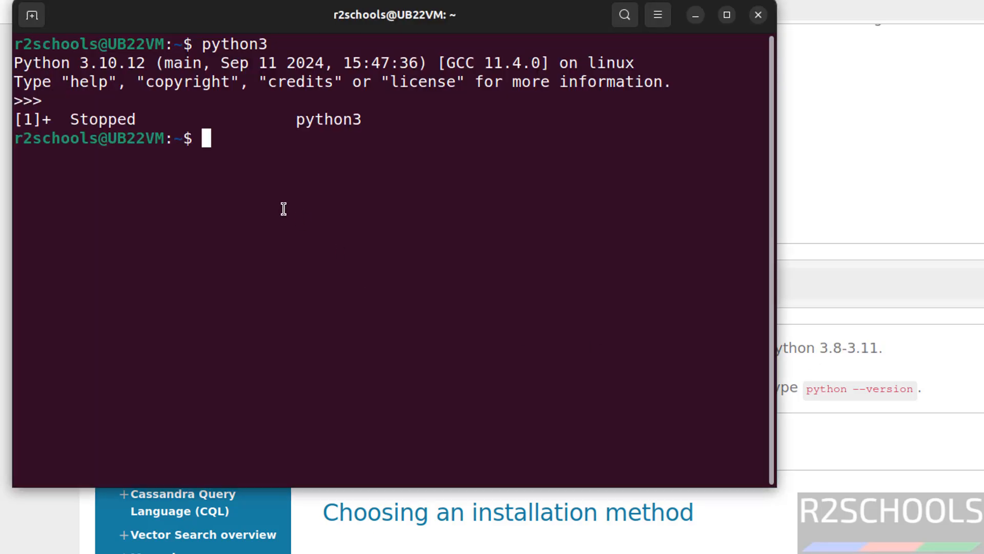
Run 'sudo apt install openjdk-17-jre-headless', confirm with y, then check the Java version.
type("java -version")
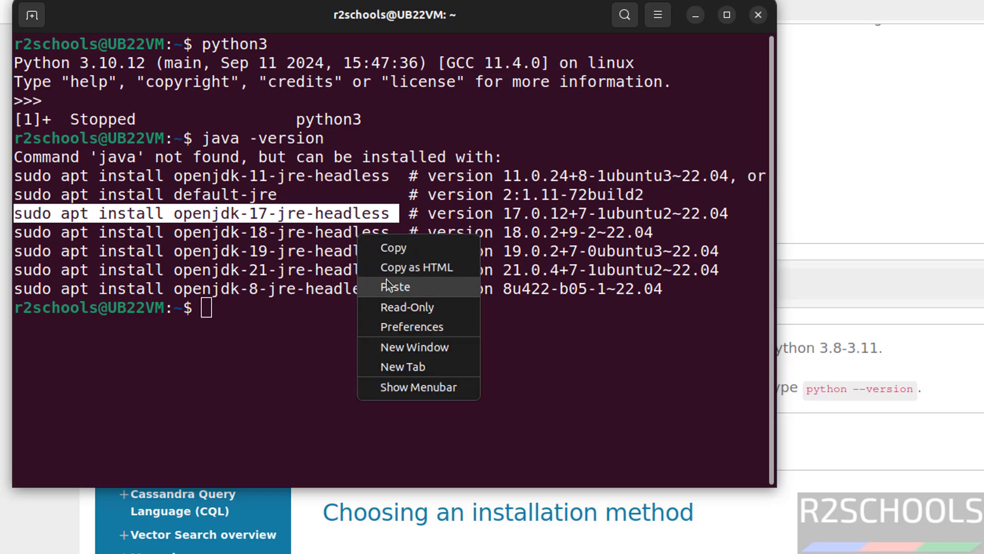
left_click(394, 286)
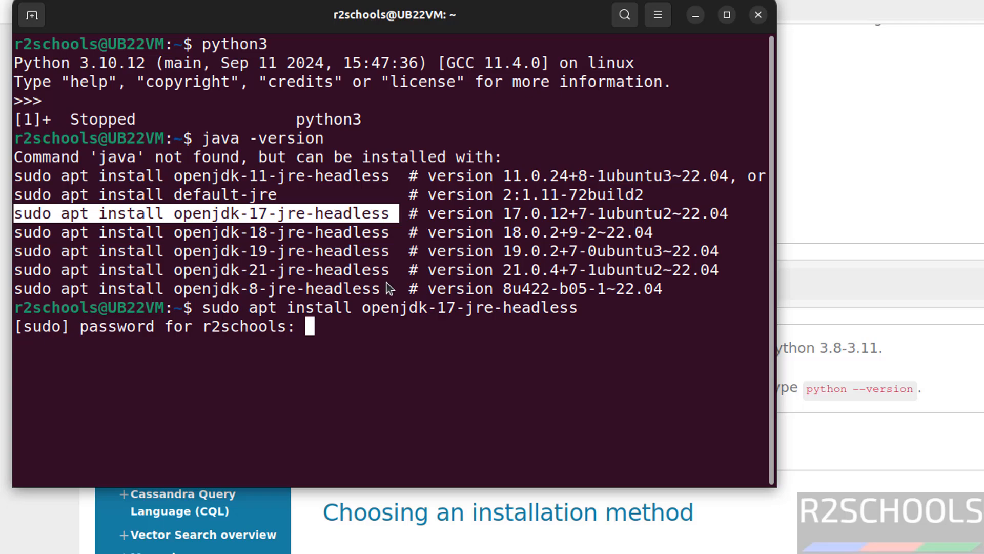
key("Return")
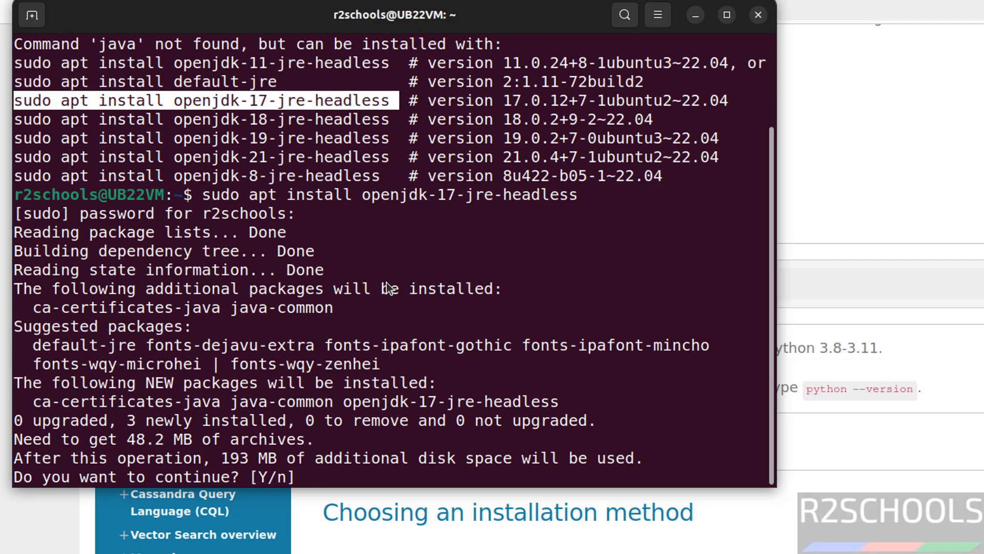
type("y")
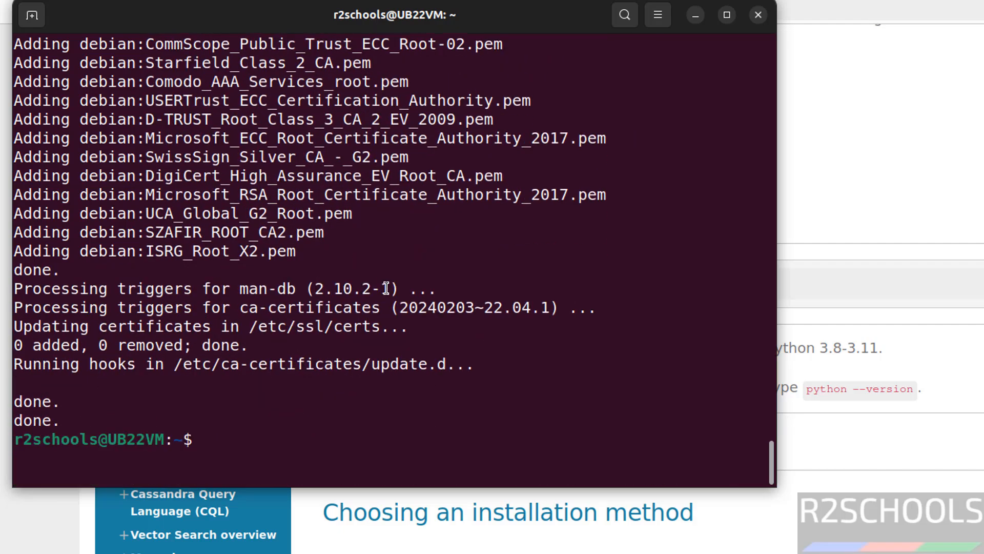
type("java -v")
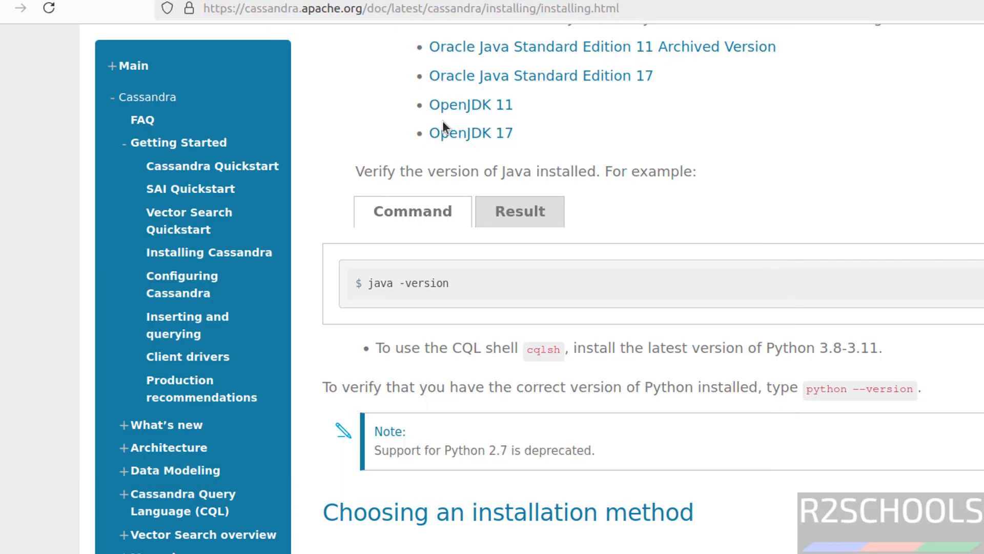
mouse_move(928, 550)
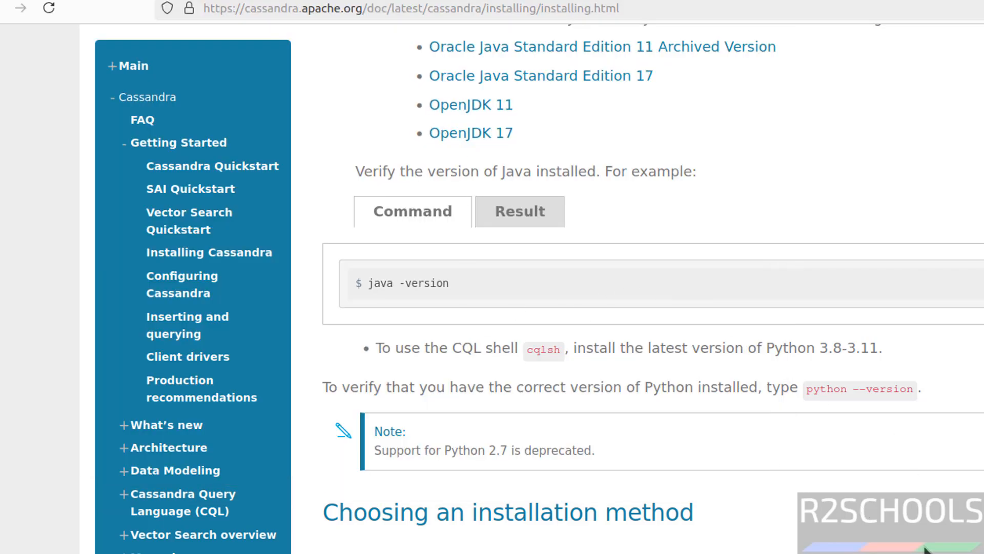
Scroll down to the 'Install as Debian package' section with the repository command.
scroll("down", 3)
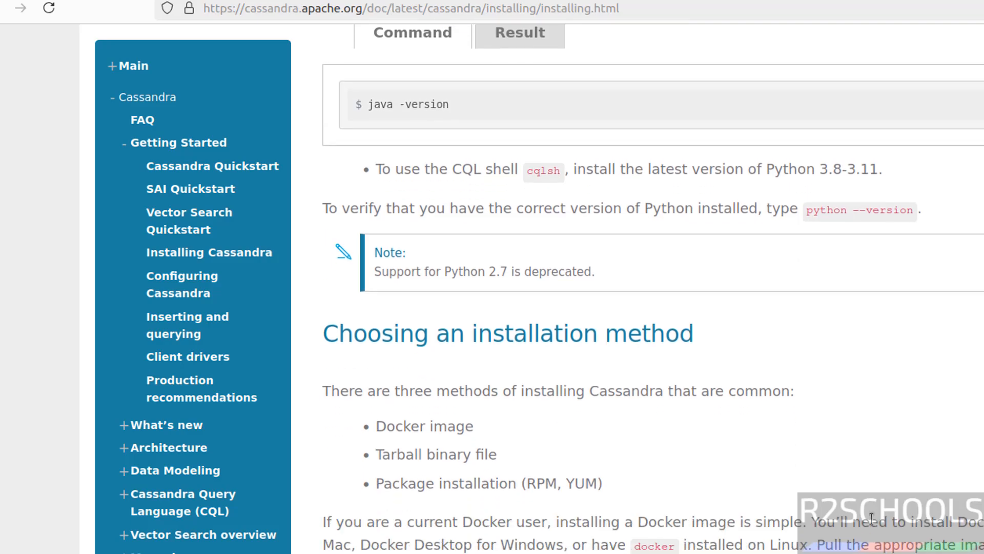
mouse_move(583, 366)
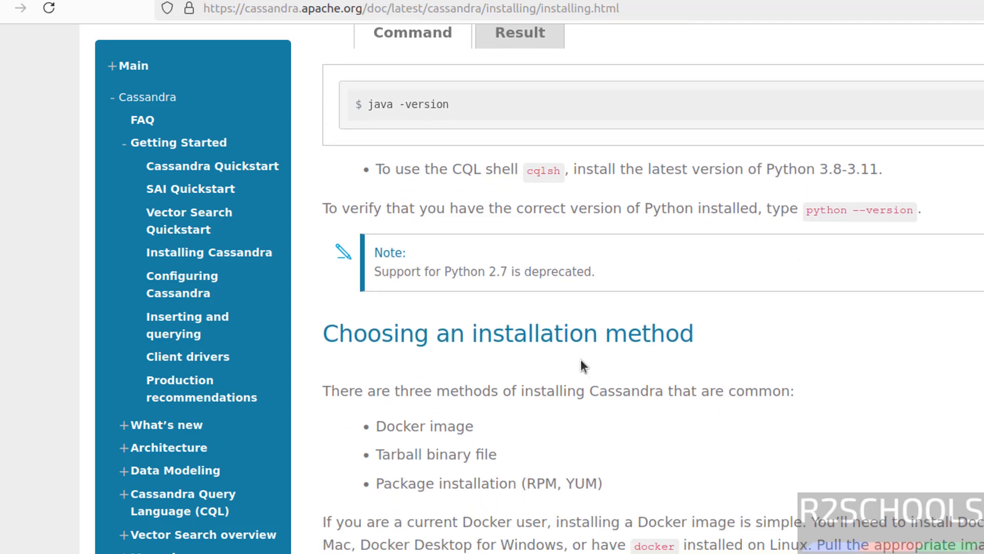
mouse_move(511, 429)
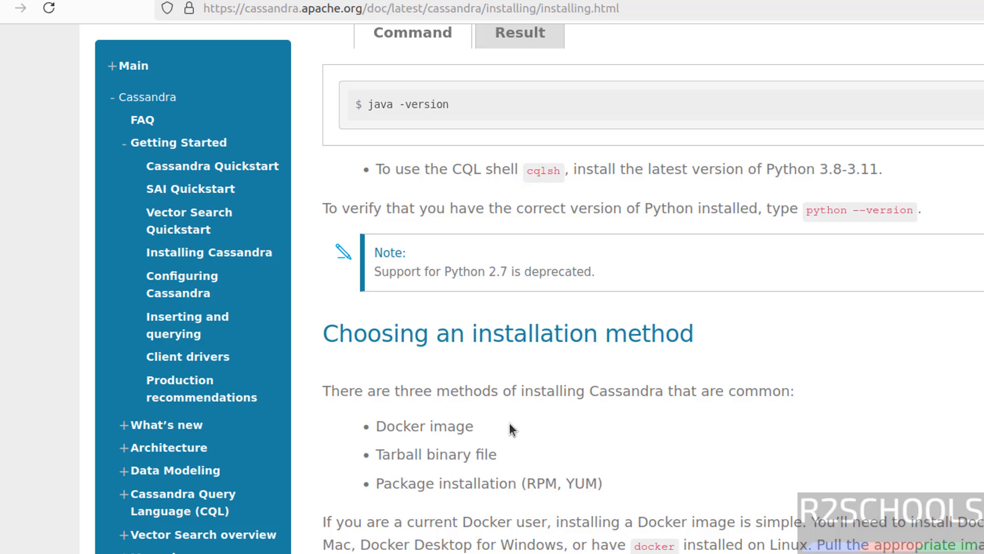
mouse_move(564, 450)
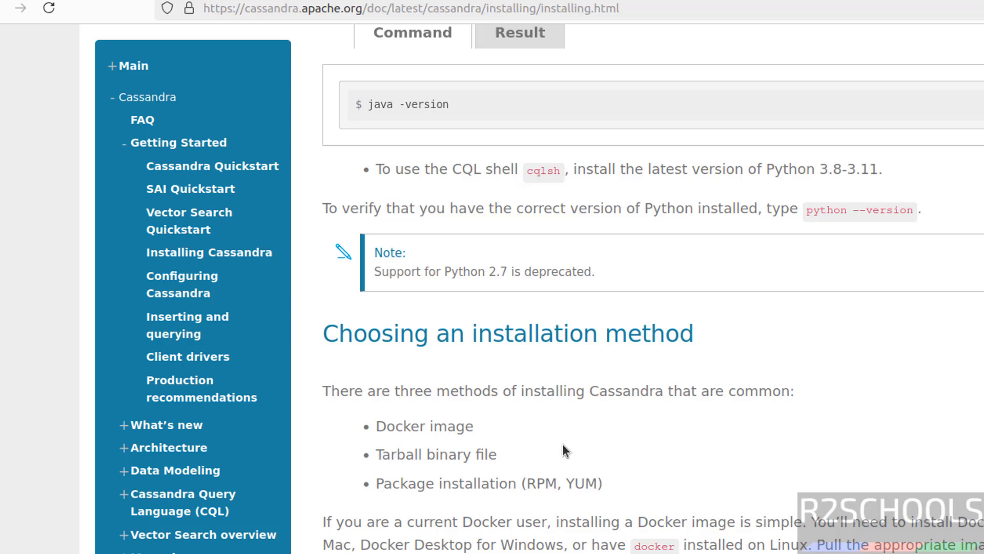
mouse_move(571, 449)
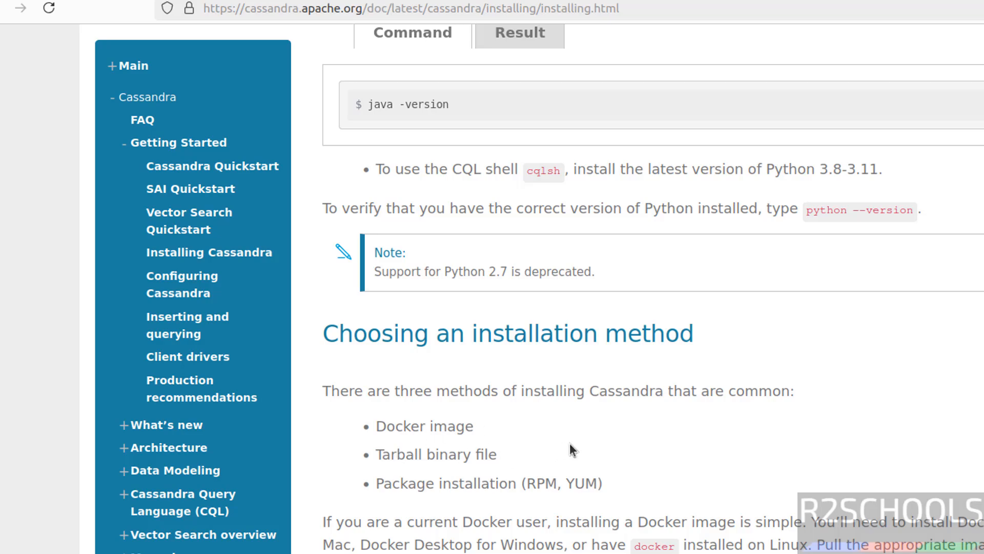
mouse_move(665, 464)
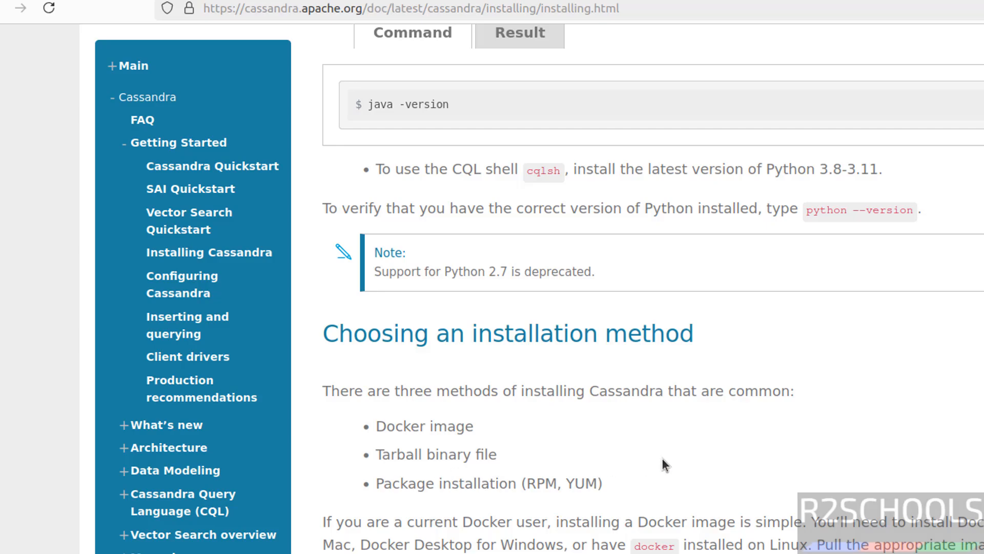
scroll("down", 3)
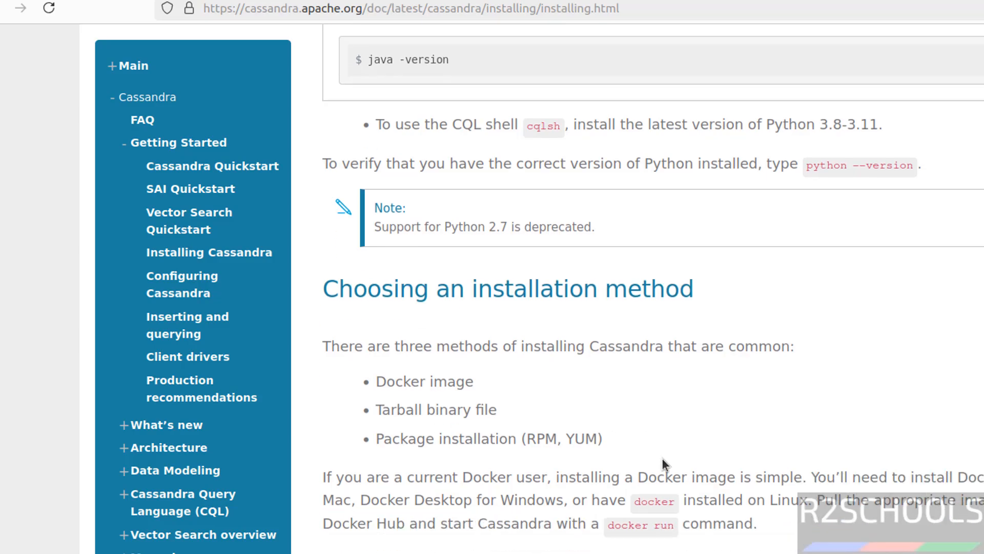
scroll("down", 3)
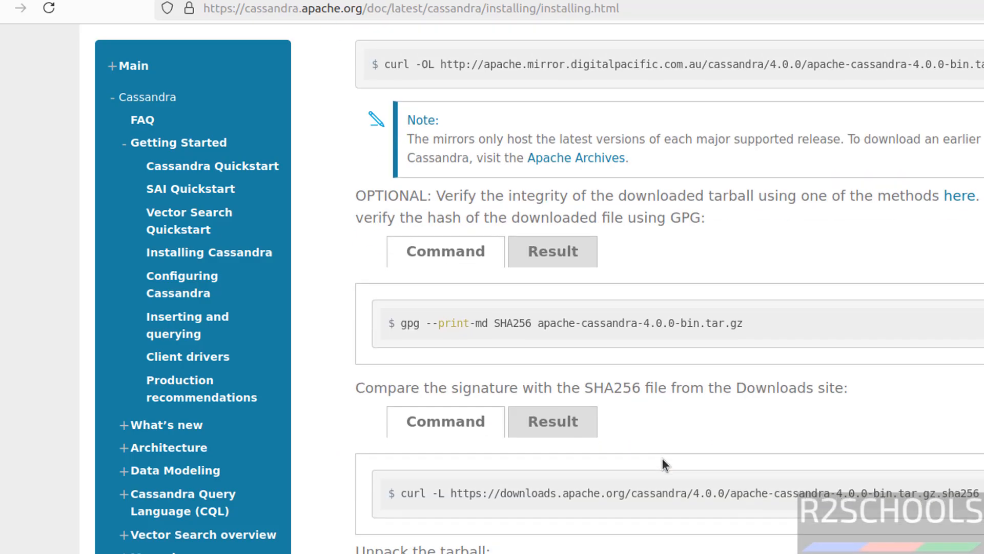
scroll("down", 3)
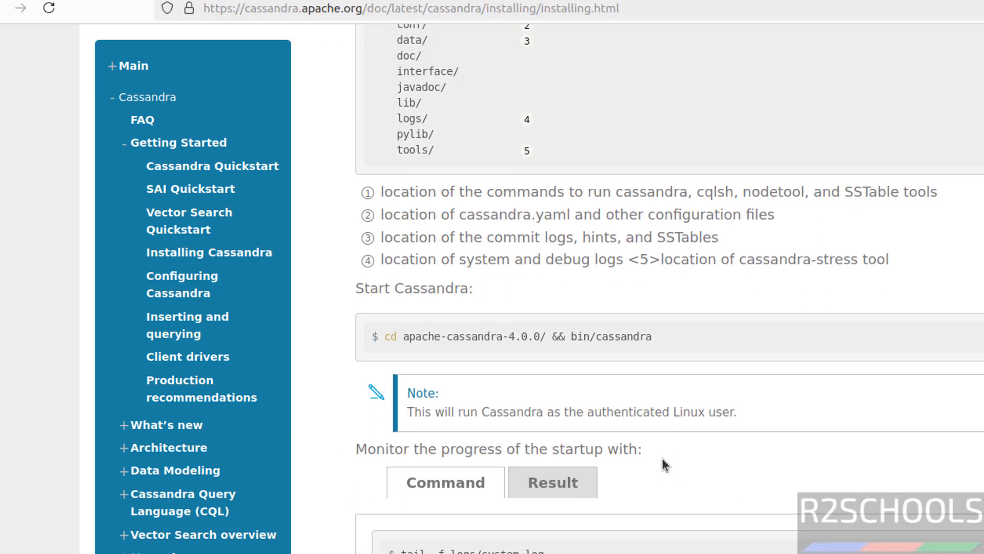
scroll("down", 3)
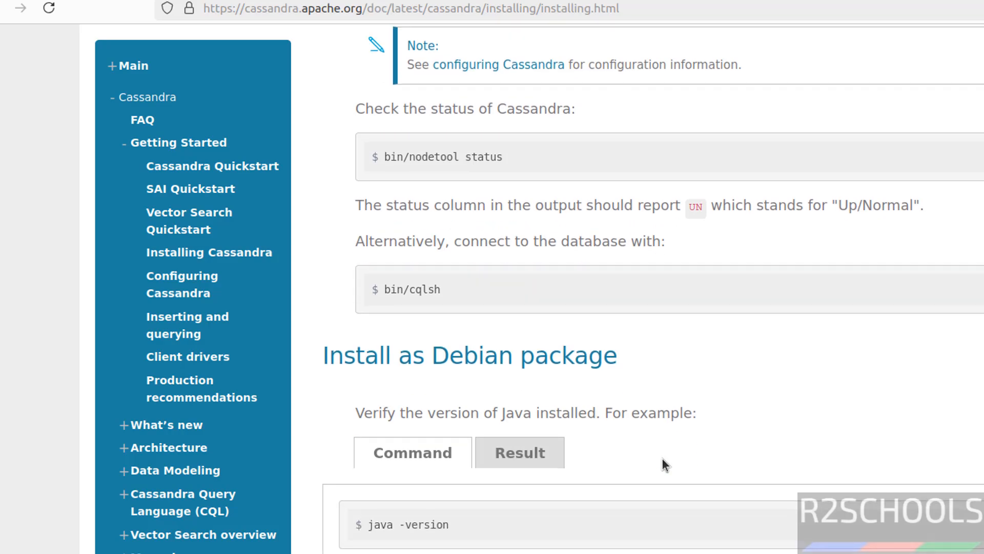
scroll("down", 3)
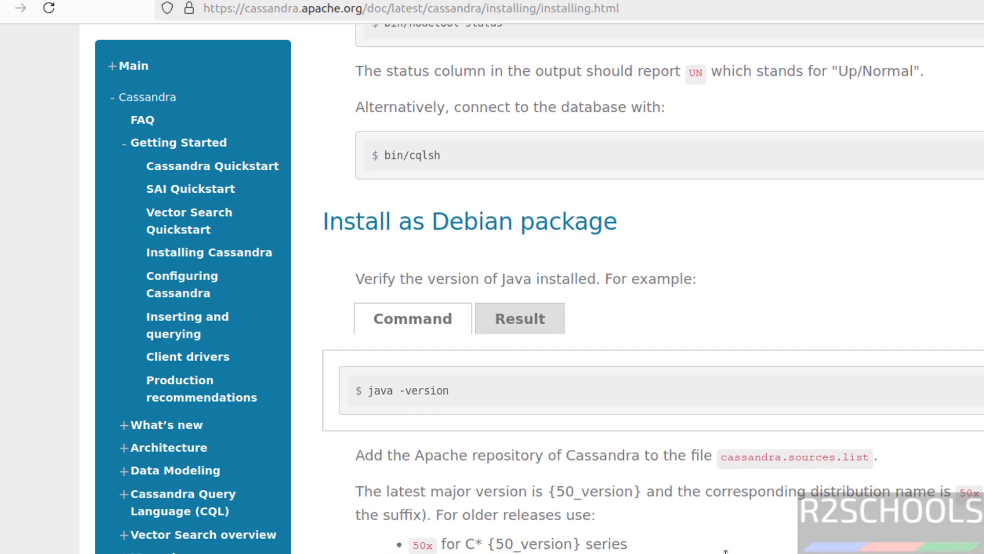
scroll("down", 3)
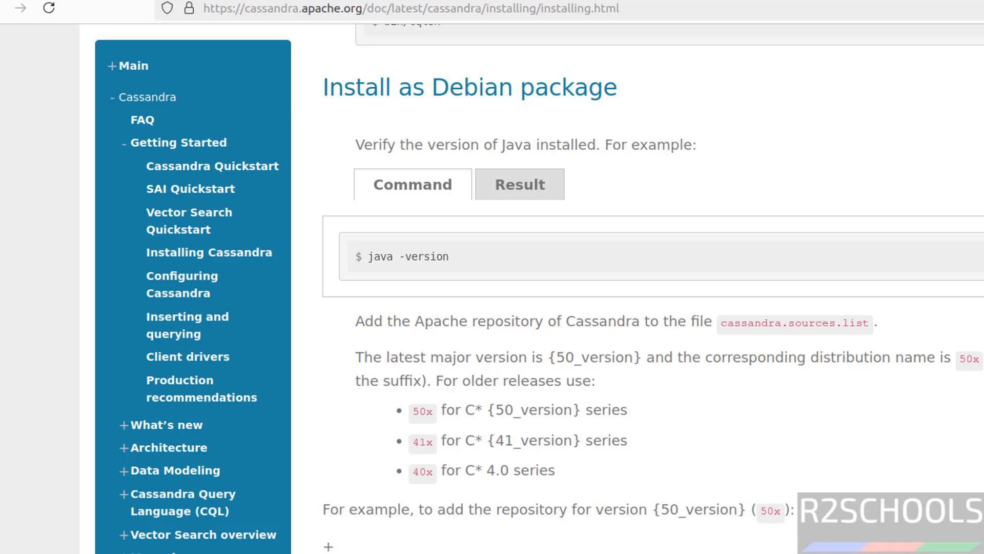
mouse_move(491, 476)
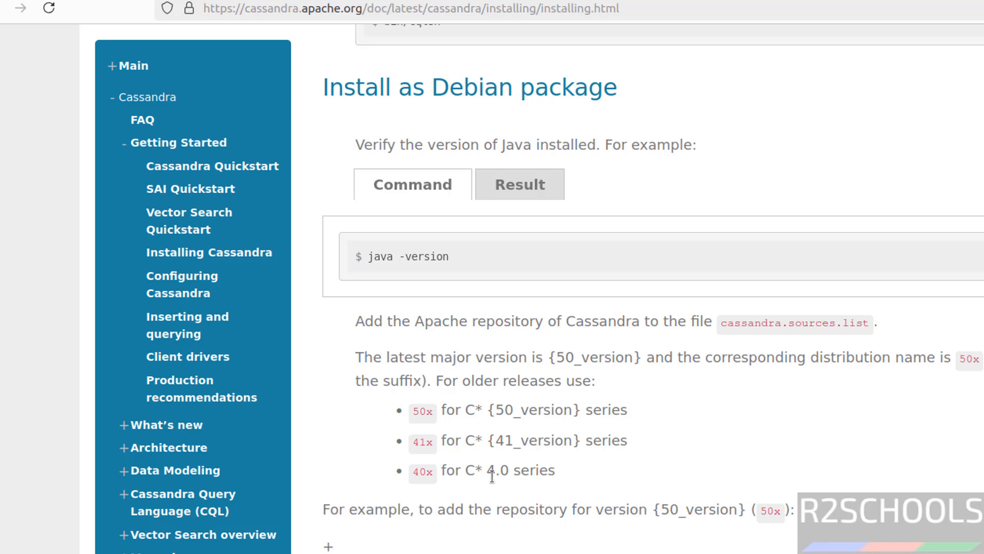
mouse_move(678, 478)
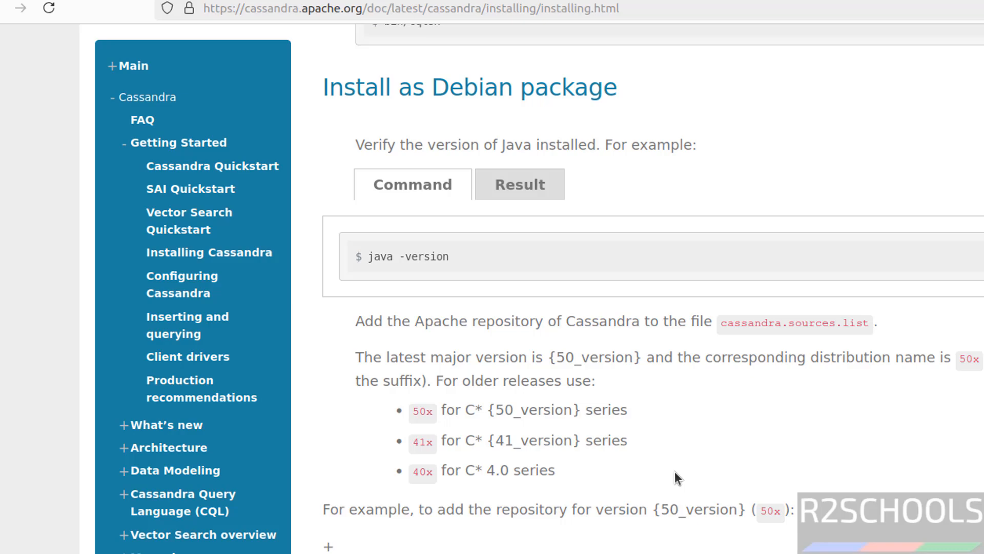
mouse_move(718, 485)
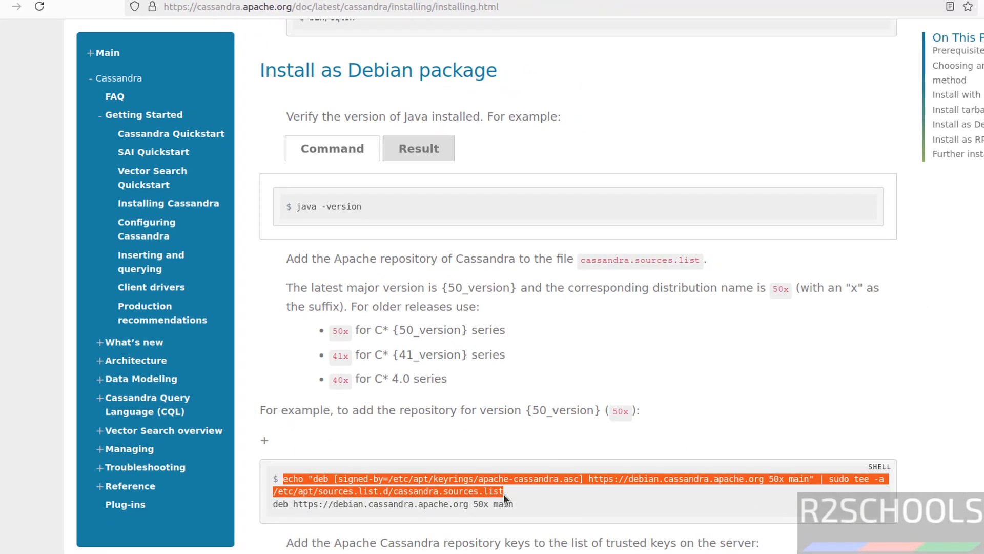
mouse_move(618, 499)
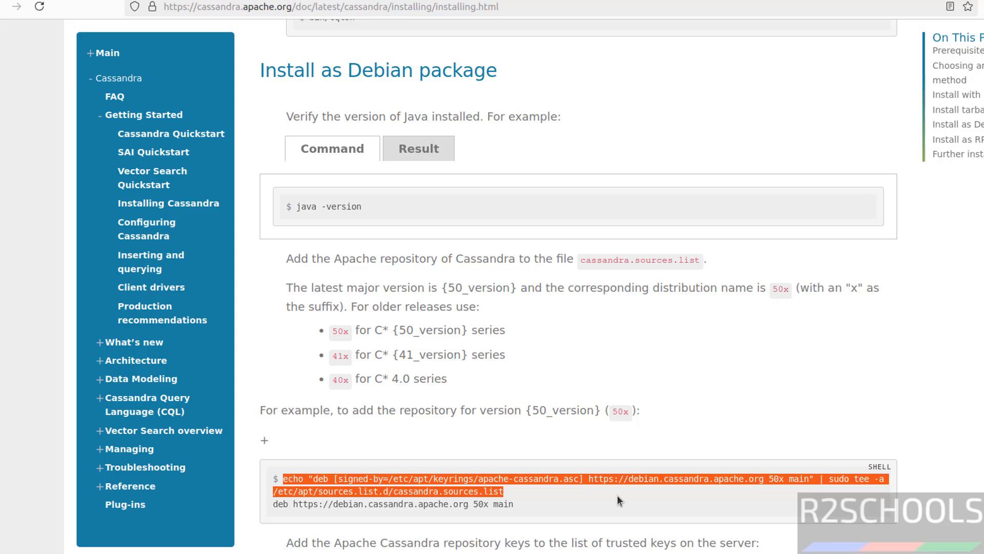
mouse_move(778, 482)
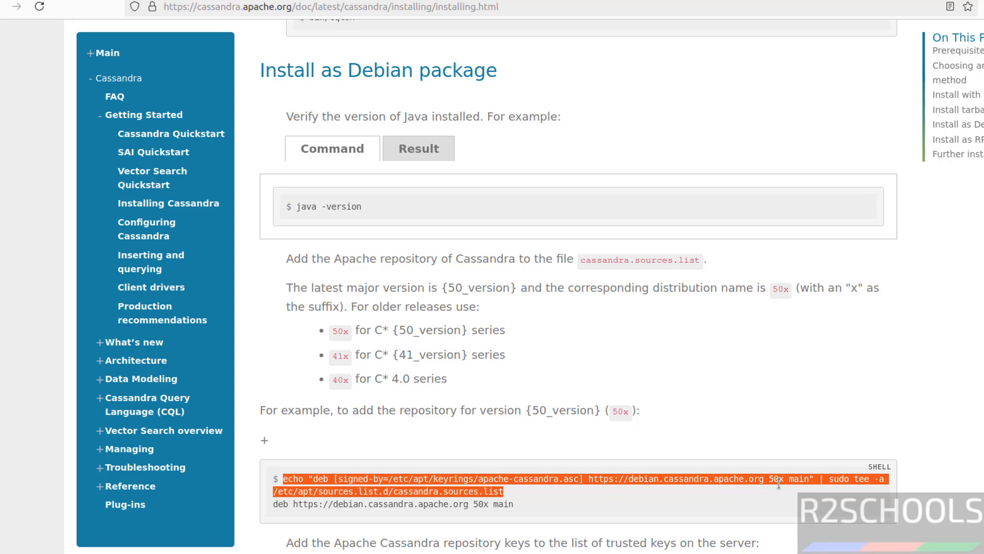
Run the pasted echo command writing the Cassandra 50x line to /etc/apt/sources.list.d/cassandra.sources.list.
right_click(395, 221)
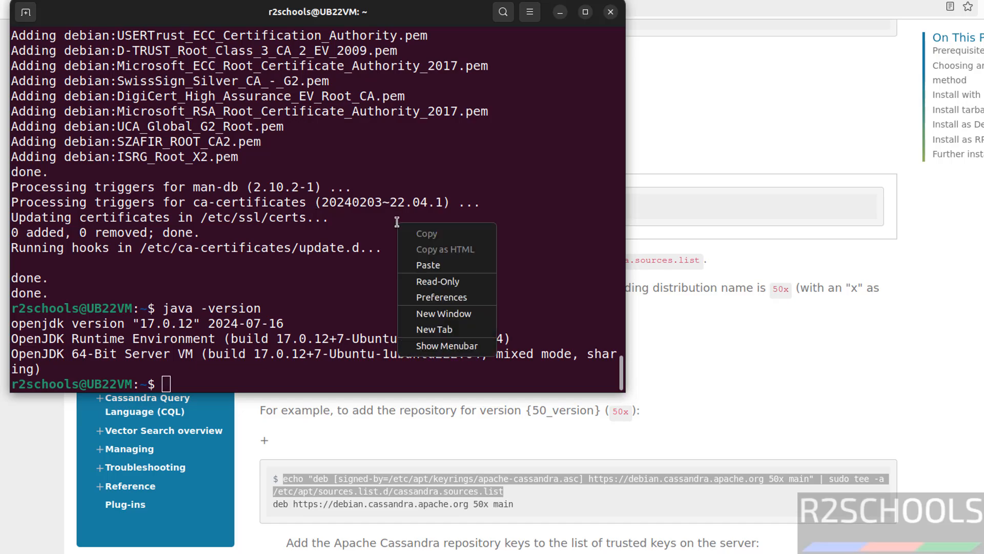
mouse_move(399, 227)
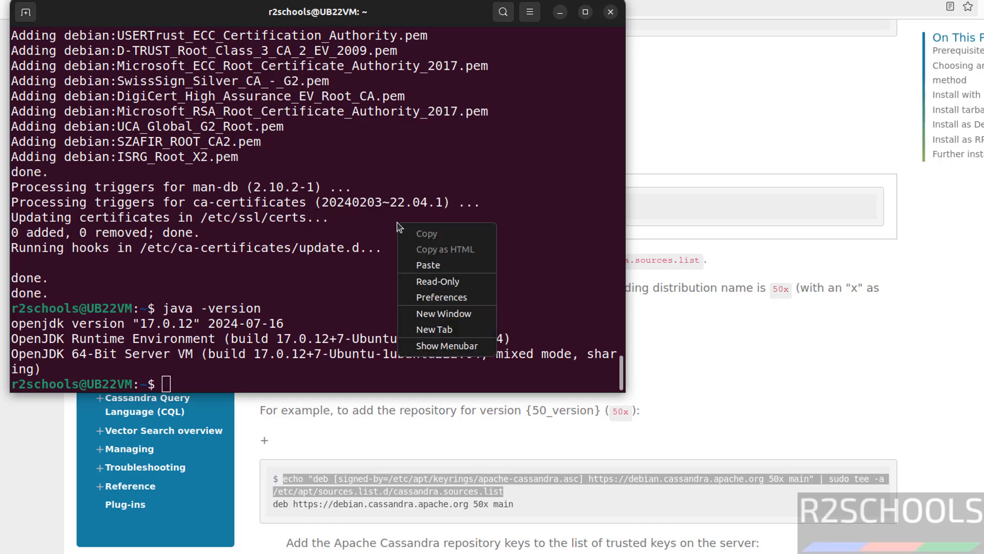
left_click(428, 264)
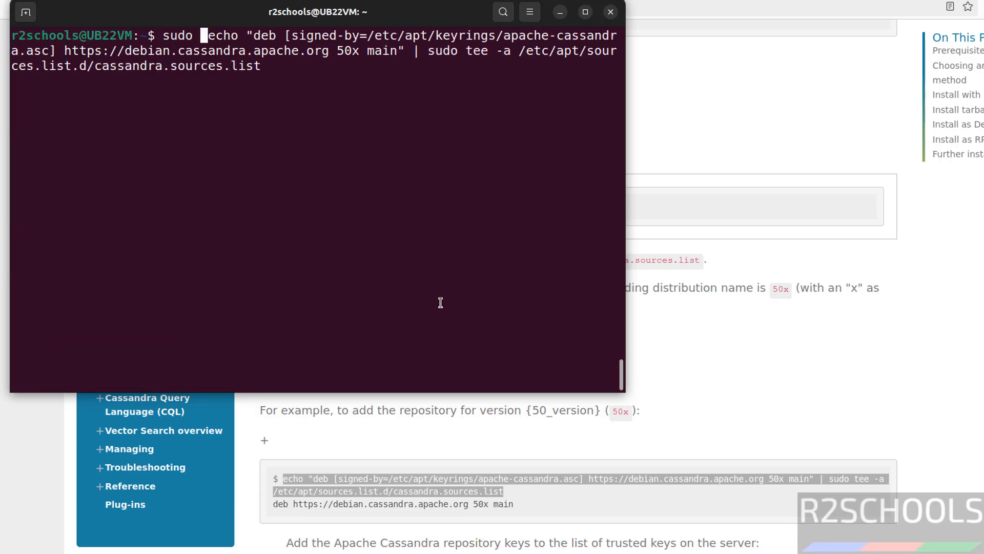
mouse_move(328, 139)
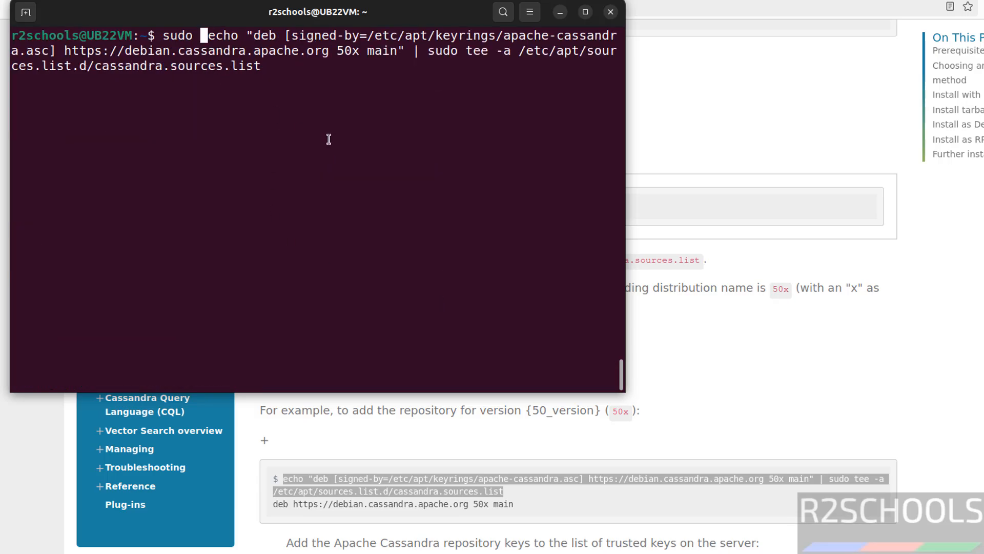
key("Return")
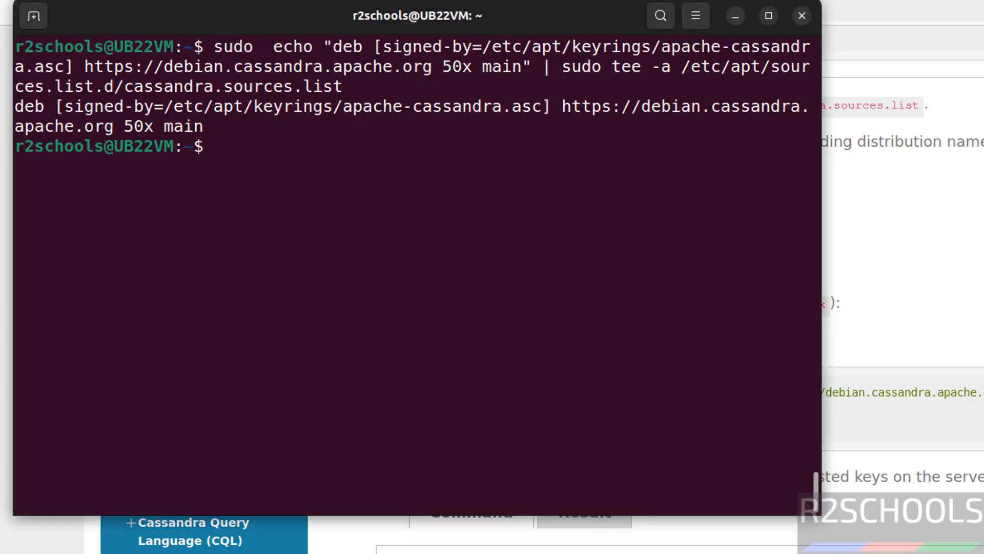
Run the key download (curl missing), then the misspelled 'sudo apt insrall curl', and clear the screen.
type("sudo")
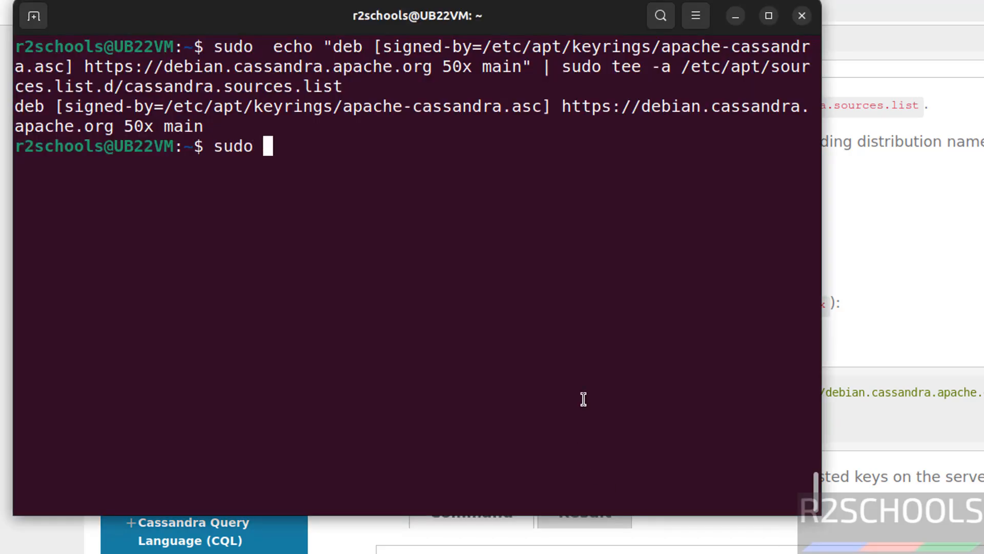
right_click(582, 399)
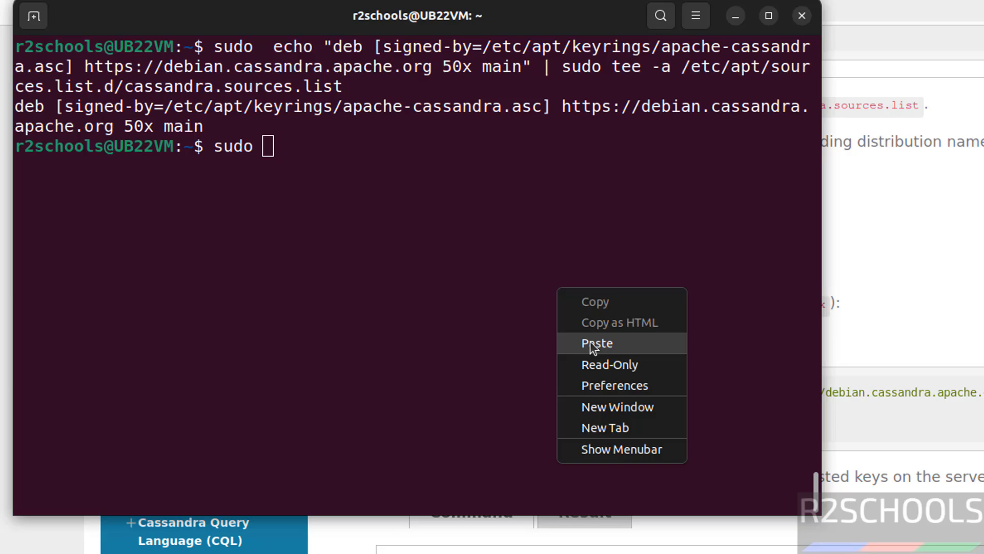
left_click(596, 342)
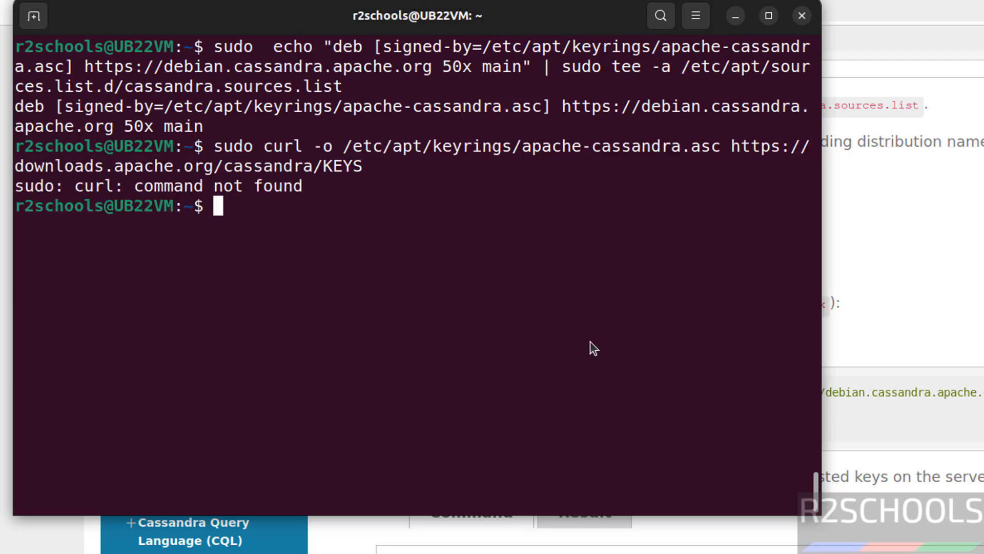
type("sudo")
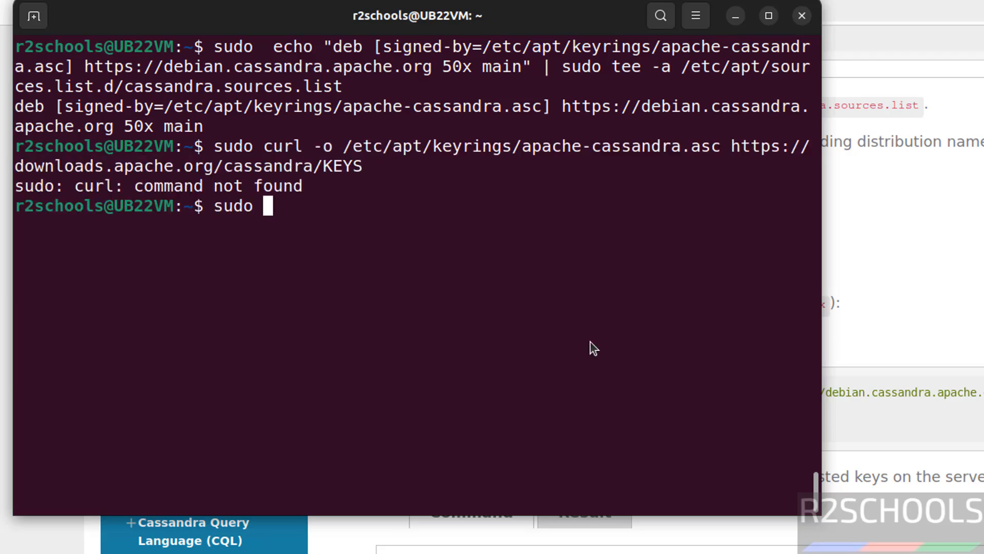
type("apt insr")
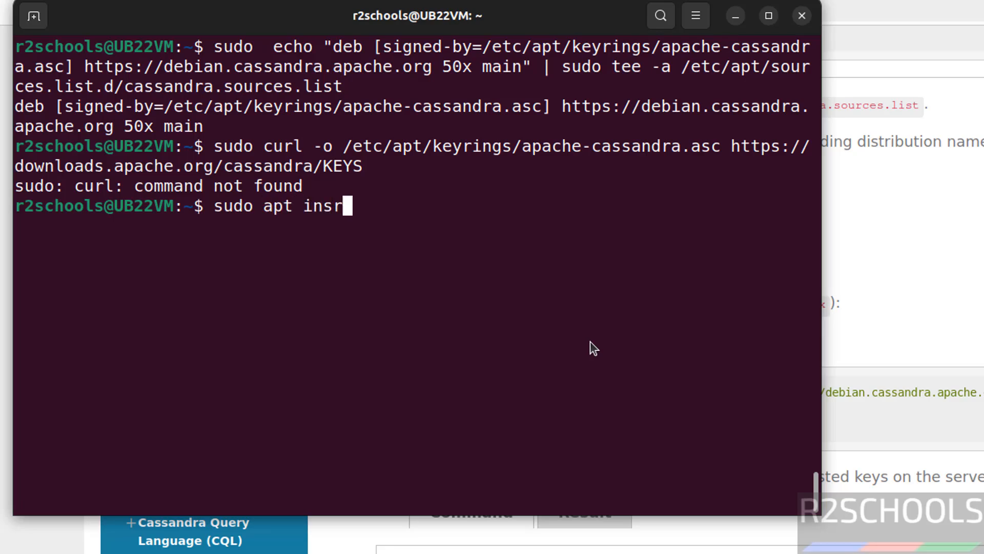
key("Return")
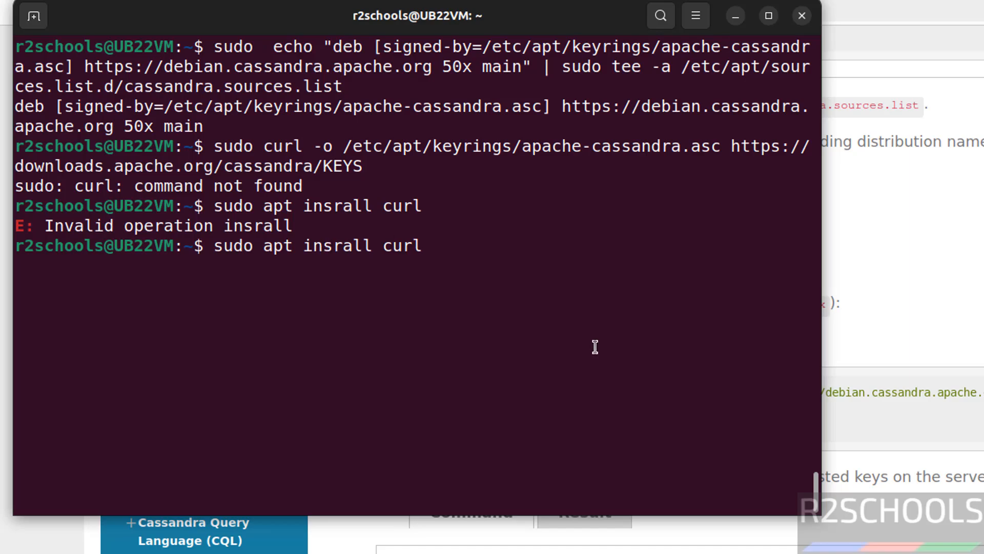
key("Return")
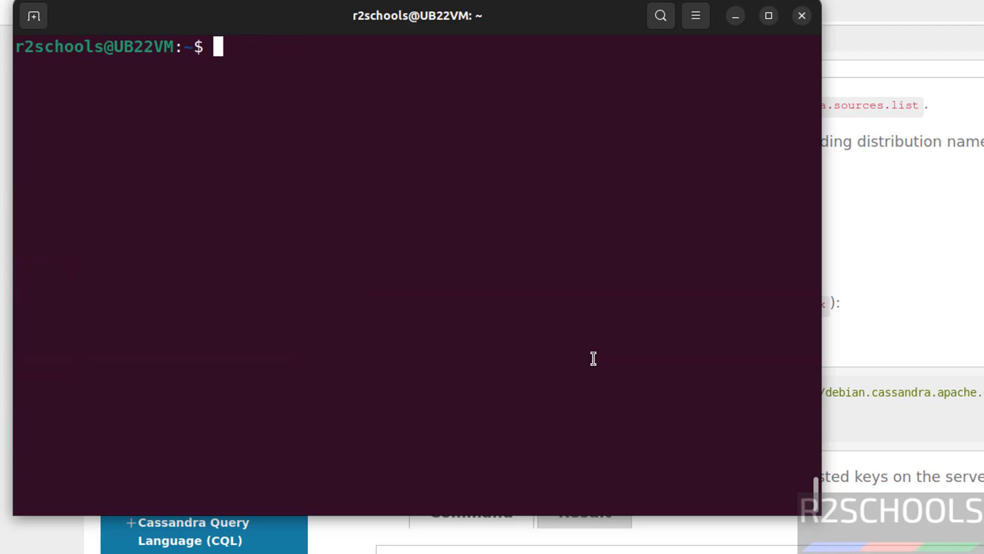
Download the Cassandra KEYS file to /etc/apt/keyrings/apache-cassandra.asc with sudo curl.
type("sudo")
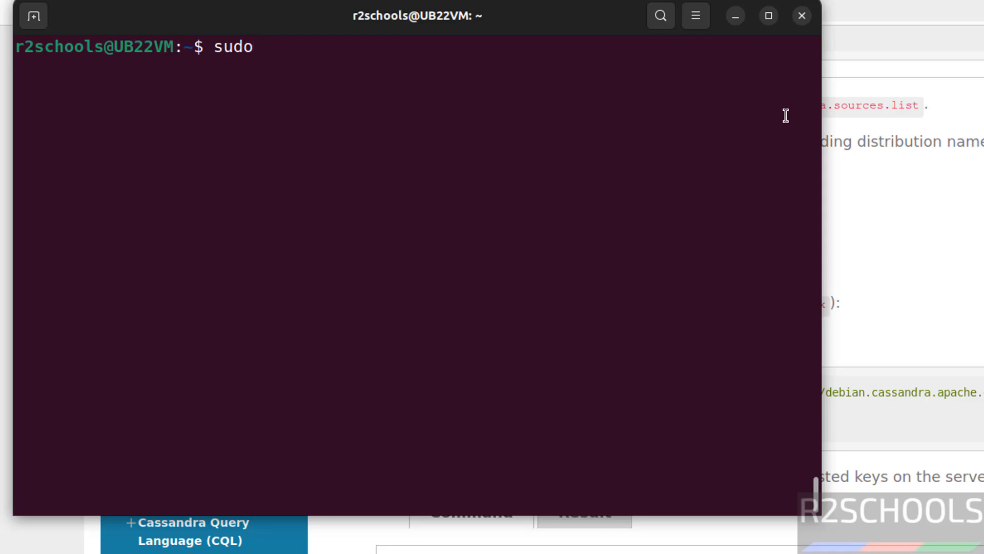
type("curl -o /etc/apt/keyrings/apache-cassandra.asc https://downloads.apache.org/cassandra/KEYS")
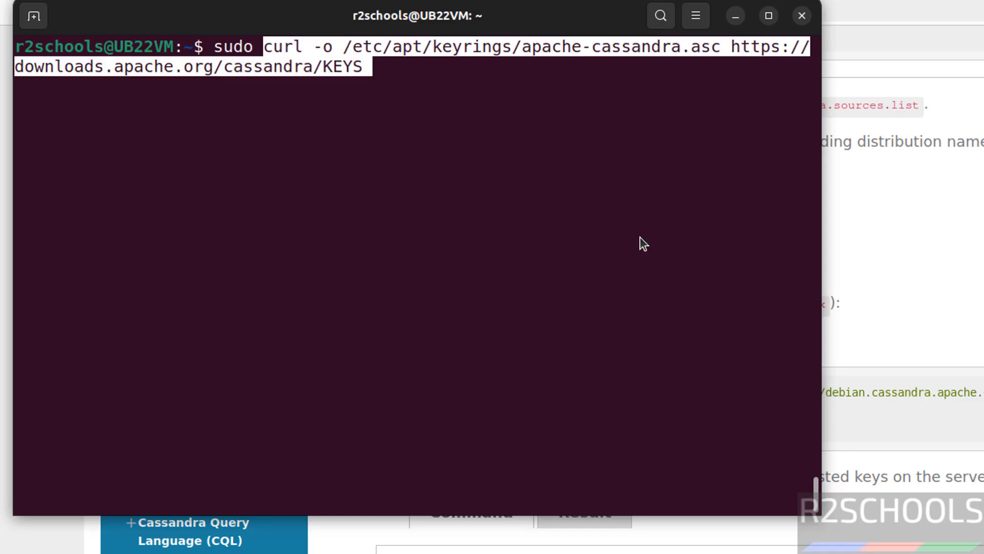
key("Return")
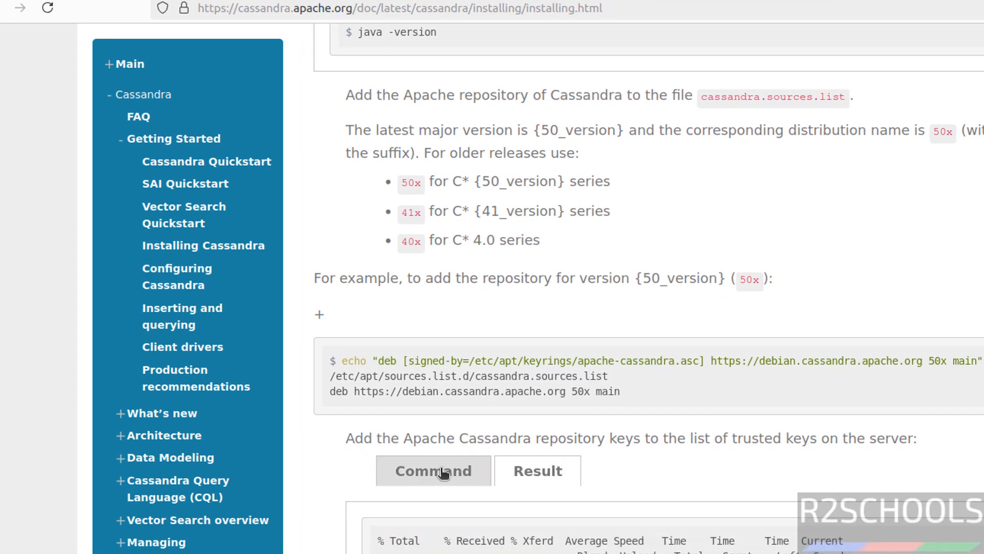
Refresh the package lists with 'sudo apt-get update' to pick up the 50x repository.
left_click(432, 470)
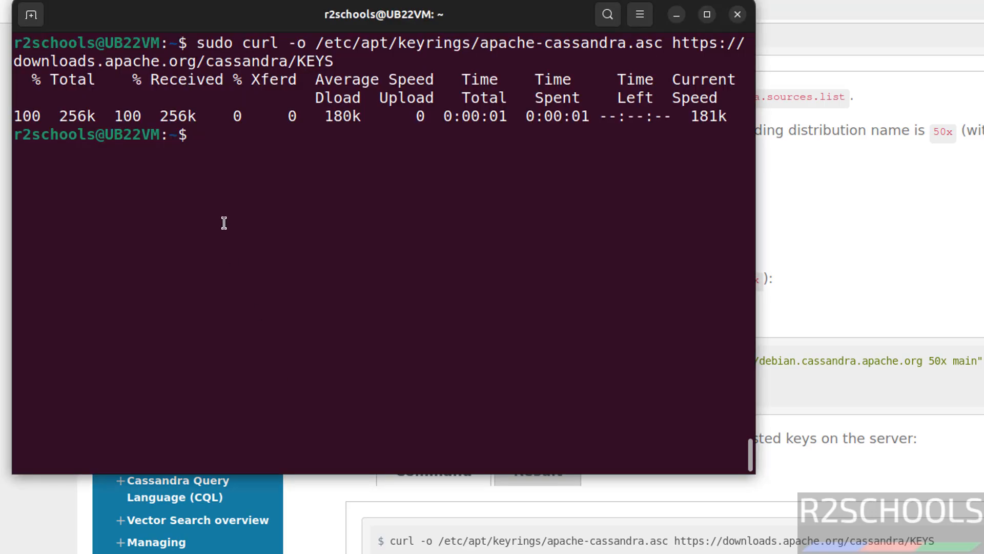
type("sudo apt")
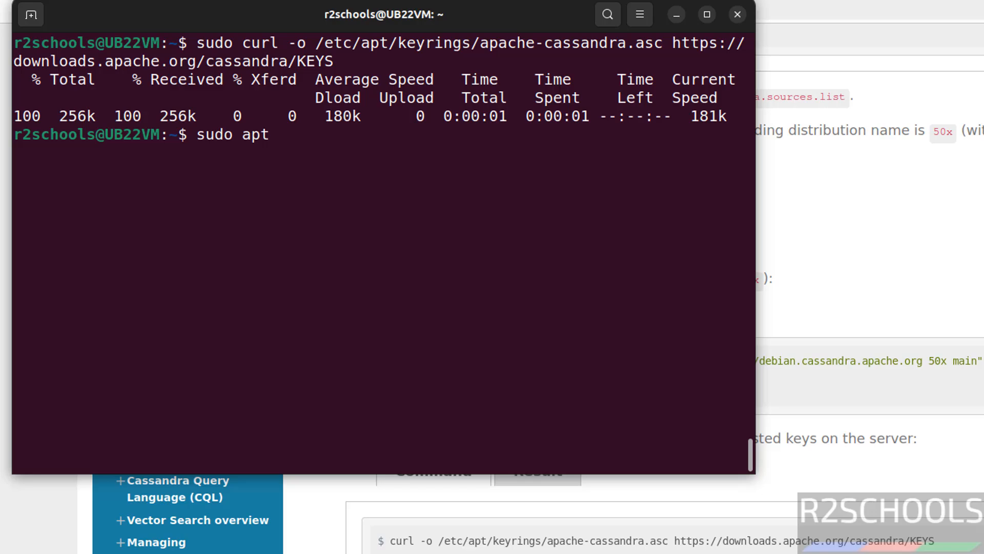
type("-get update")
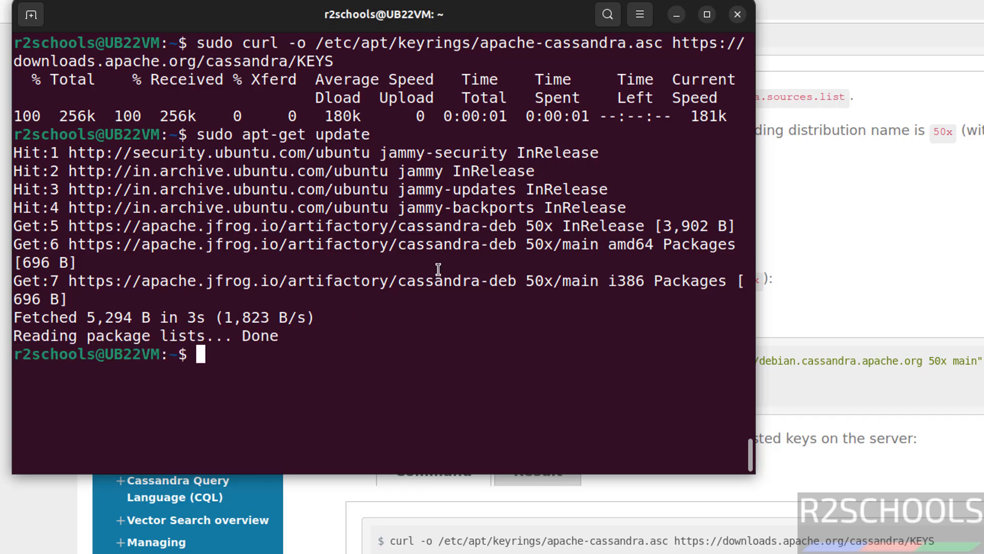
mouse_move(414, 352)
type("s")
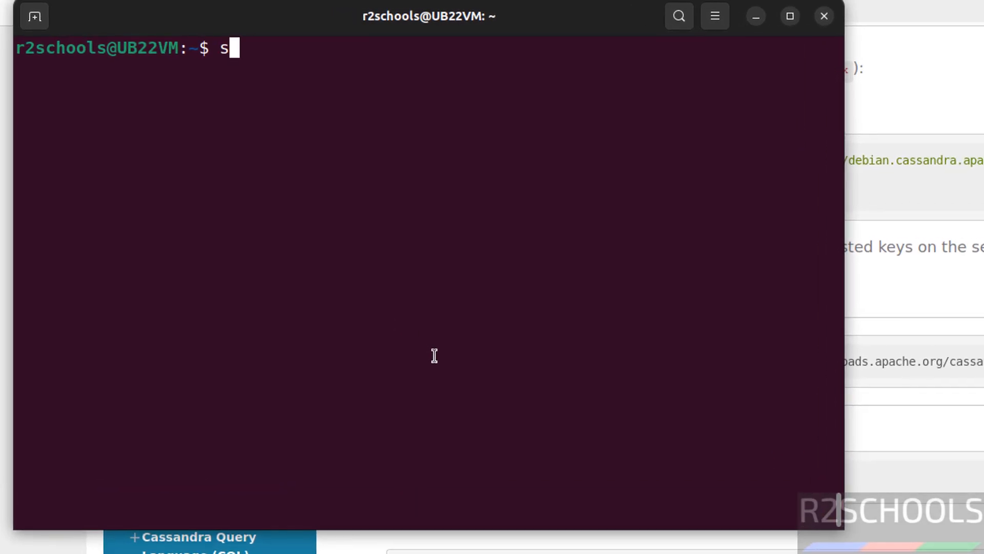
Run 'sudo apt-get install cassandra' to install Cassandra 5.0.2.
type("udo apt-get")
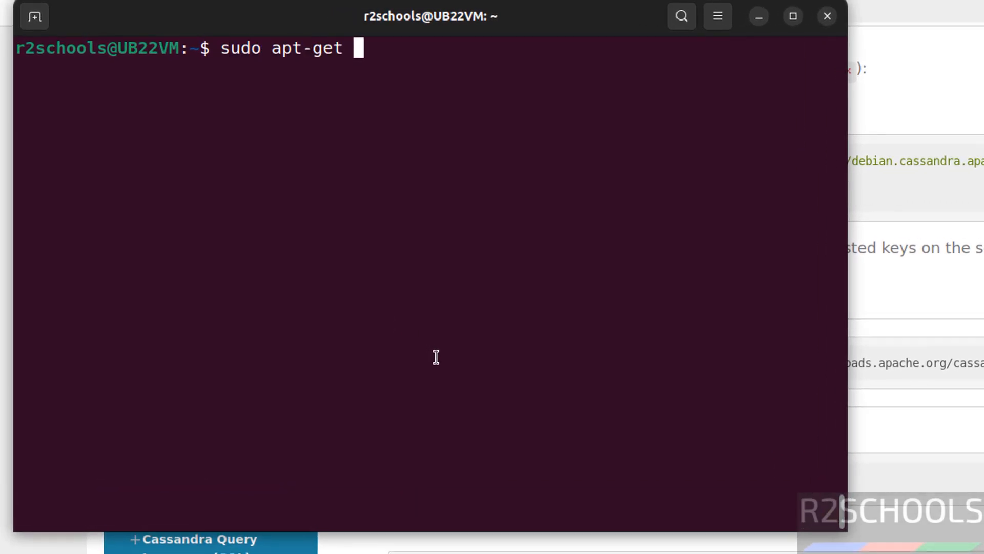
type("install c")
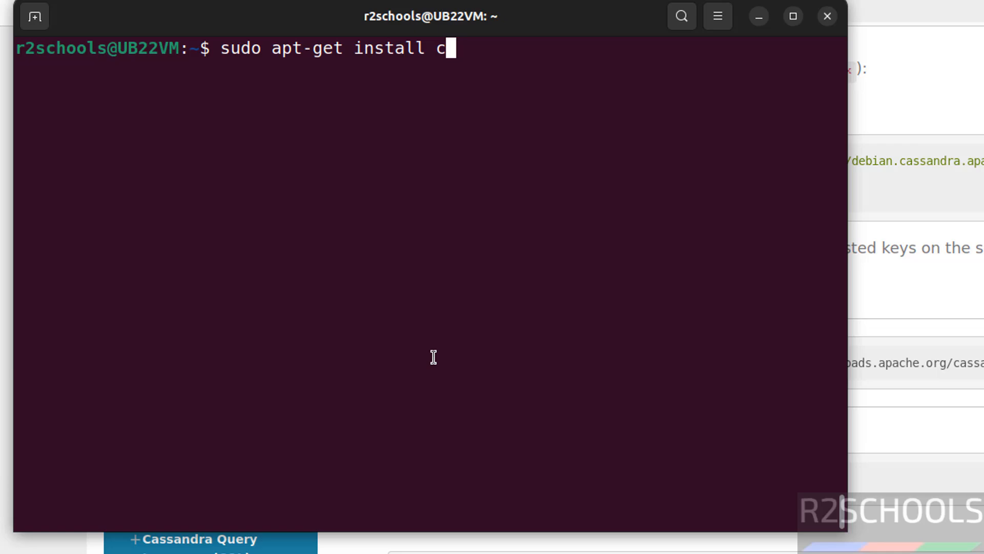
key("Return")
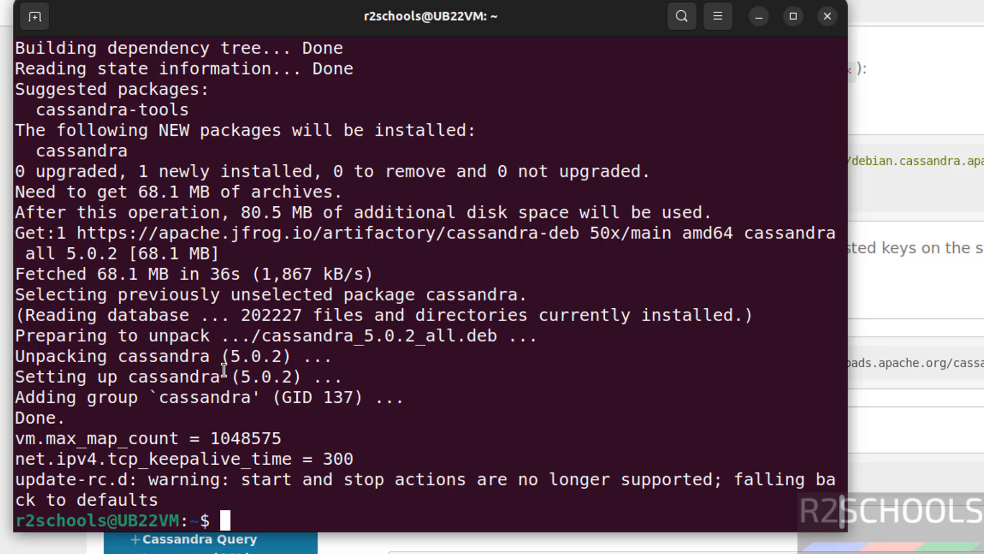
mouse_move(417, 417)
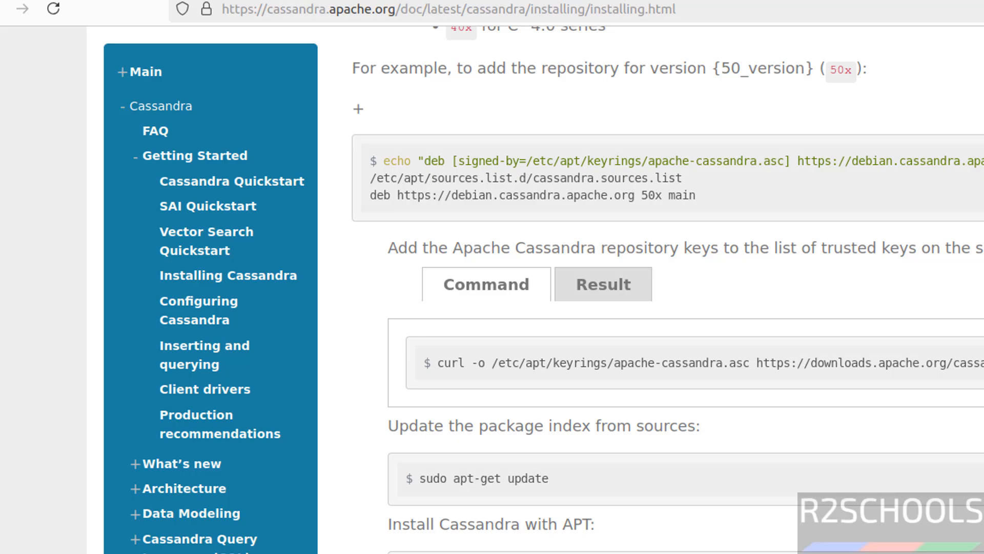
scroll("down", 3)
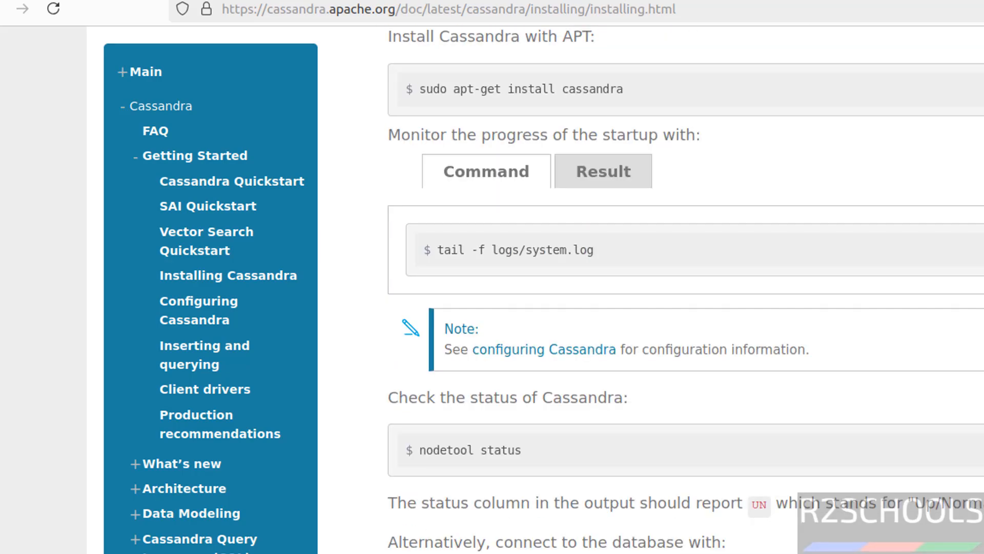
mouse_move(453, 477)
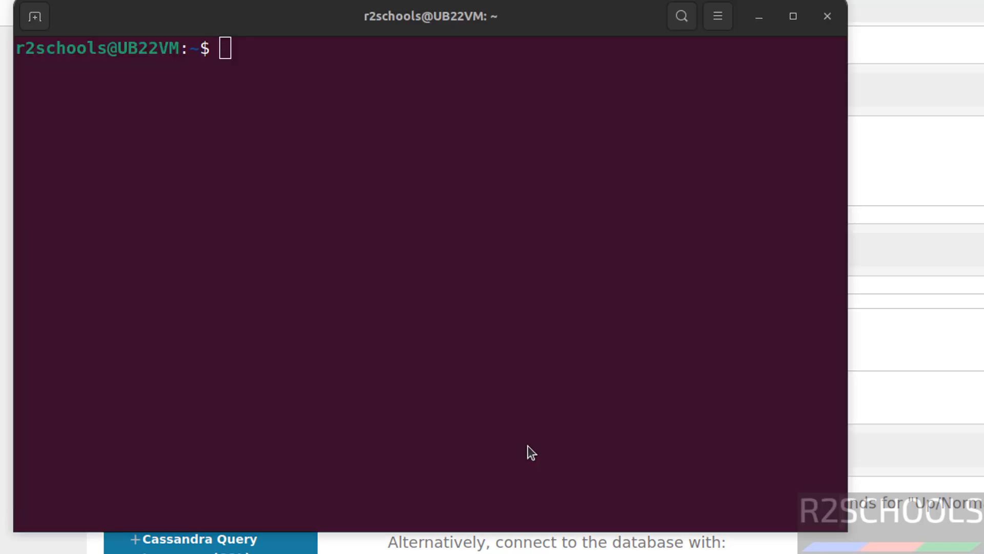
Check 'nodetool status', then run 'sudo systemctl daemon-reload'.
type("nodetool")
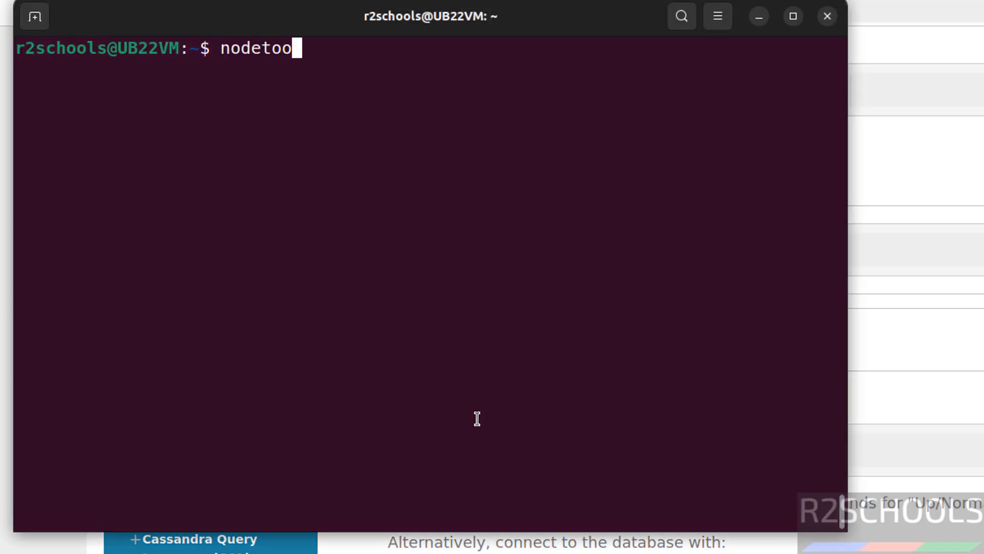
key("Return")
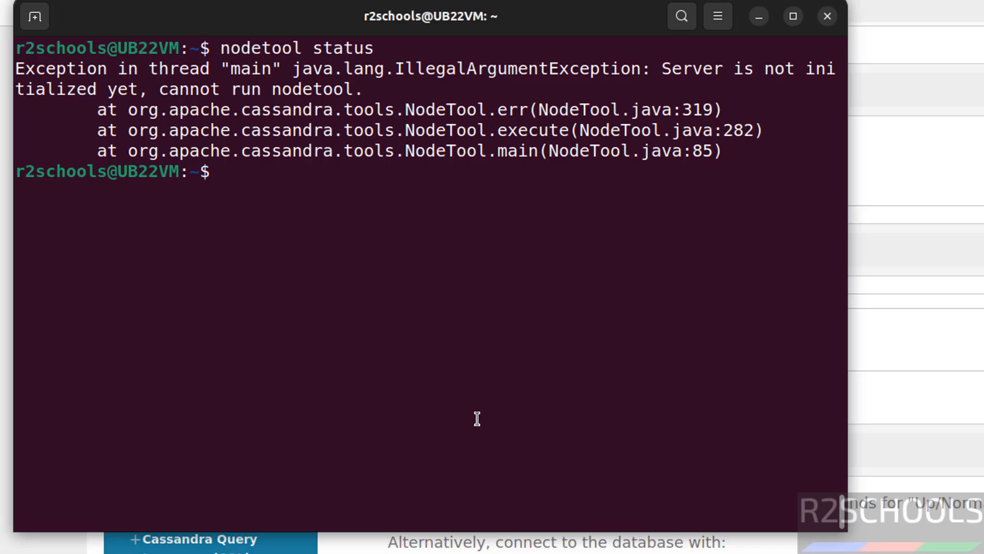
type("sudo")
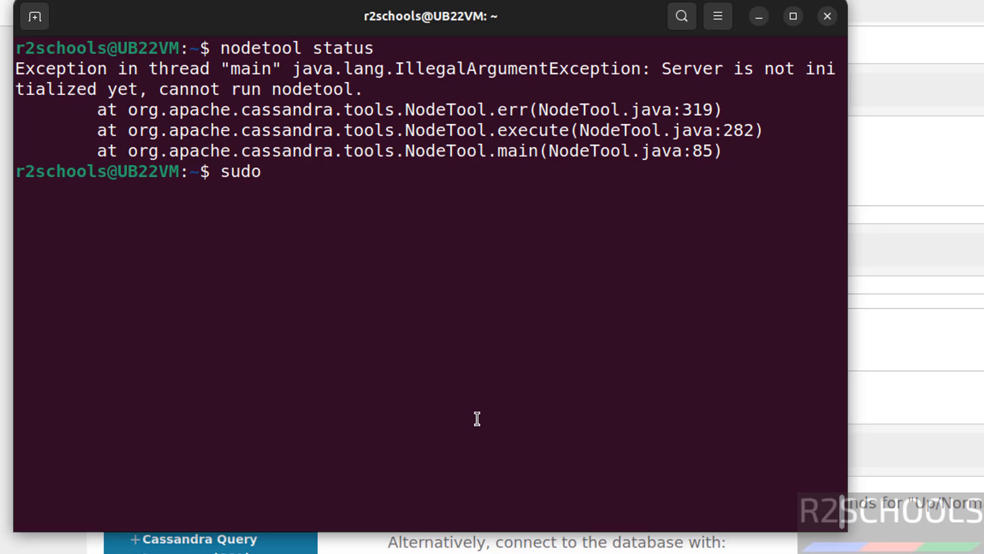
type("system")
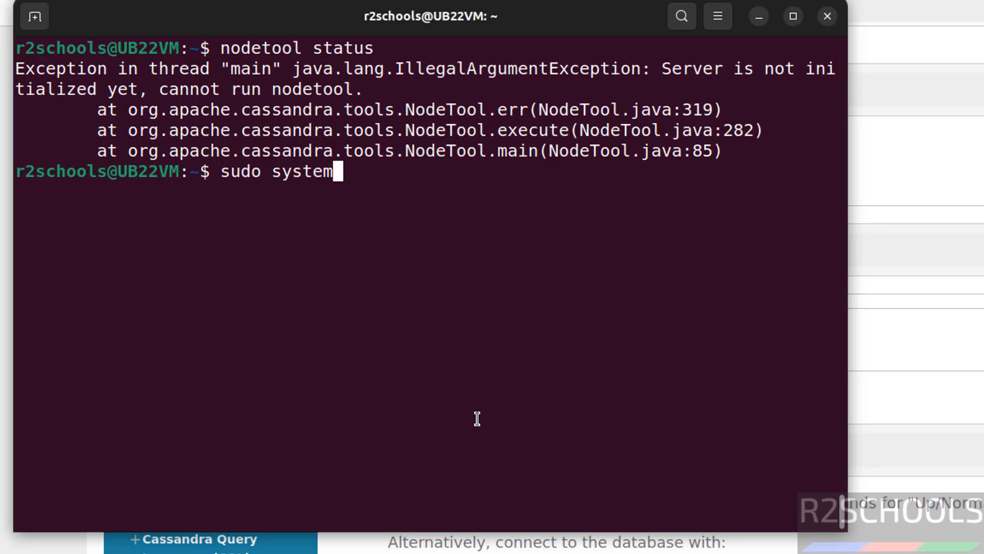
type("ctl daem")
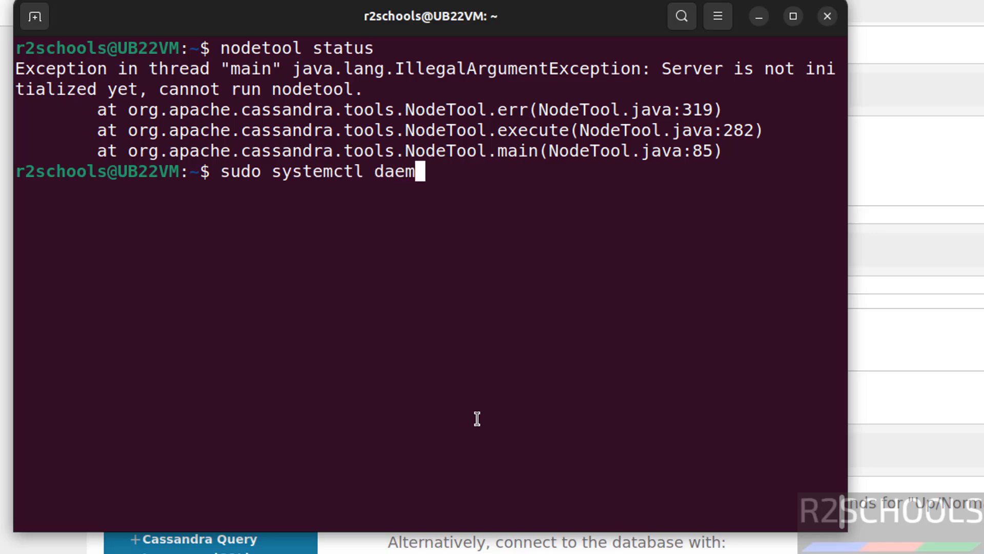
type("on-reload")
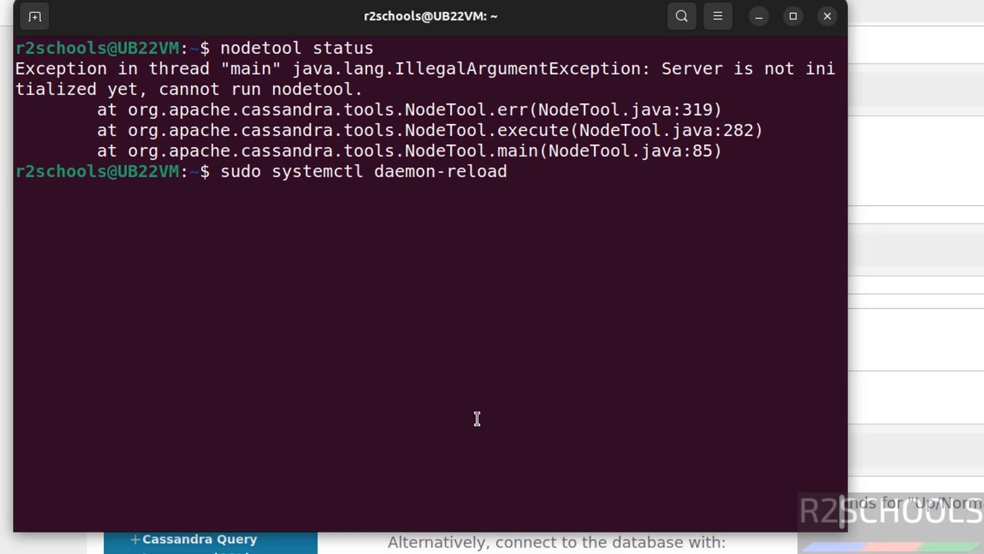
key("Return")
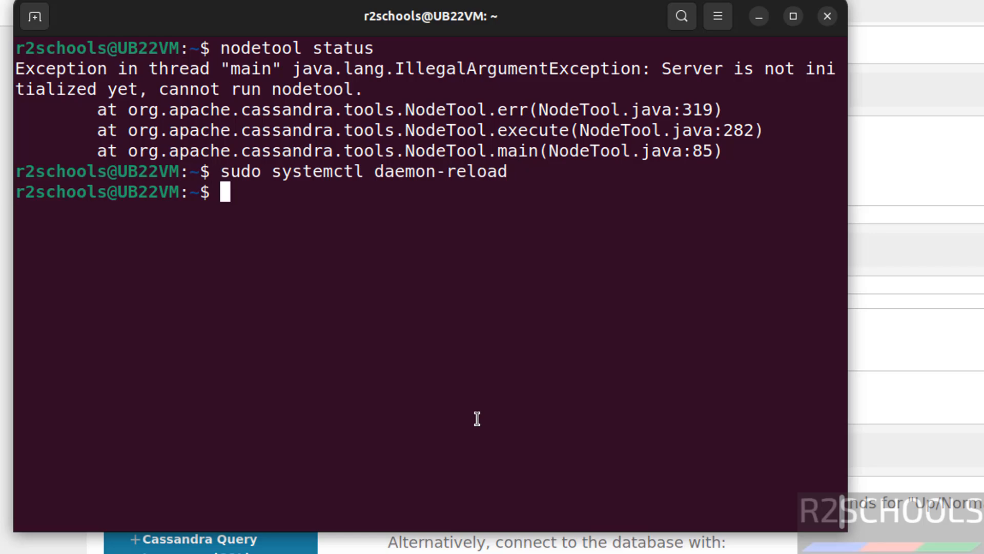
Rerun 'nodetool status' and confirm 127.0.0.1 reports UN in datacenter1.
type("node")
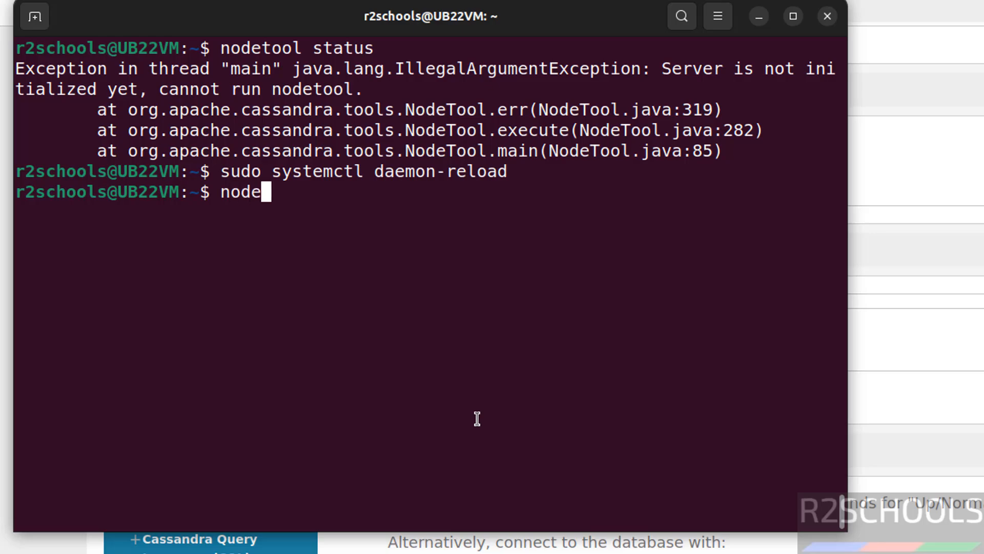
type("statu")
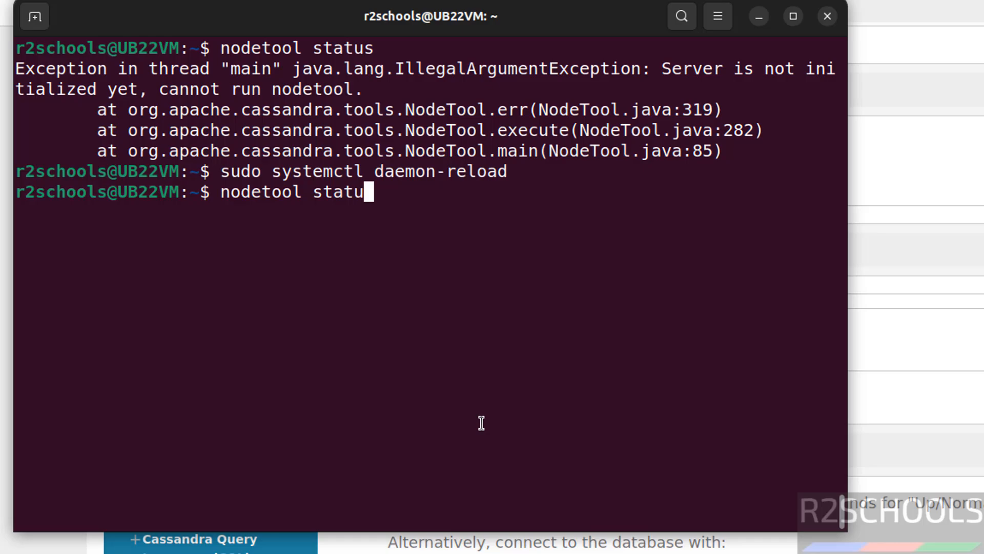
key("Return")
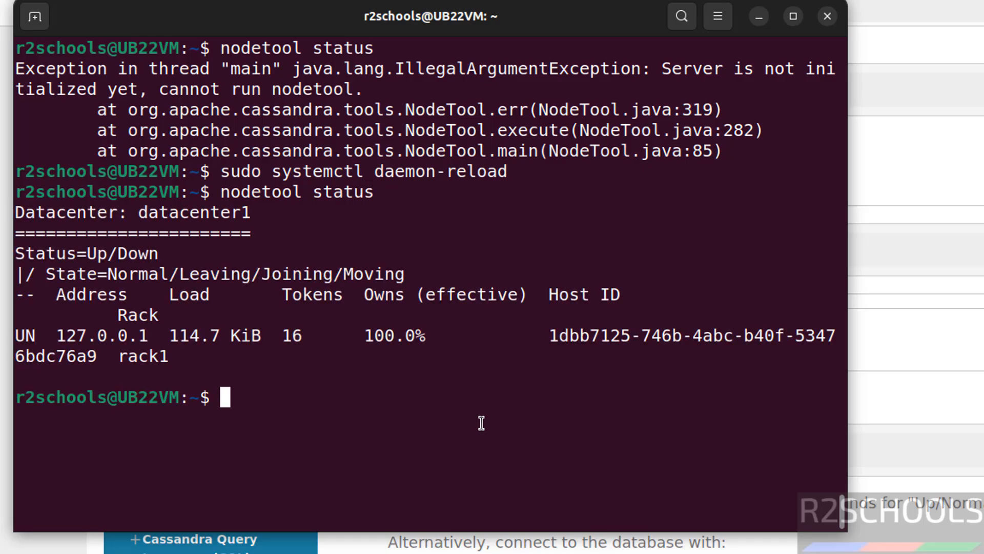
mouse_move(237, 298)
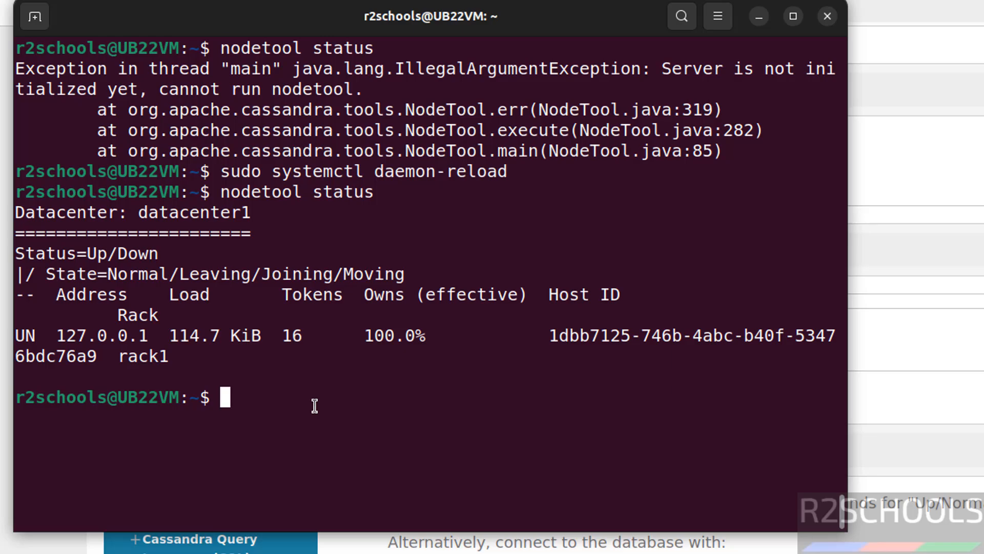
Check cassandra.service status with systemctl, confirm it is active (running), and leave the status view.
type("sudo sy")
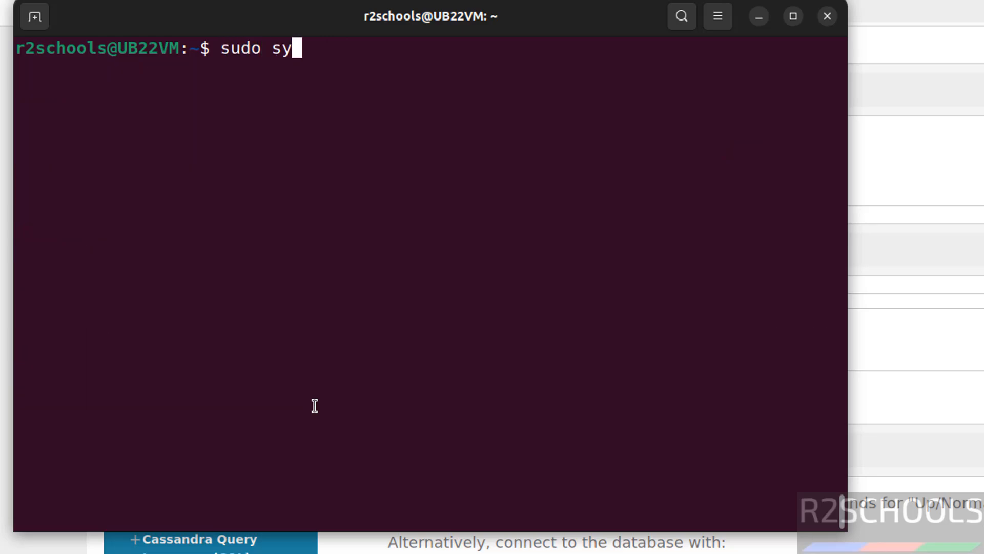
type("stemctl stat")
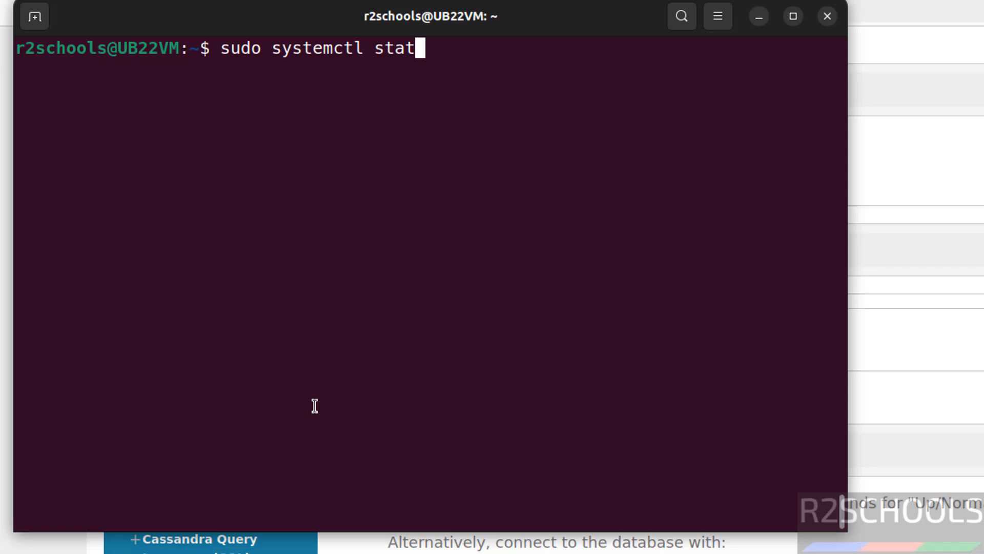
type("us cassandra.service")
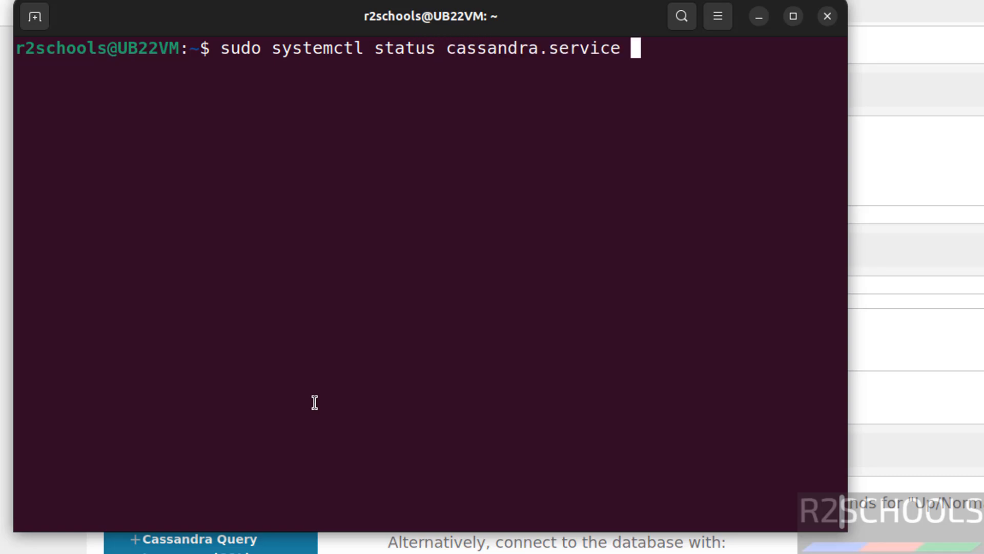
key("Return")
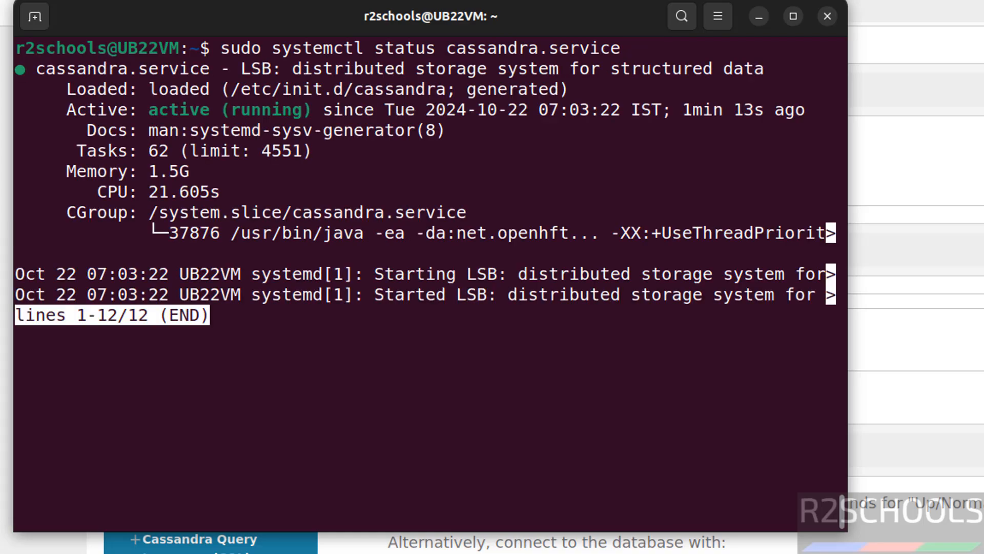
mouse_move(356, 154)
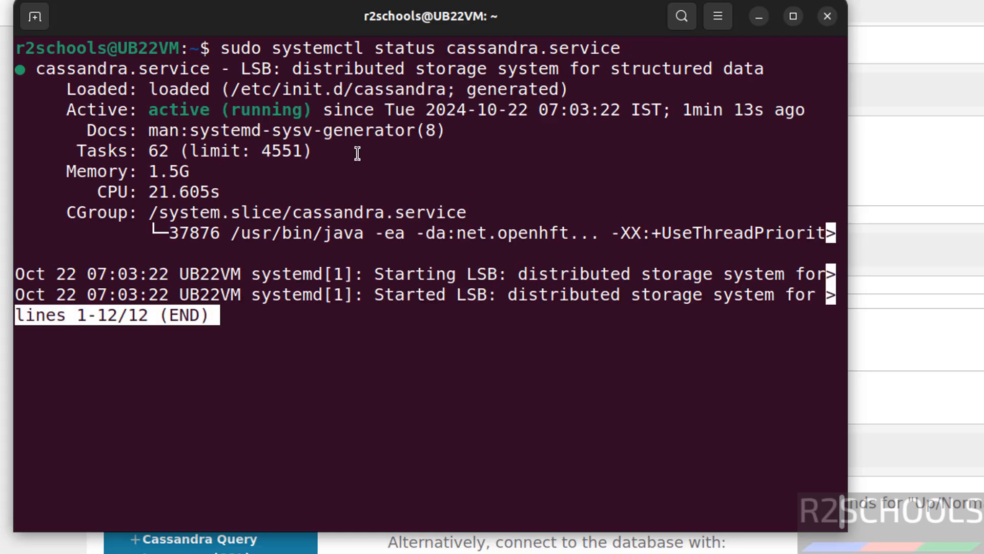
key("q")
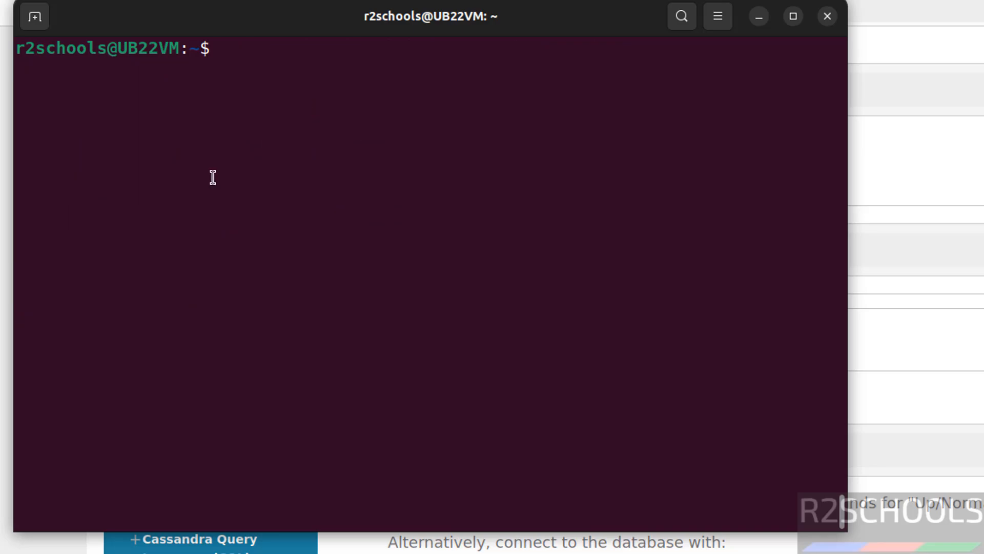
Launch cqlsh and connect to Test Cluster at 127.0.0.1:9042 running Cassandra 5.0.2.
type("cqlsh")
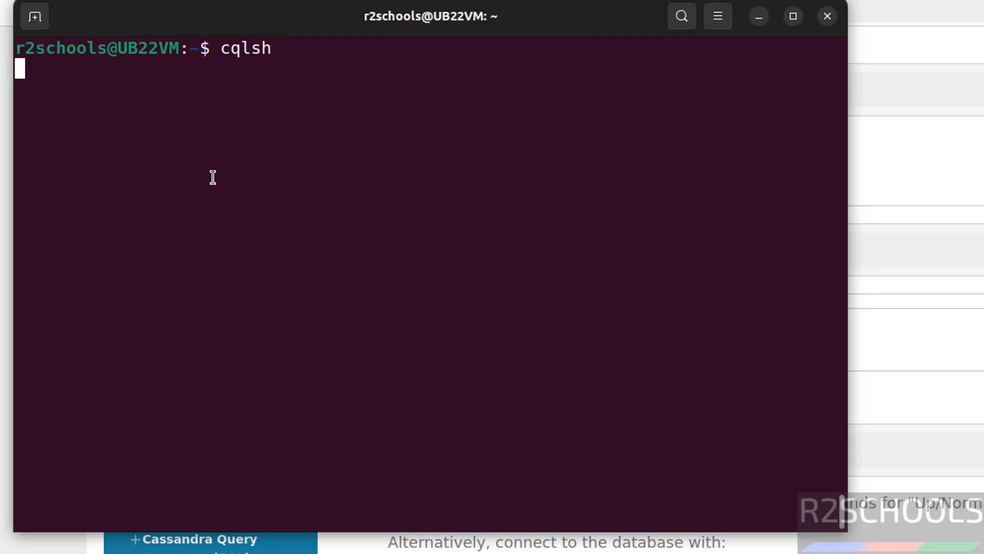
key("Return")
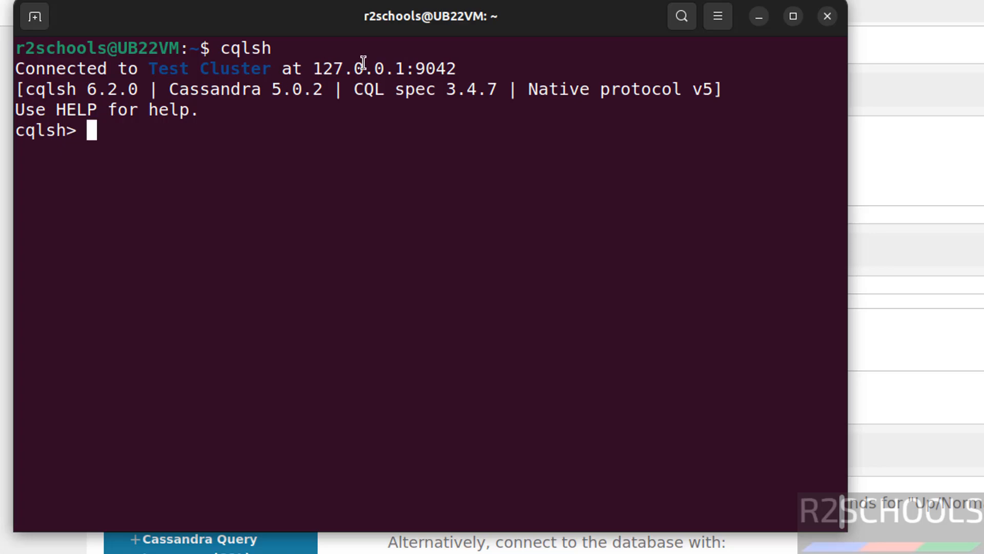
mouse_move(375, 159)
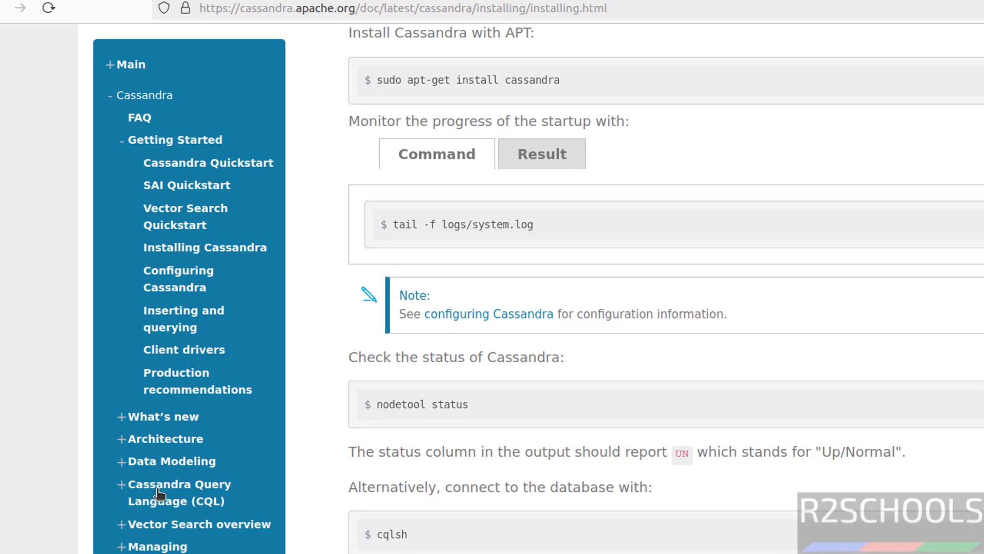
Navigate the docs sidebar through CQL to the Data definition (DDL) page's CREATE KEYSPACE examples.
left_click(180, 492)
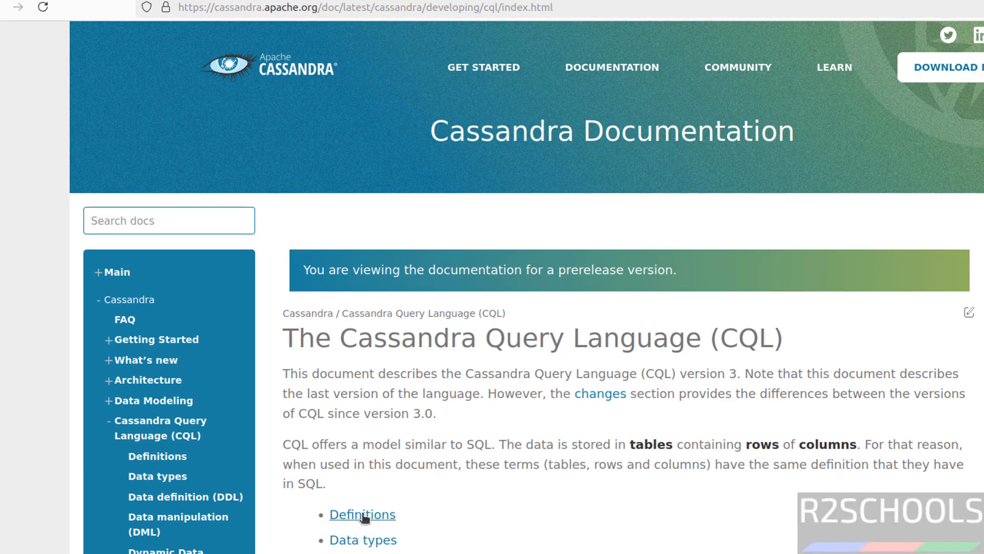
left_click(362, 513)
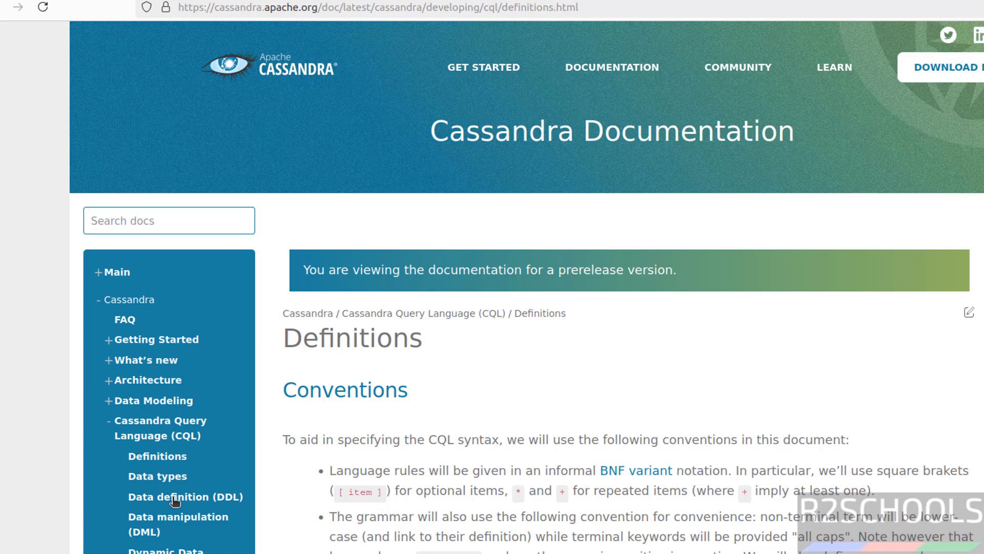
left_click(185, 496)
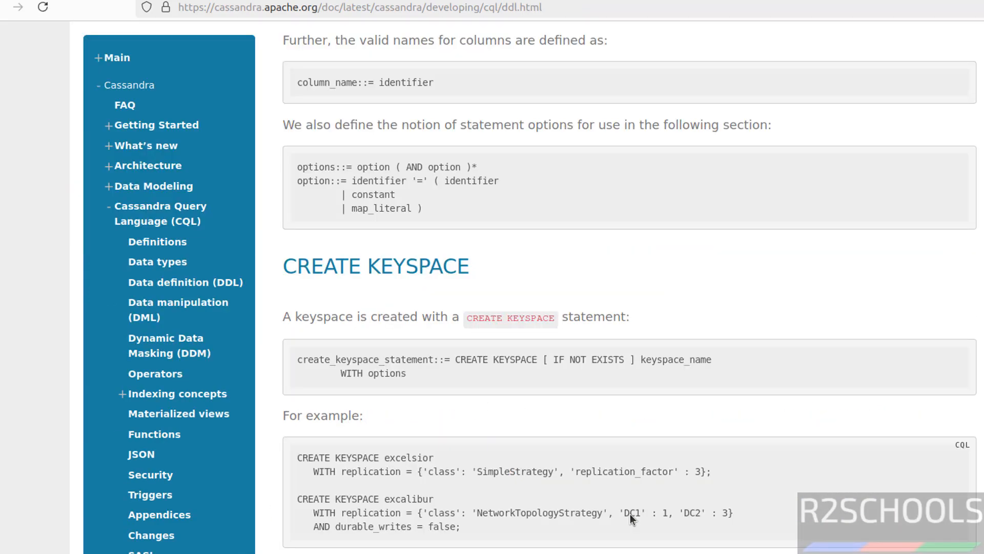
mouse_move(292, 172)
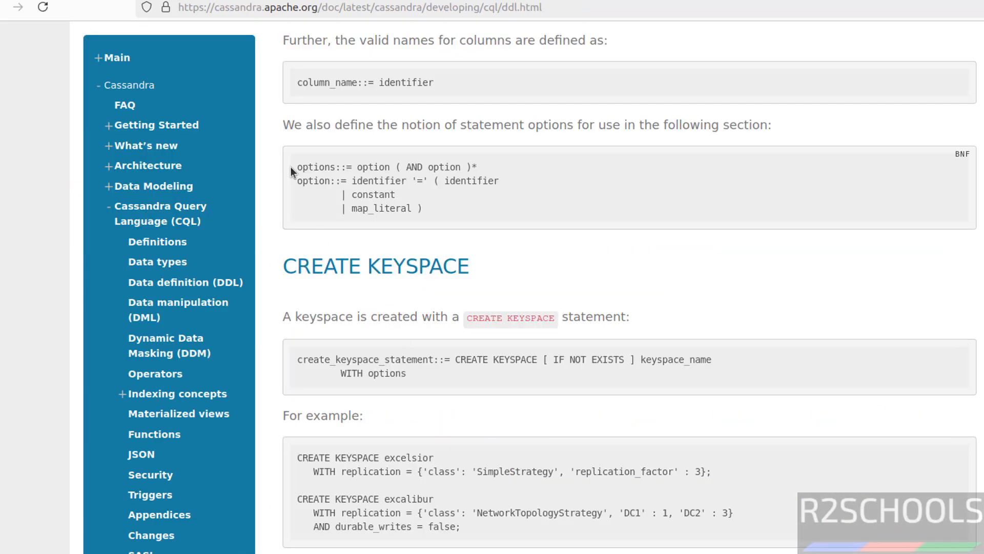
mouse_move(320, 312)
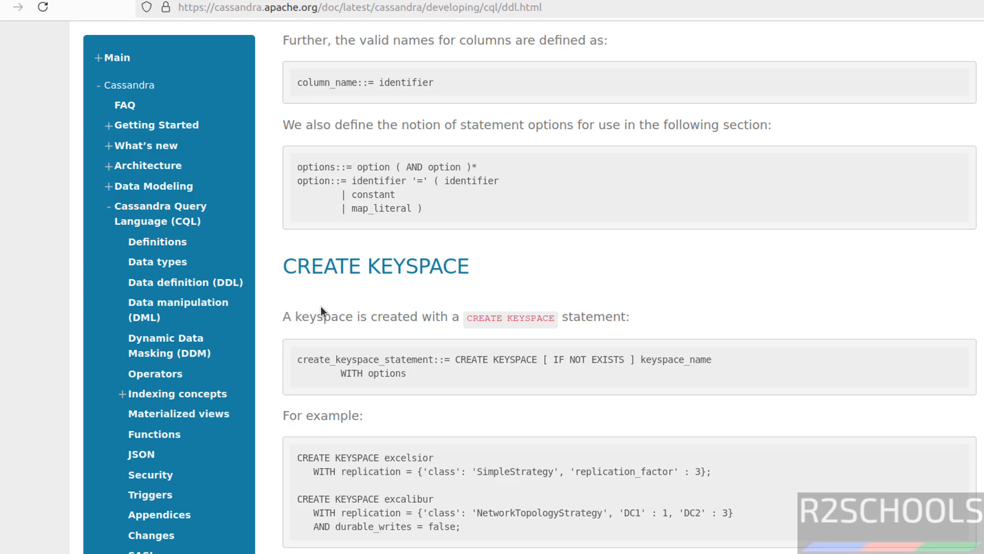
mouse_move(295, 369)
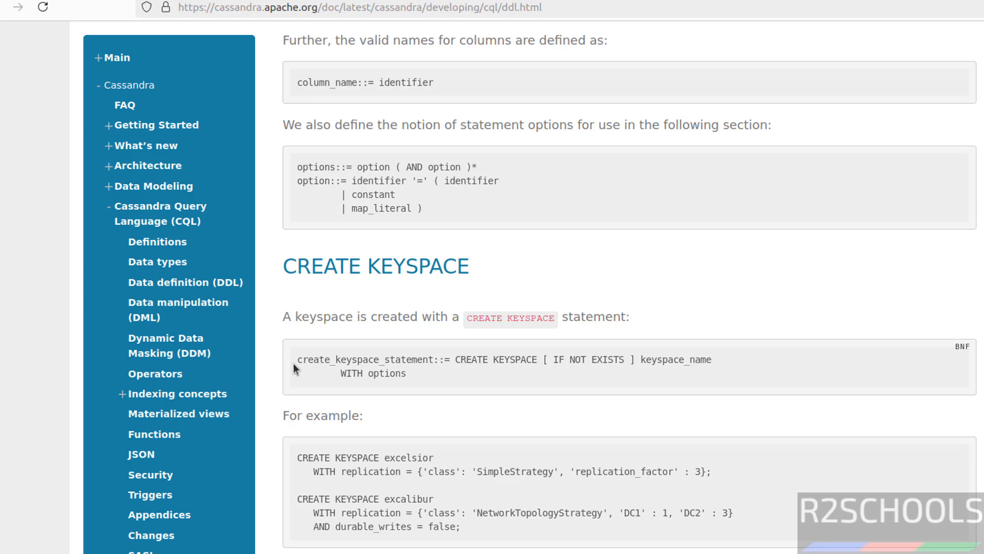
mouse_move(298, 362)
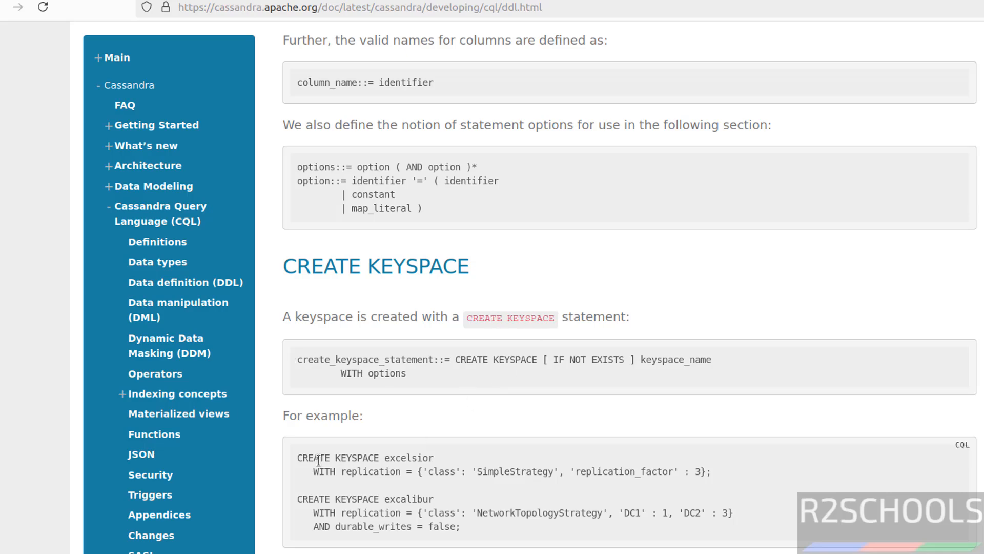
mouse_move(316, 490)
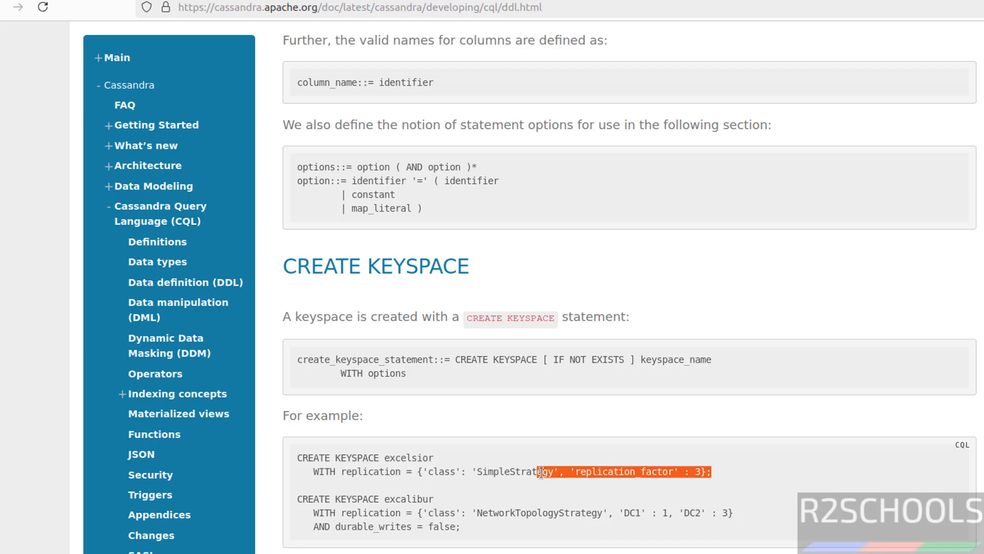
left_click(503, 514)
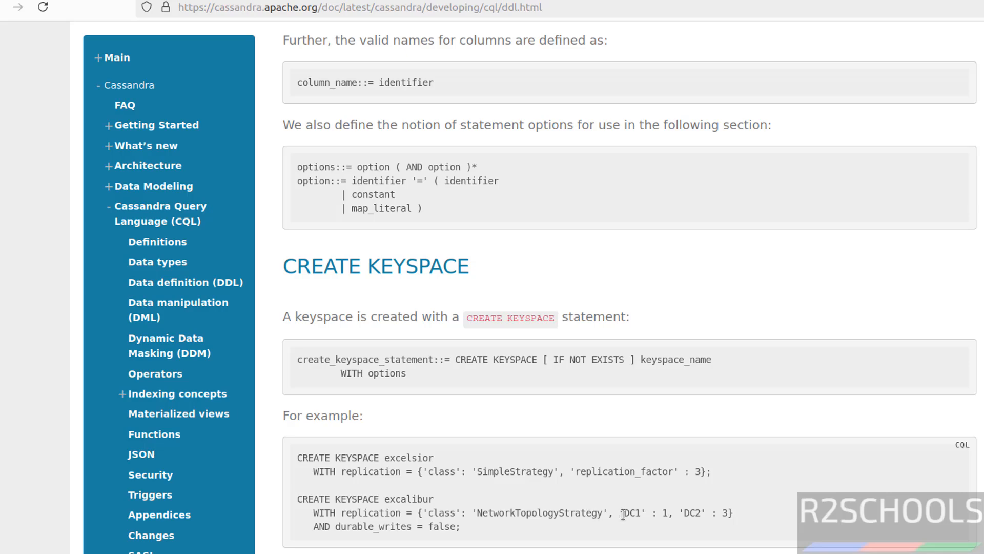
mouse_move(481, 493)
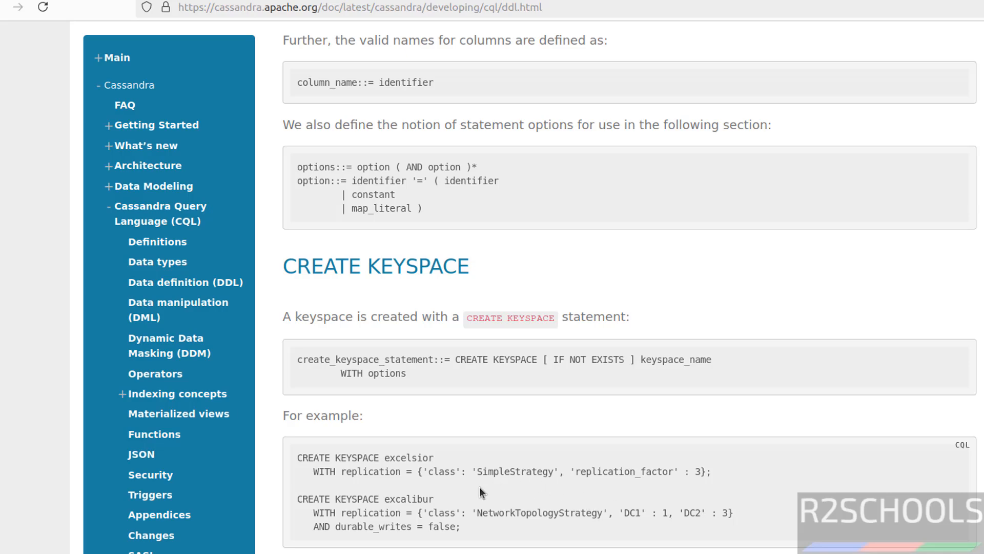
Paste the CREATE KEYSPACE excelsior example into cqlsh and run describe keyspaces to confirm it exists.
right_click(369, 278)
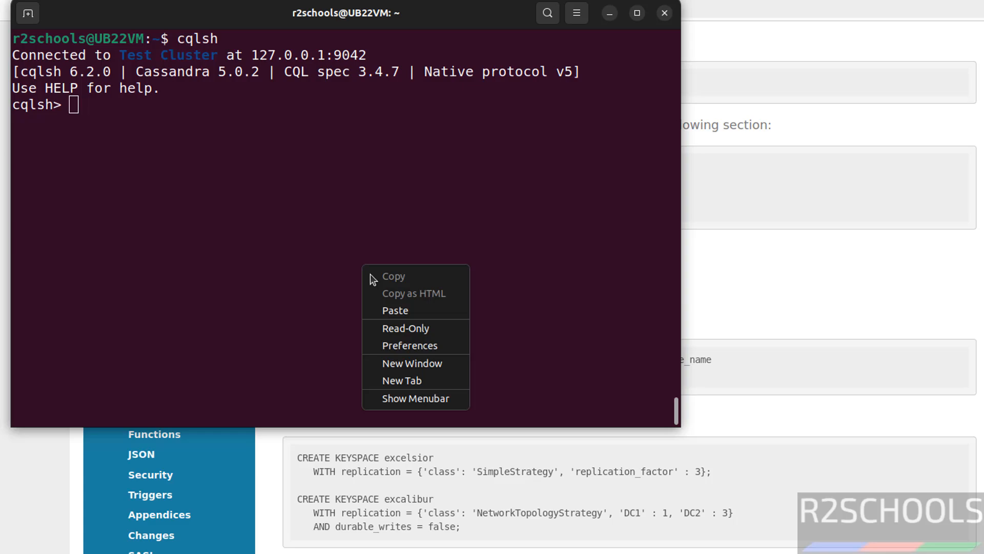
left_click(395, 310)
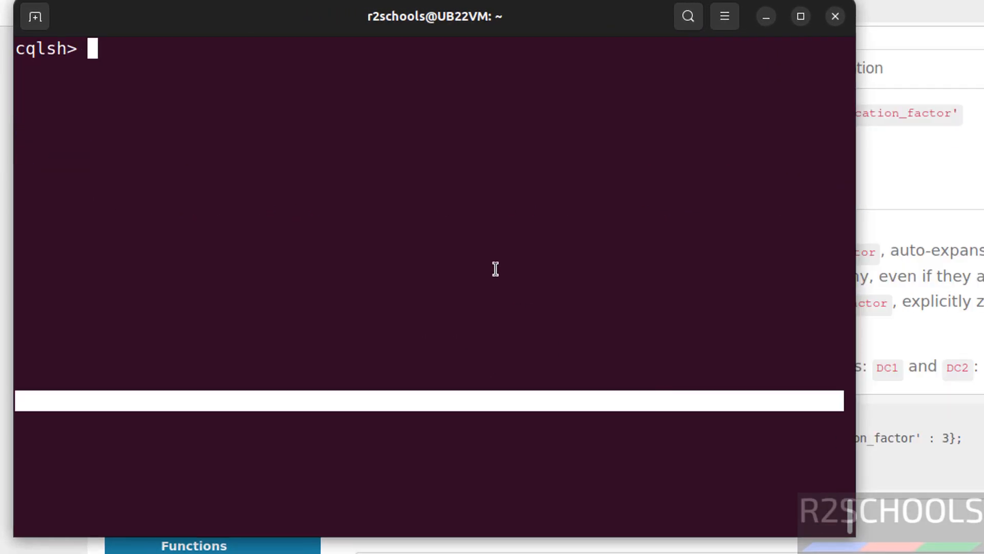
type("descri")
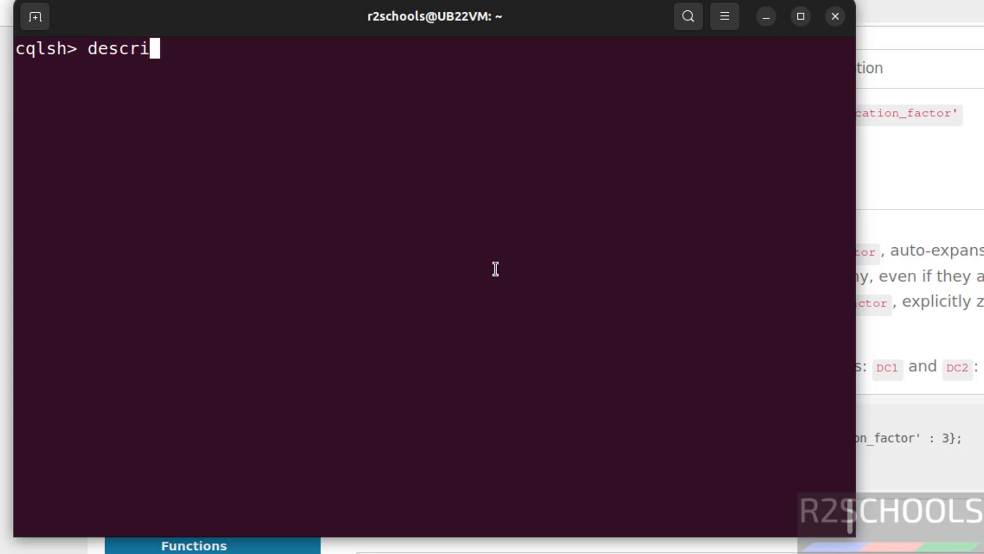
type("be keyspaces")
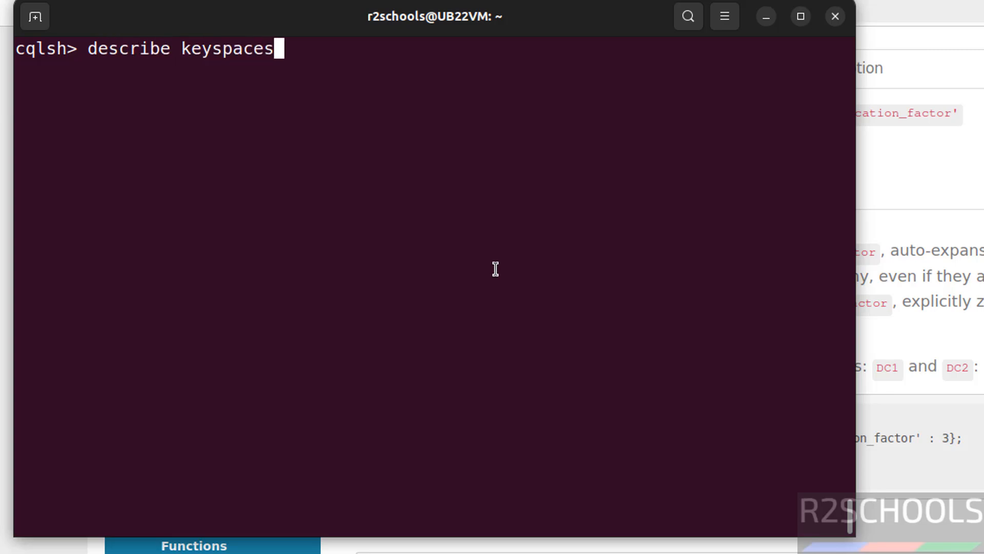
key("Return")
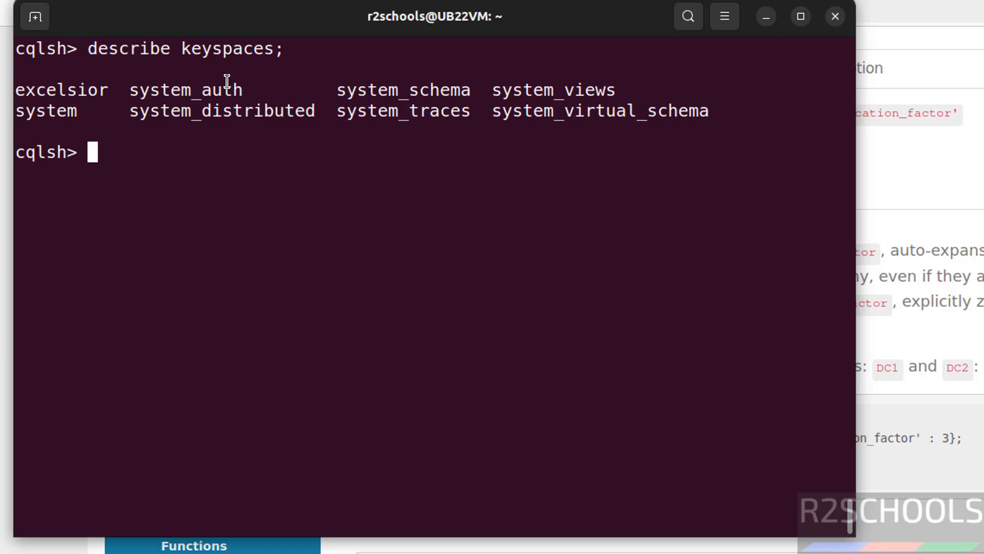
mouse_move(79, 90)
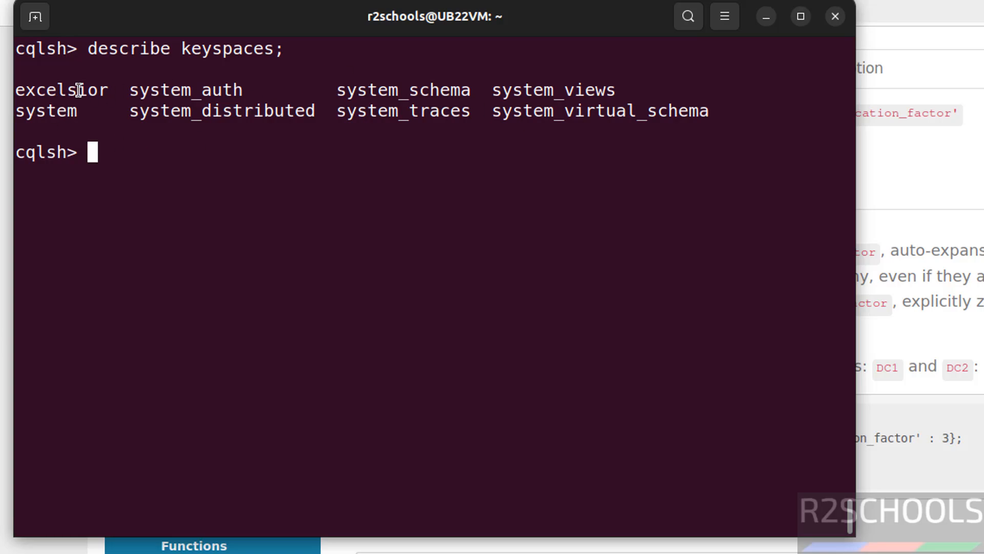
mouse_move(144, 100)
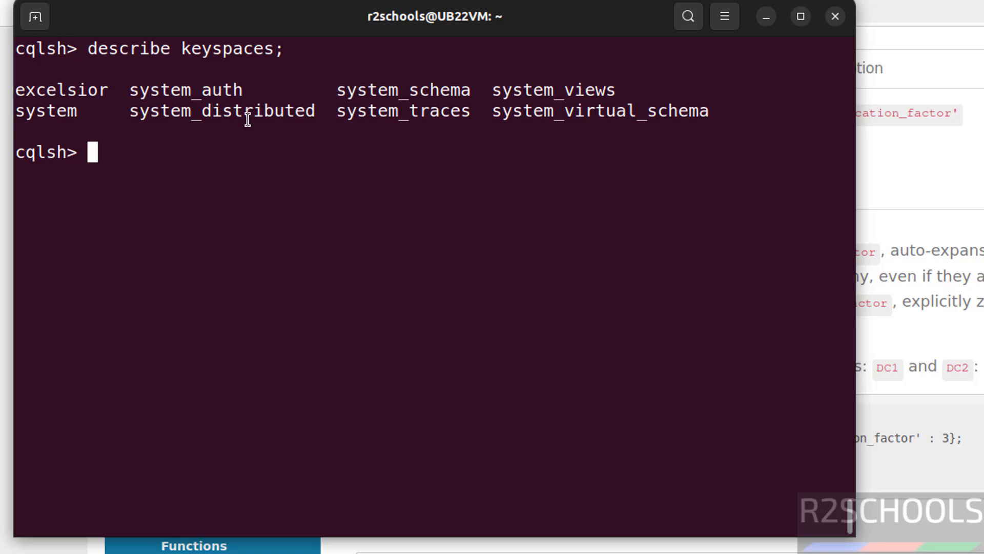
mouse_move(189, 165)
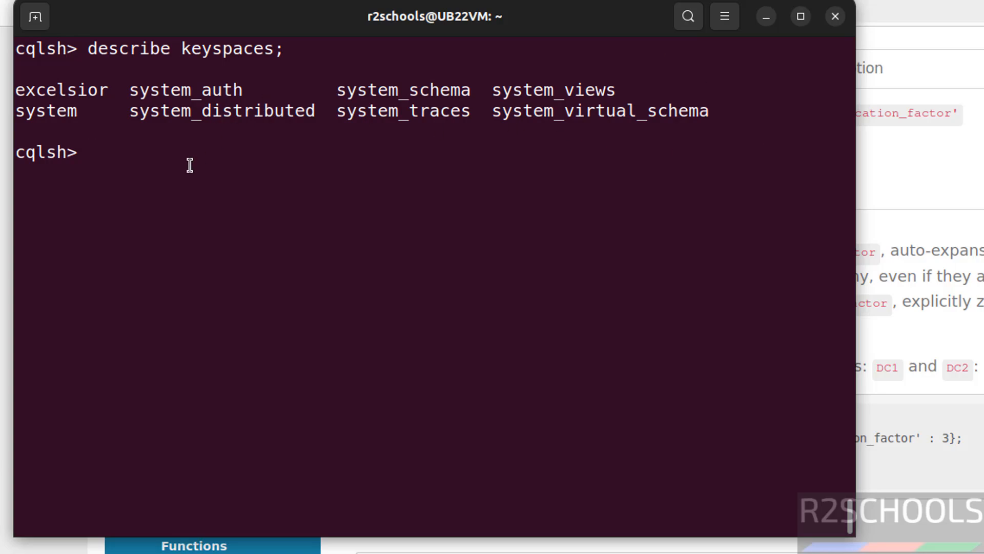
Run describe keyspace excelsior to show its definition.
type("d")
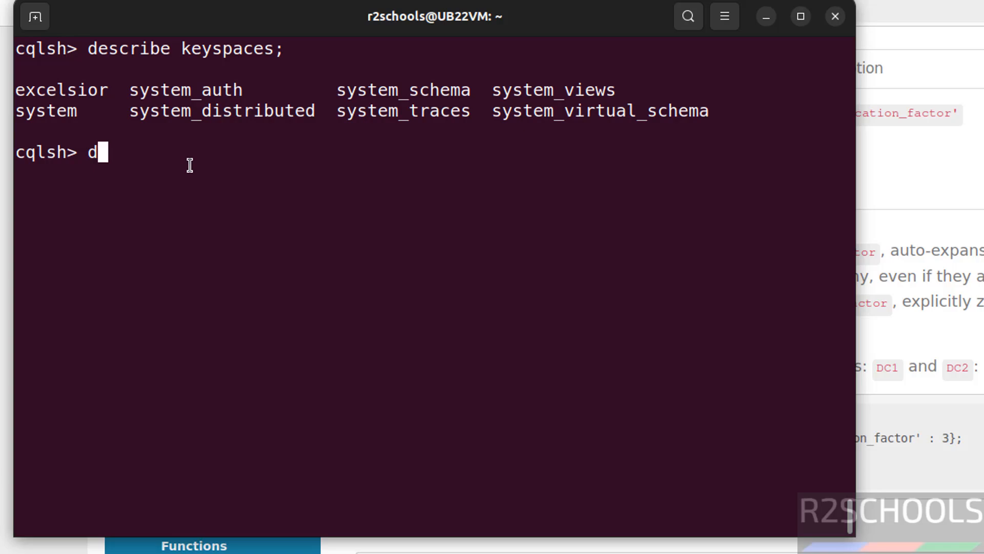
type("esc")
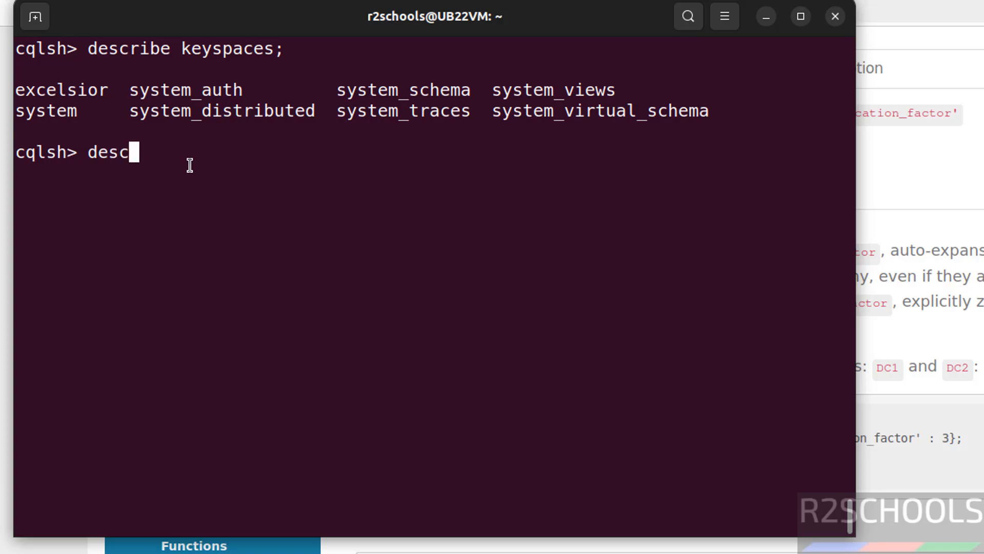
type("ribe")
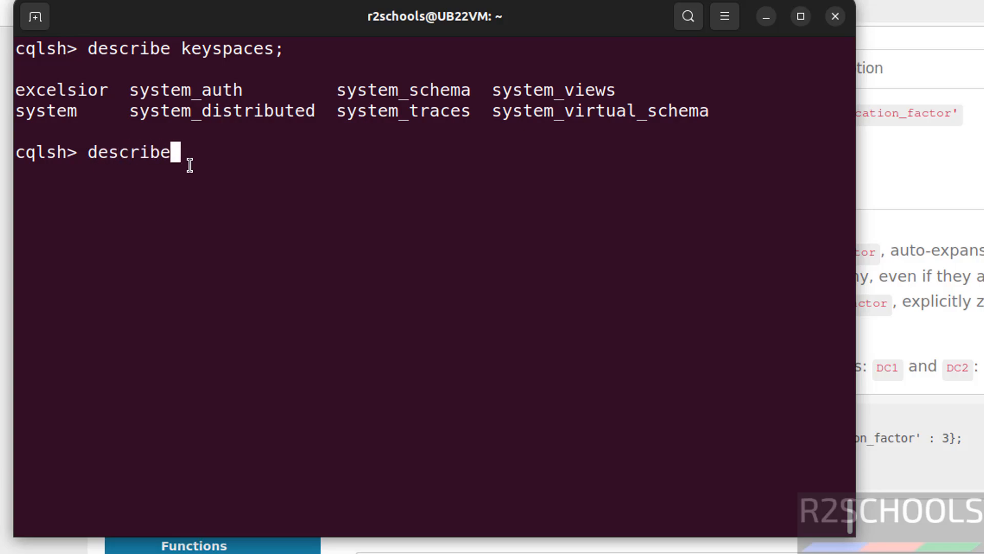
type("keyspace e")
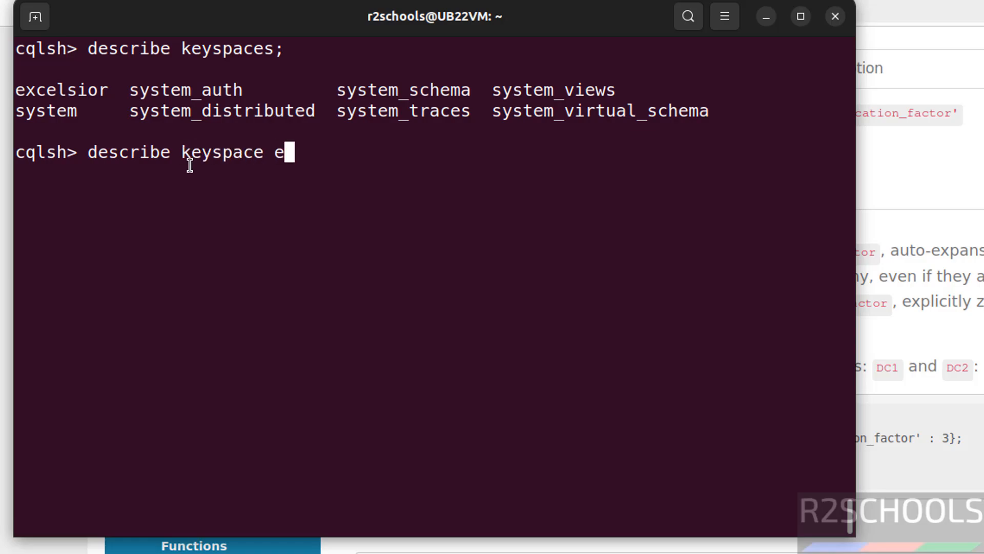
type("xcels")
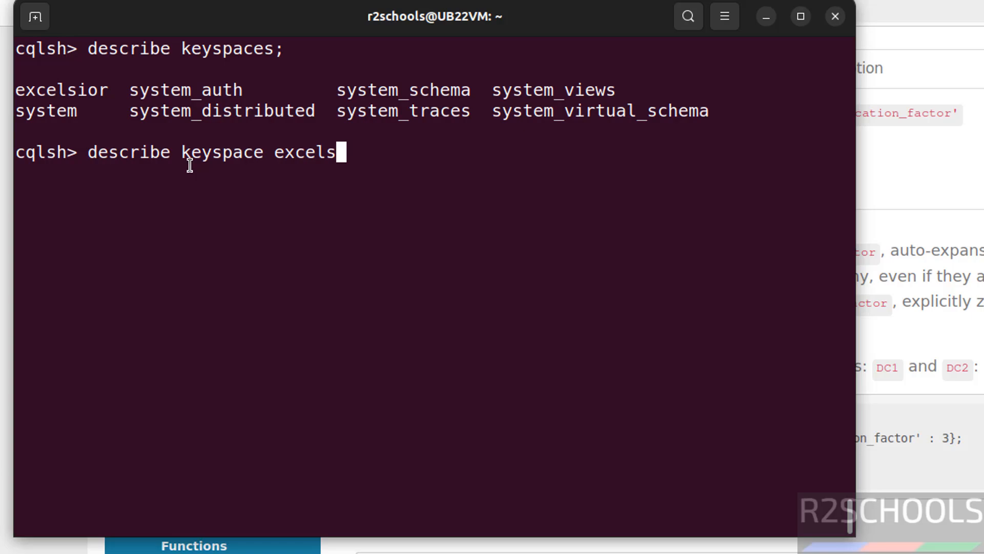
key("Return")
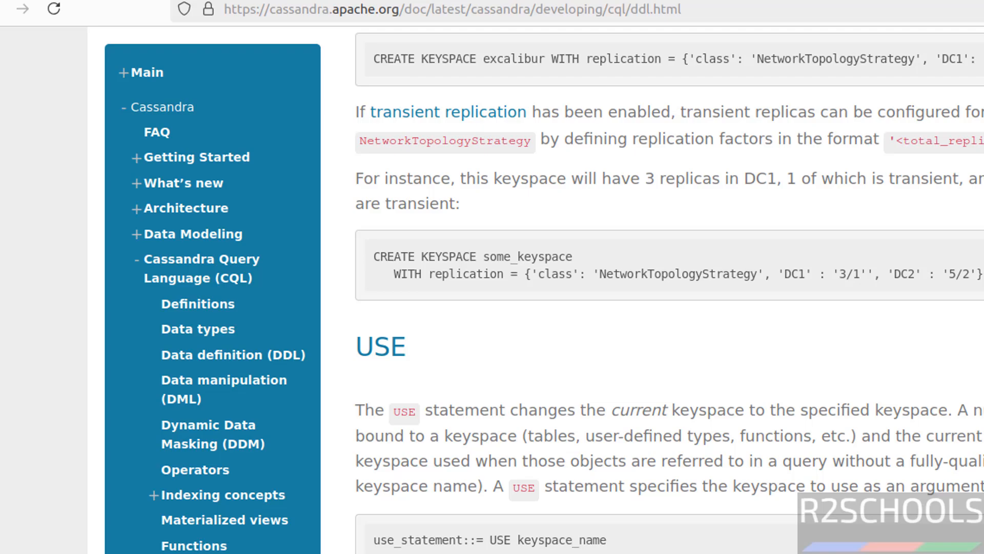
Run 'use excelsior ;' so the prompt becomes cqlsh:excelsior>.
scroll("down", 3)
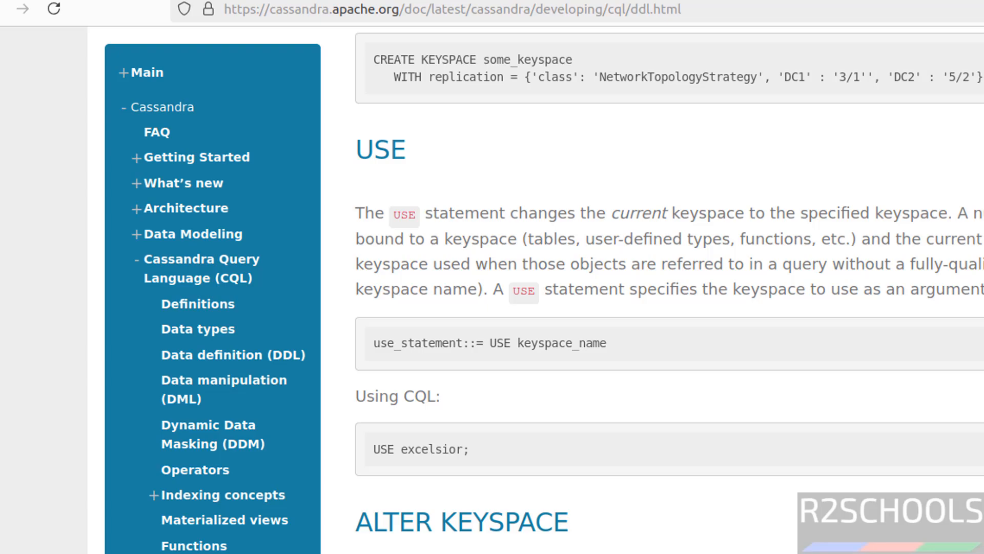
scroll("down", 3)
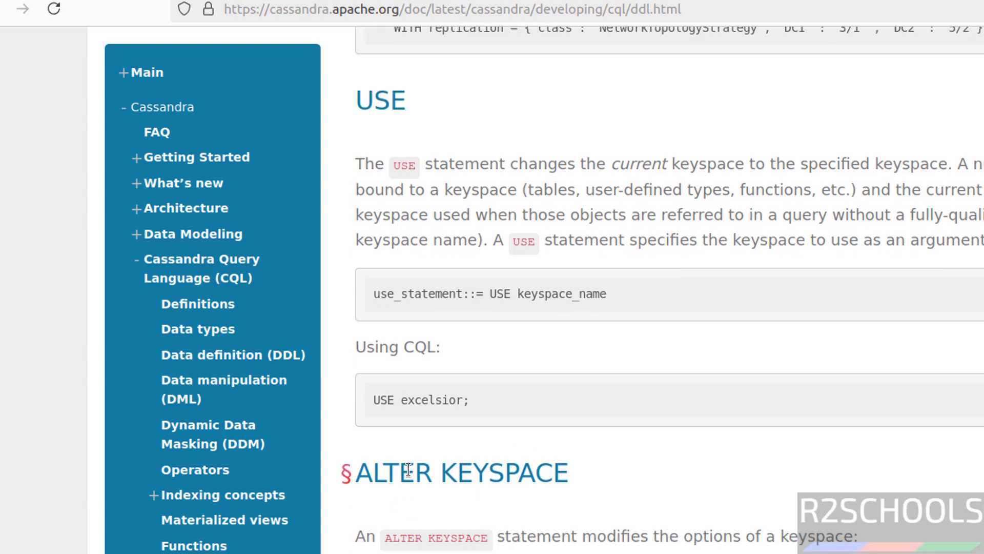
mouse_move(462, 377)
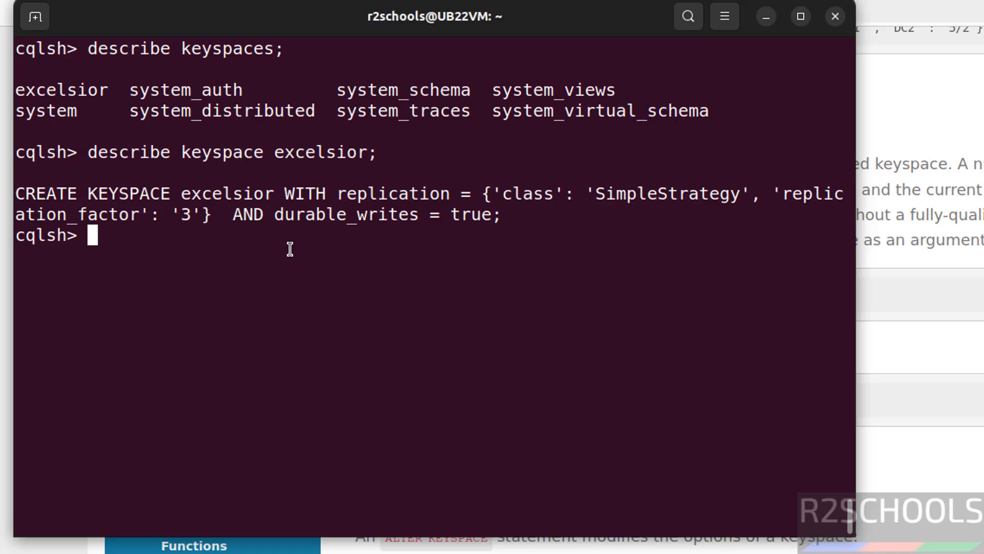
type("use")
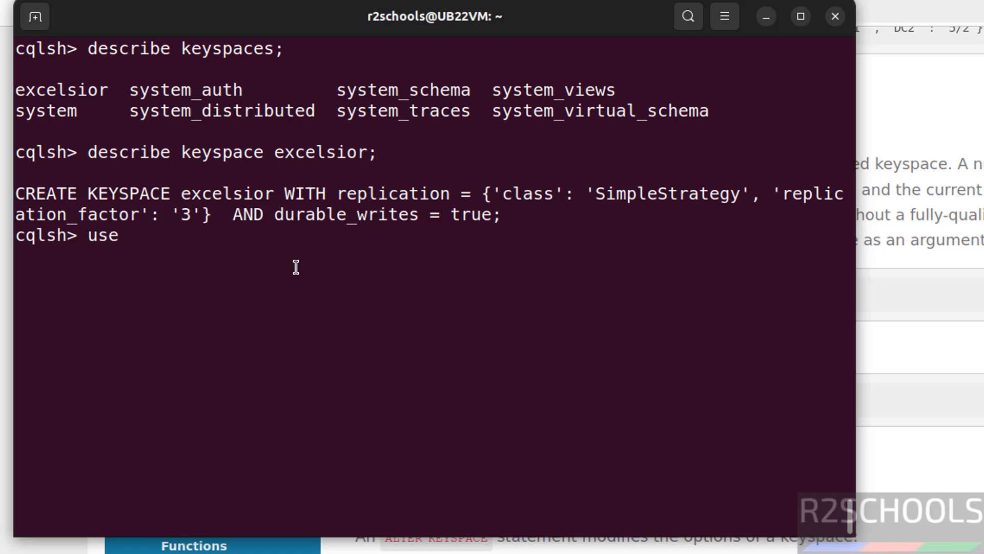
type("excelsior ;")
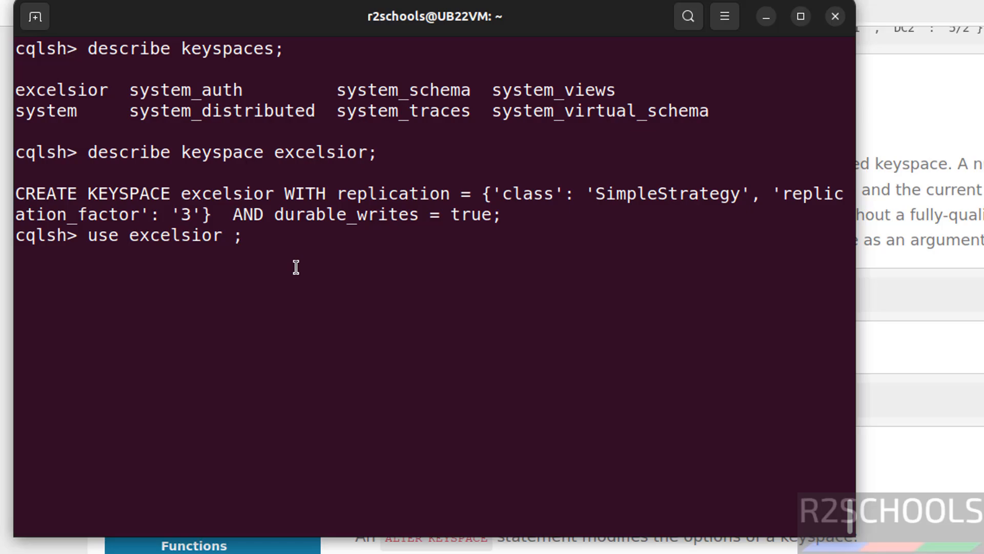
key("Return")
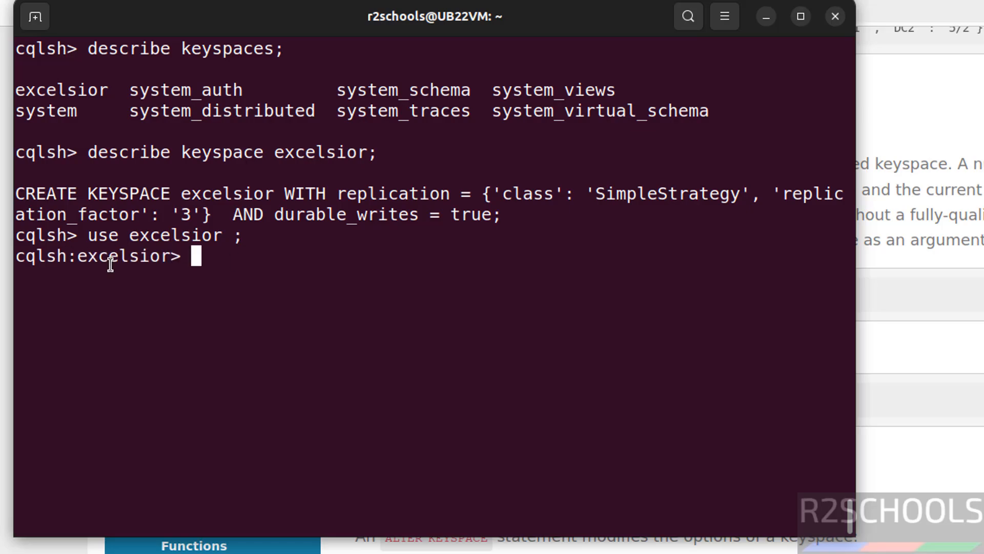
mouse_move(304, 306)
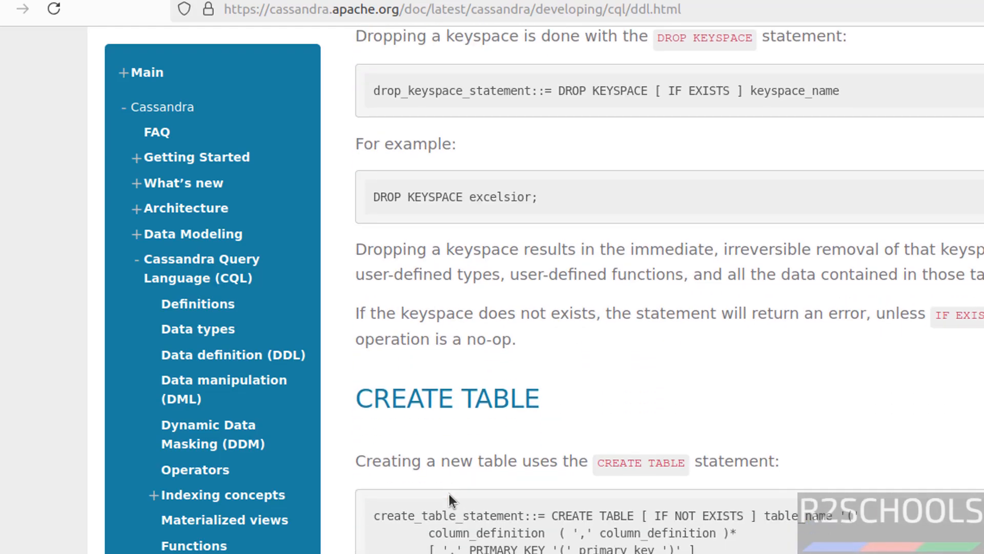
Paste and run the CREATE TABLE monkey_species and timeline examples from the DDL docs in cqlsh.
scroll("down", 3)
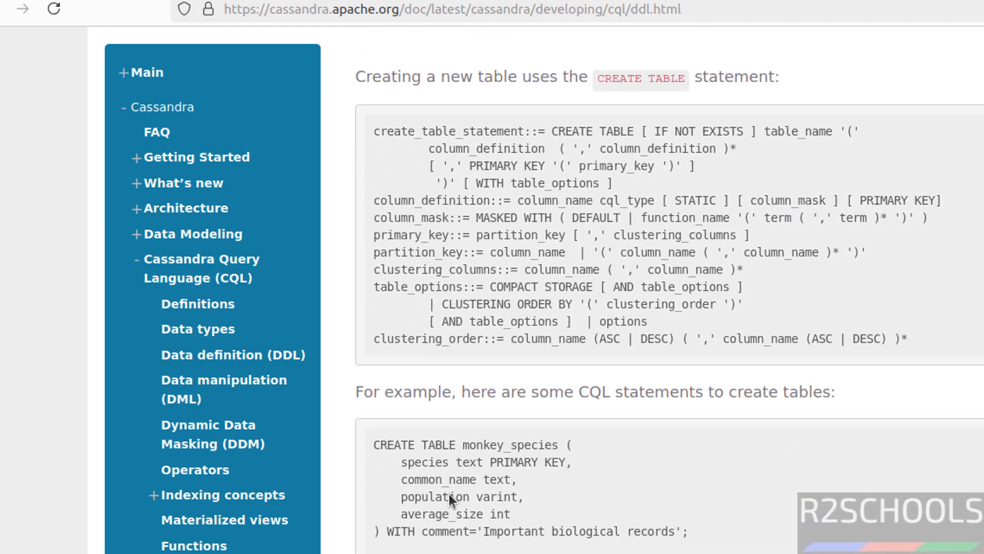
mouse_move(373, 449)
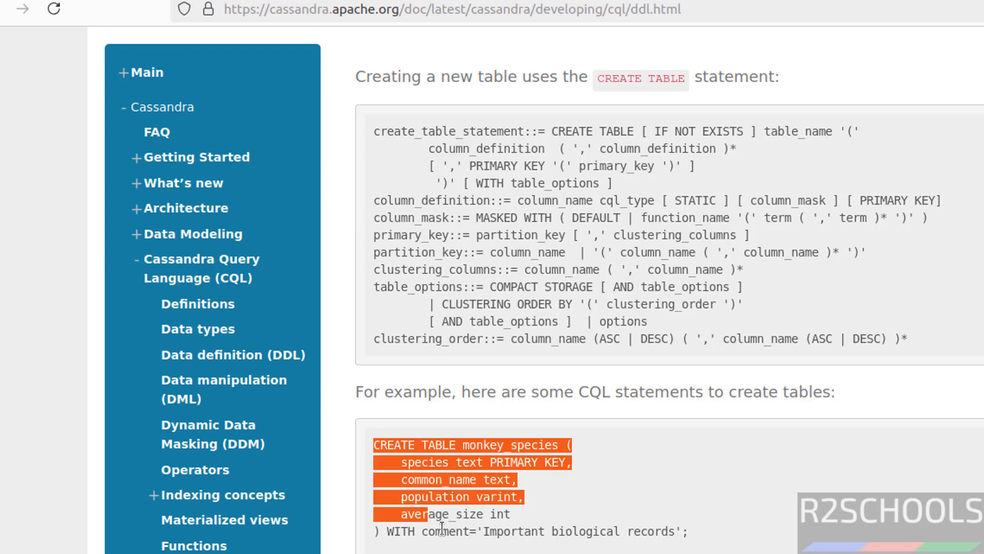
right_click(600, 496)
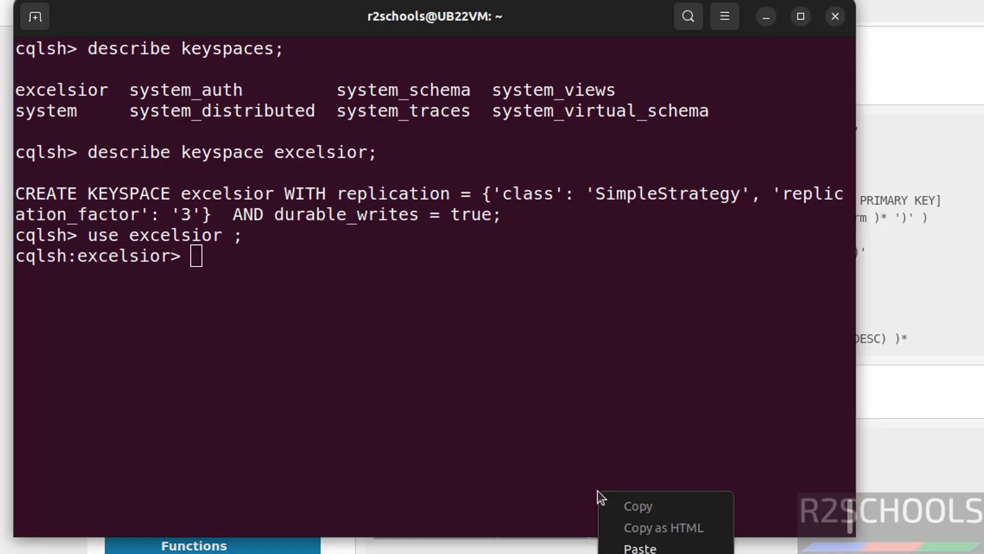
left_click(639, 547)
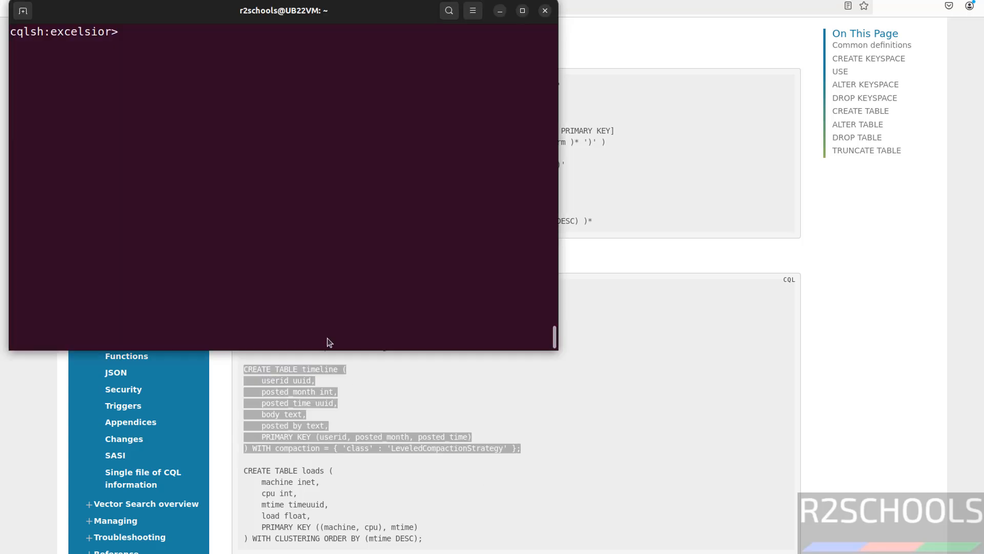
key("Return")
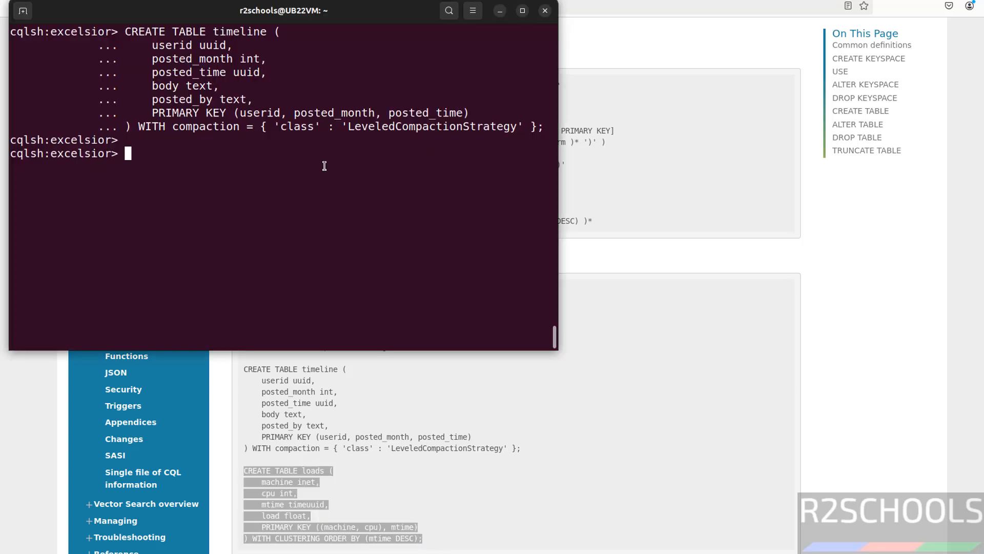
right_click(325, 166)
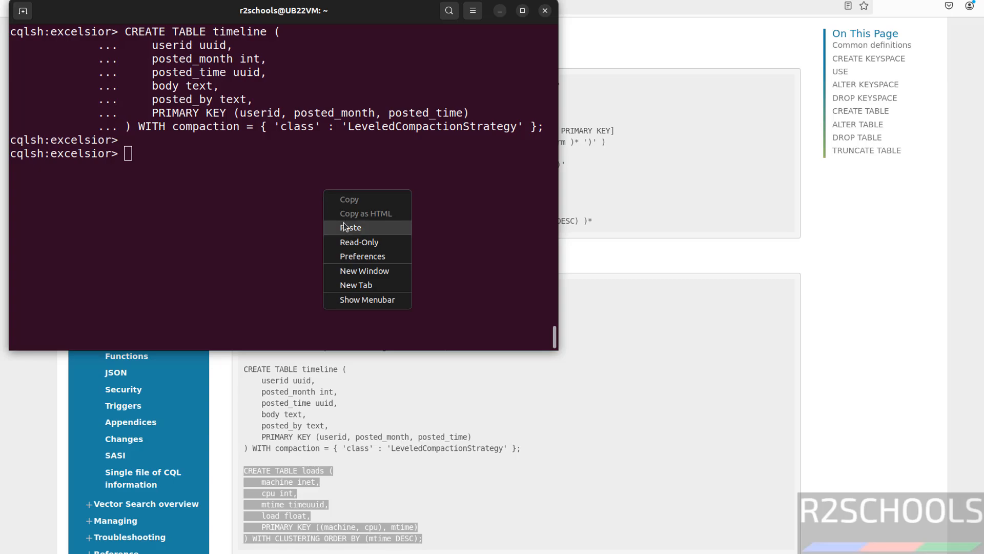
left_click(351, 228)
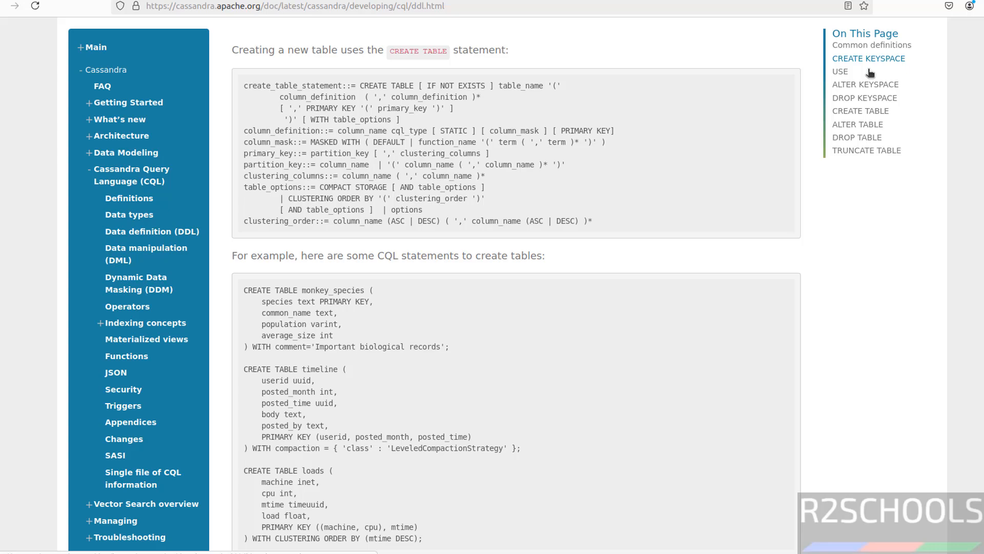
mouse_move(865, 98)
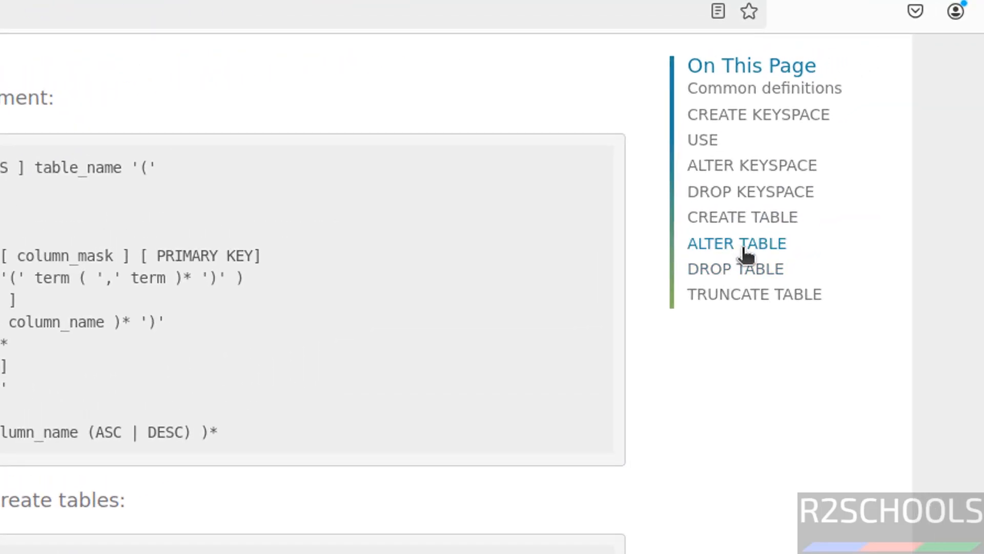
mouse_move(723, 336)
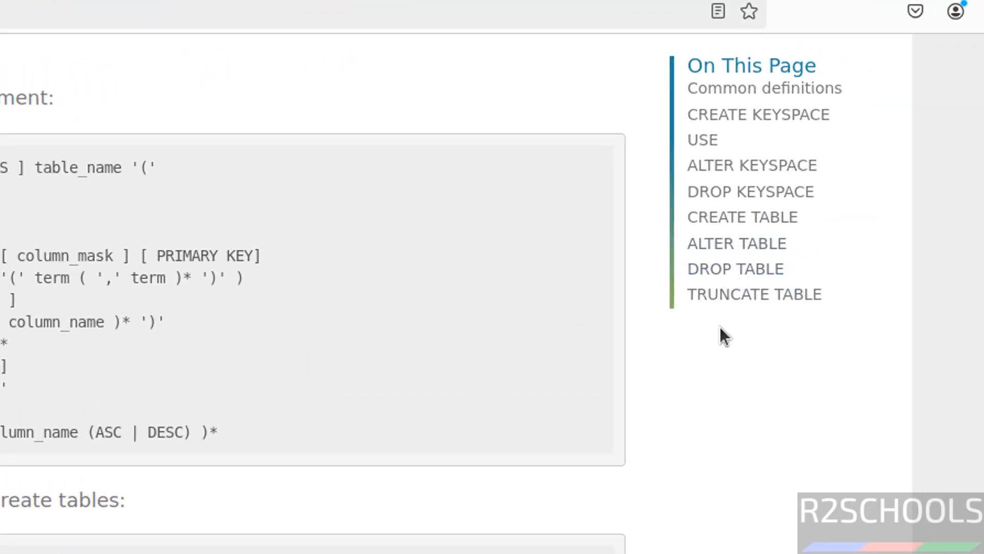
Scroll to the Partition key section and select the CREATE TABLE t example for copying.
scroll("down", 3)
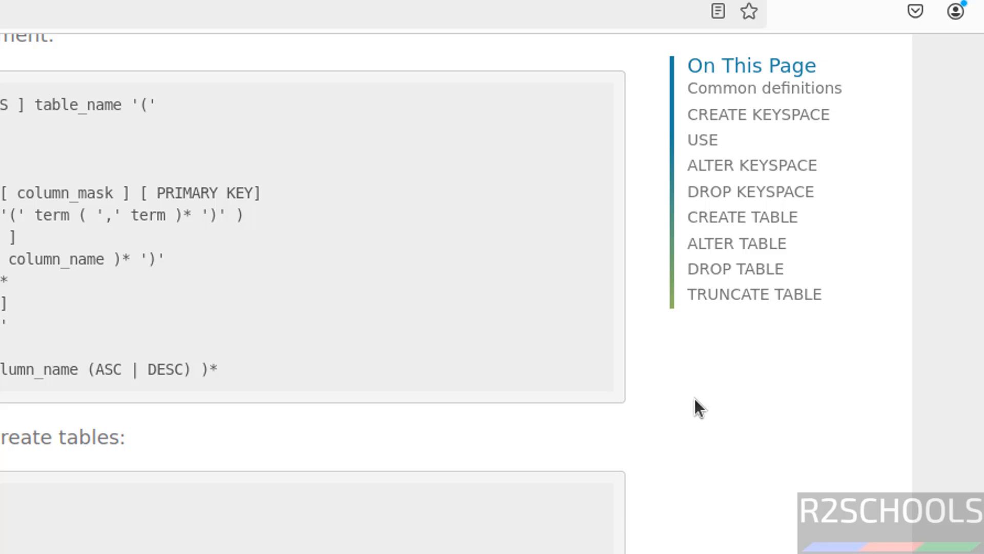
scroll("down", 3)
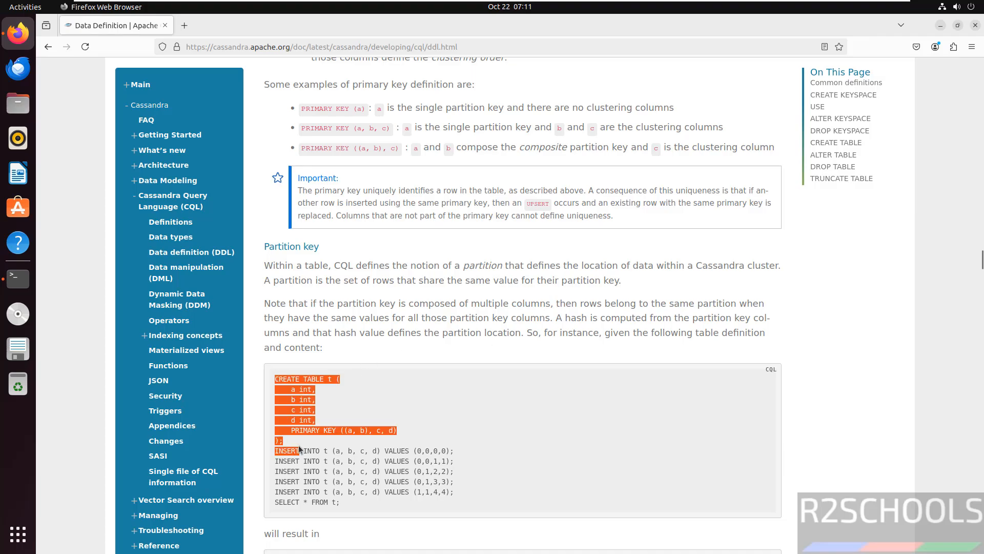
left_click(17, 278)
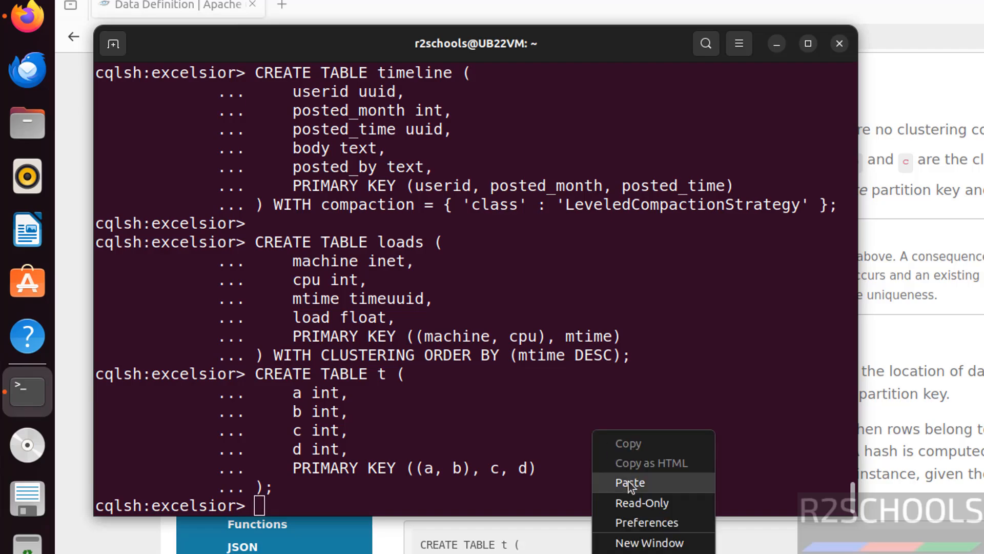
Paste the five INSERT statements for table t, then run 'select * from t;' to list its rows.
left_click(630, 482)
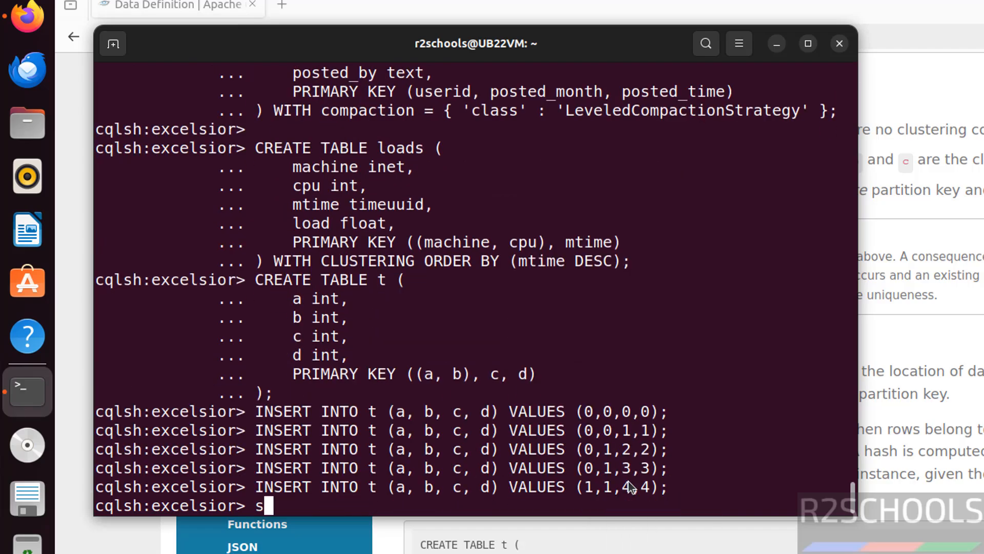
type("elect * from")
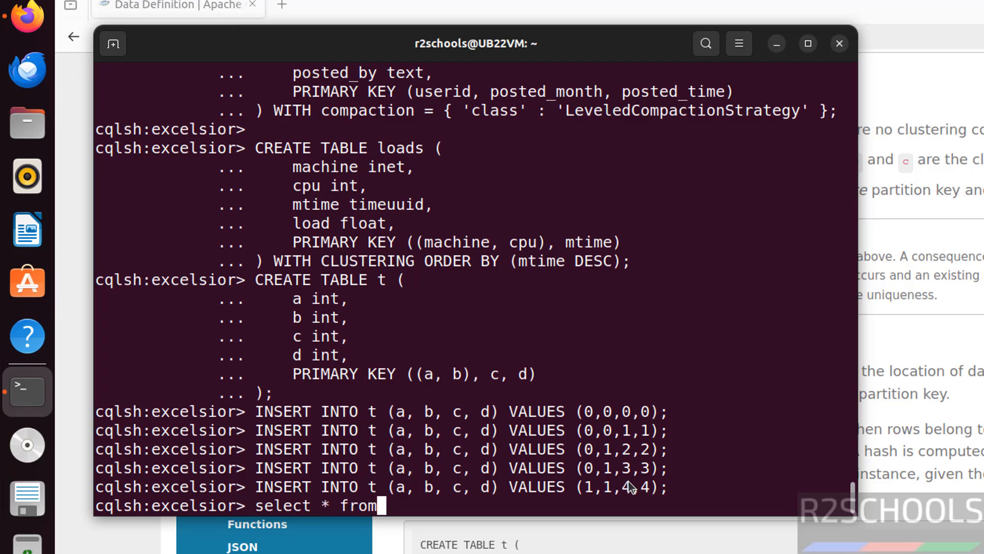
type("t;")
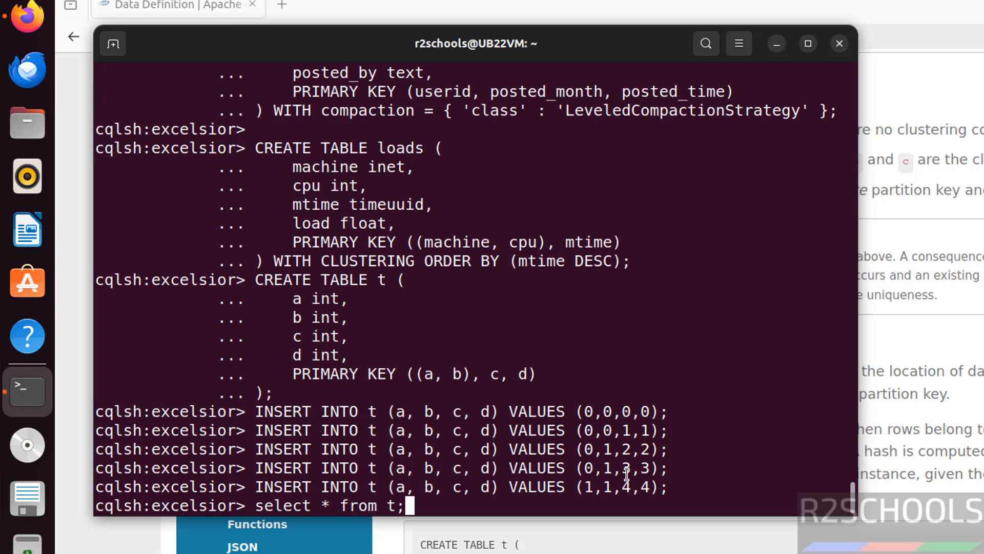
key("Return")
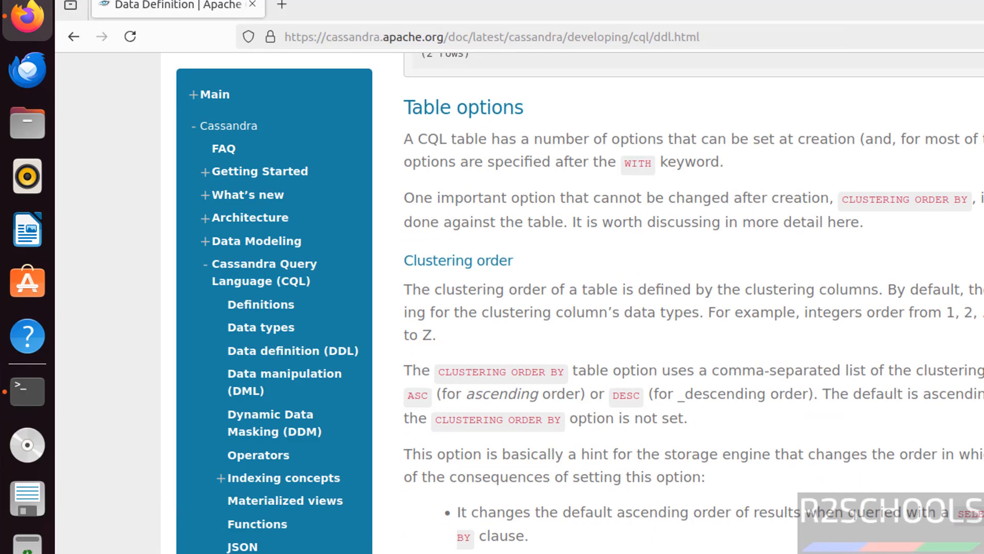
Switch the docs to the Data manipulation (DML) page and scroll through SELECT syntax to the WHERE clause section.
scroll("down", 3)
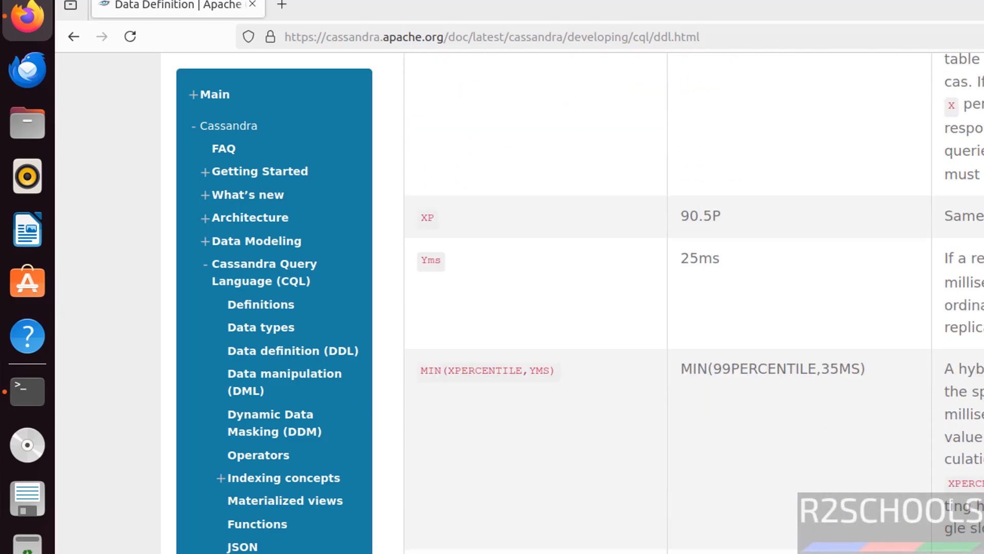
mouse_move(280, 396)
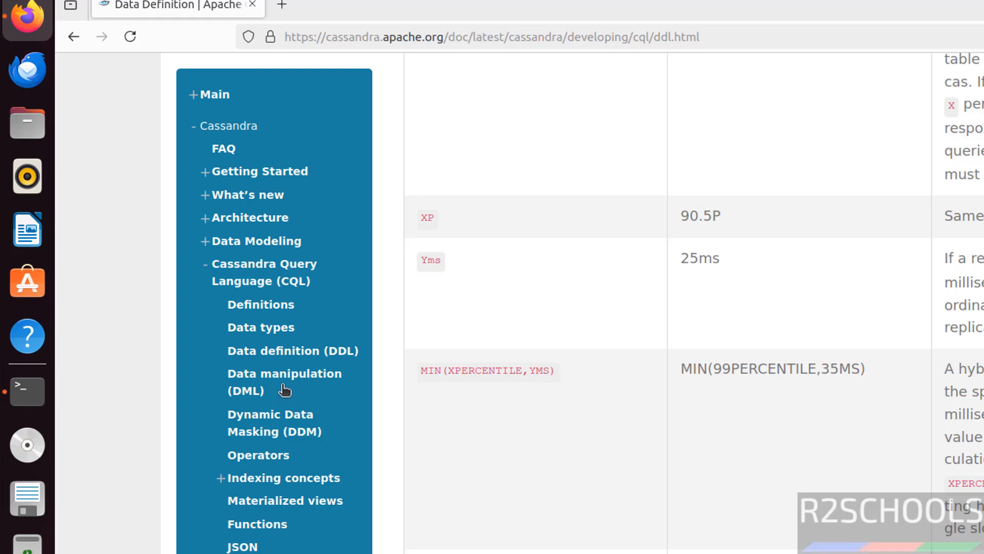
left_click(284, 381)
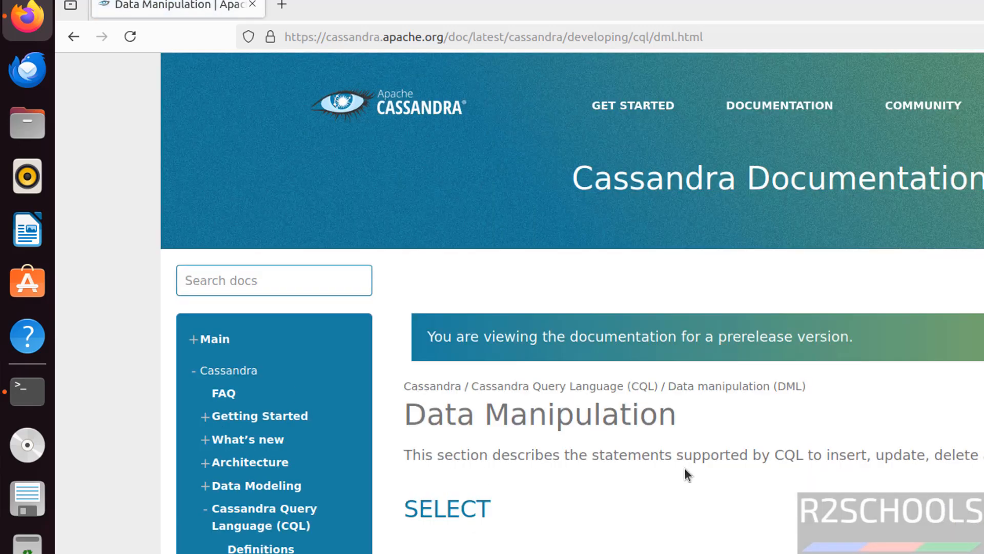
scroll("down", 3)
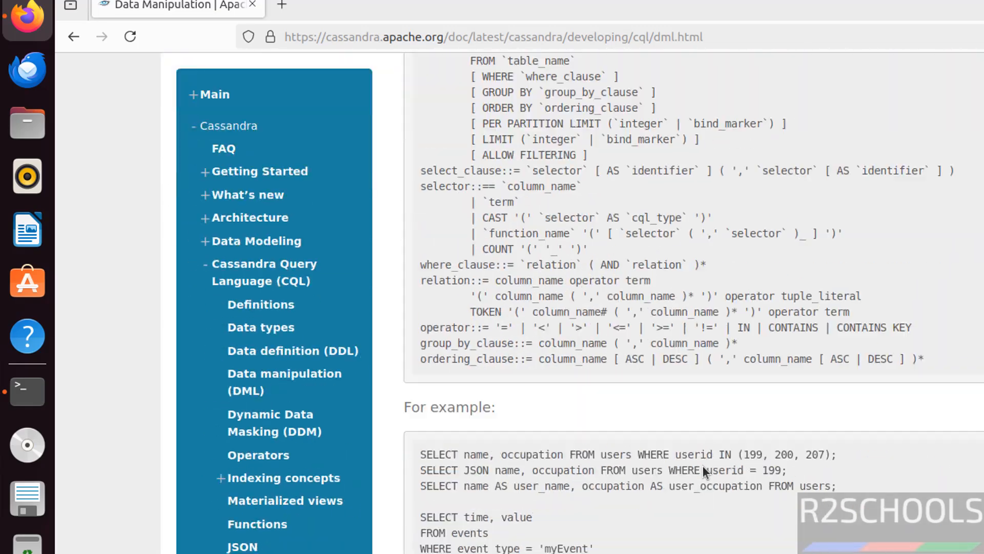
scroll("down", 3)
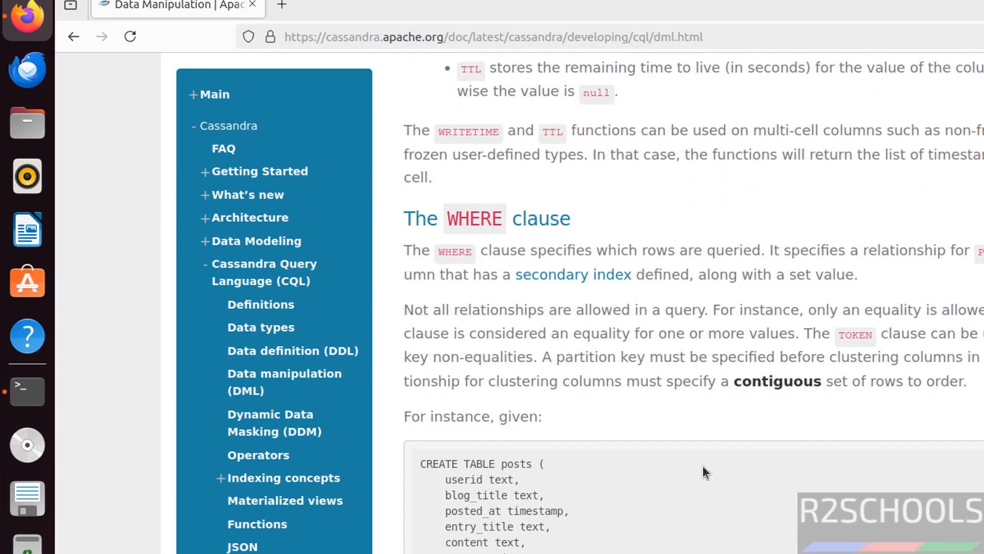
scroll("down", 3)
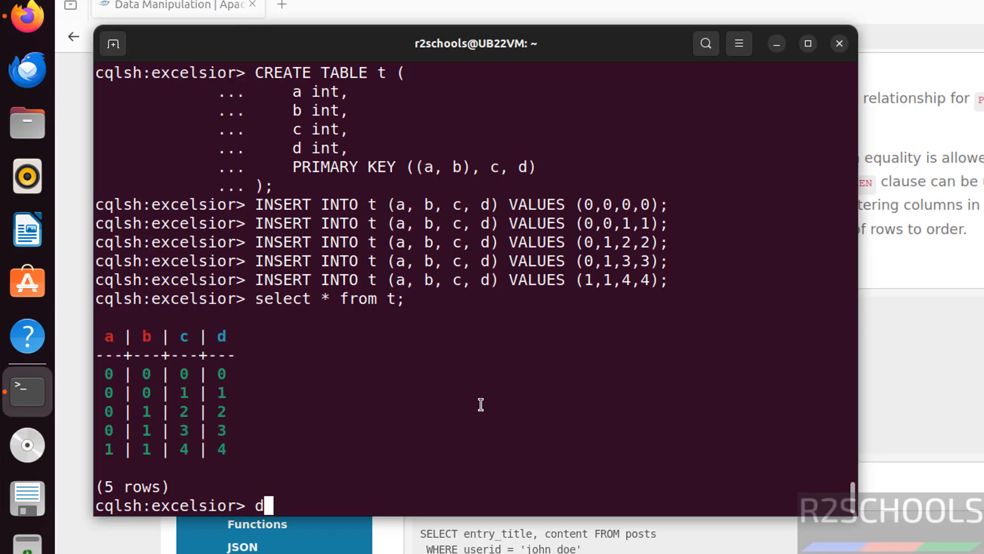
Run describe tables to list loads, monkey_species, t and timeline, then exit cqlsh to the shell prompt.
type("escribe ta")
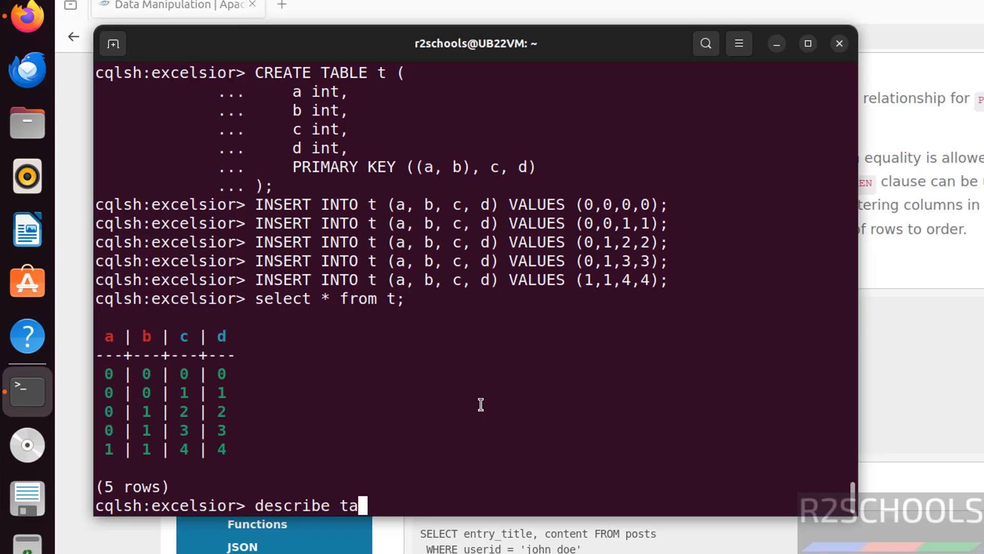
key("Return")
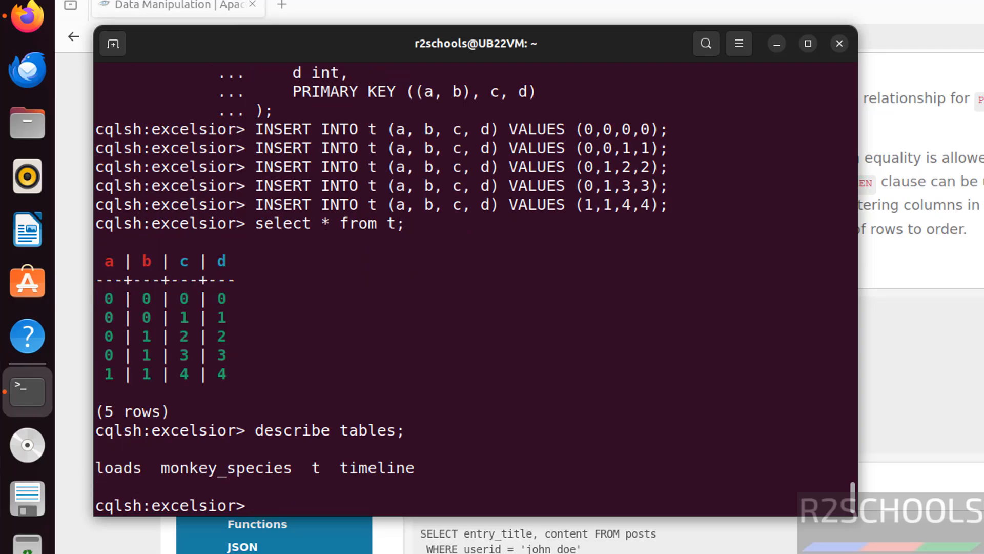
mouse_move(358, 486)
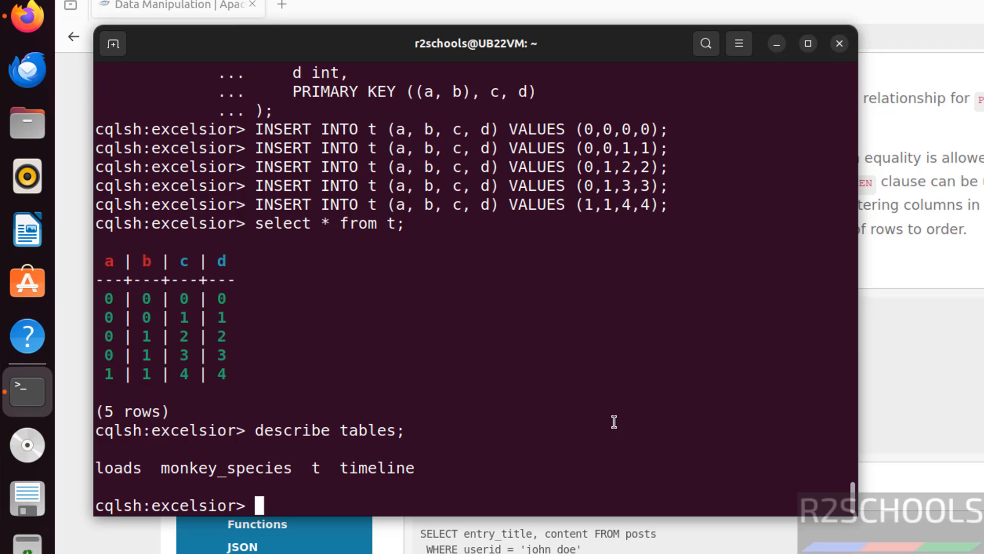
type("exit")
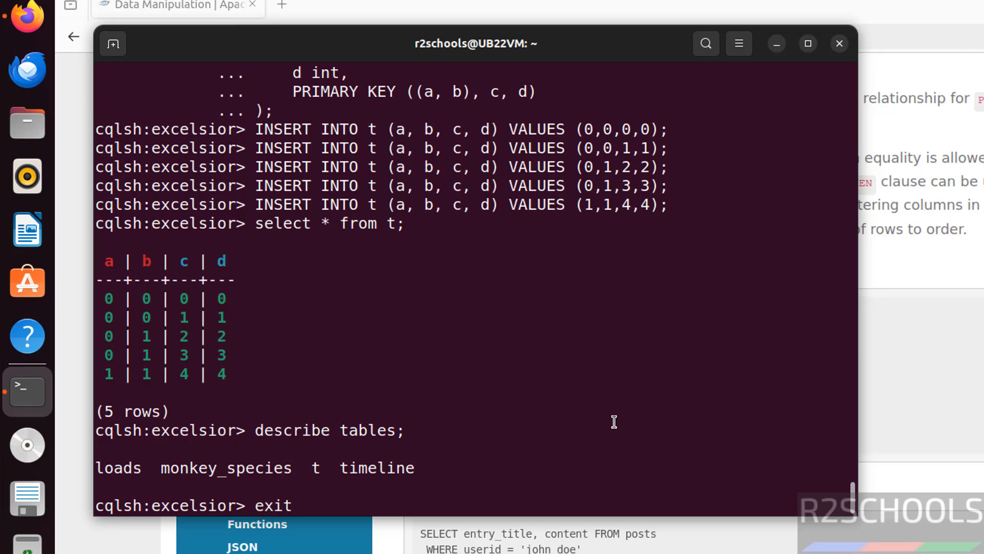
key("Return")
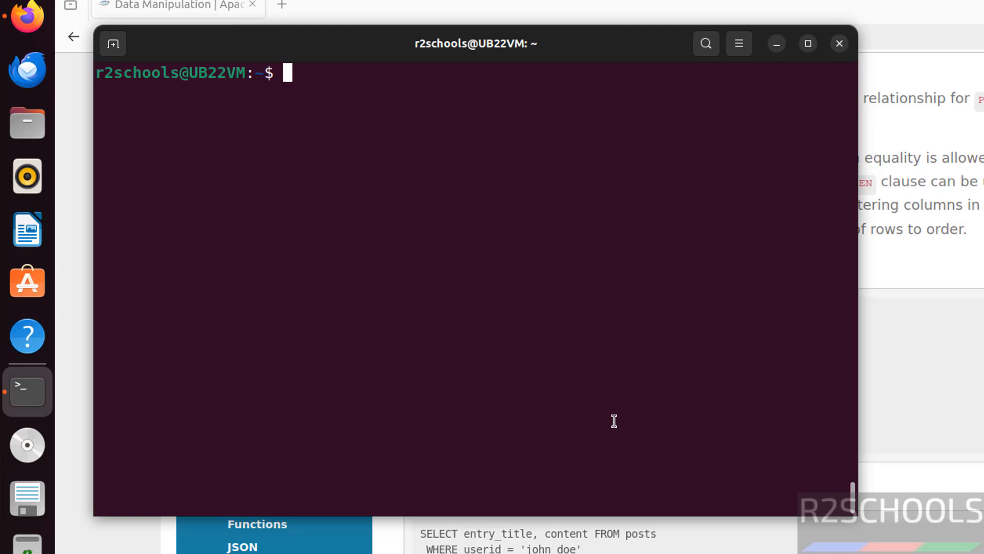
Stop Cassandra with sudo systemctl stop and see systemctl status report it inactive (dead).
type("sudo sys")
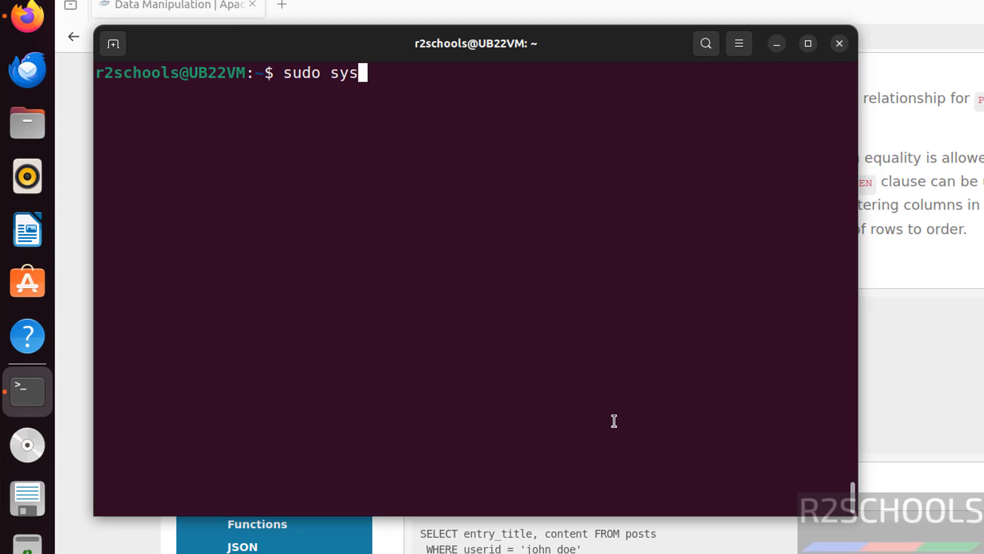
type("temctl s")
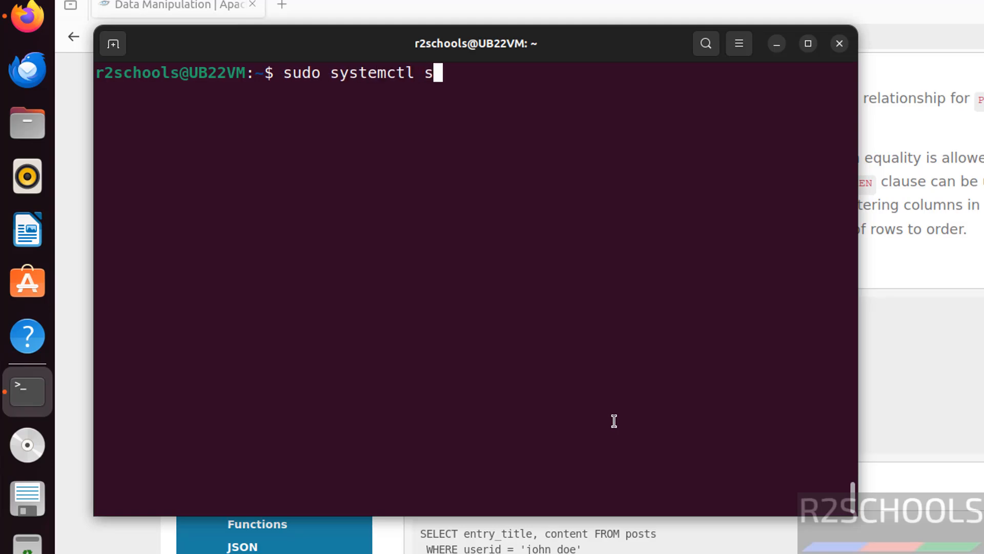
type("top cassadn")
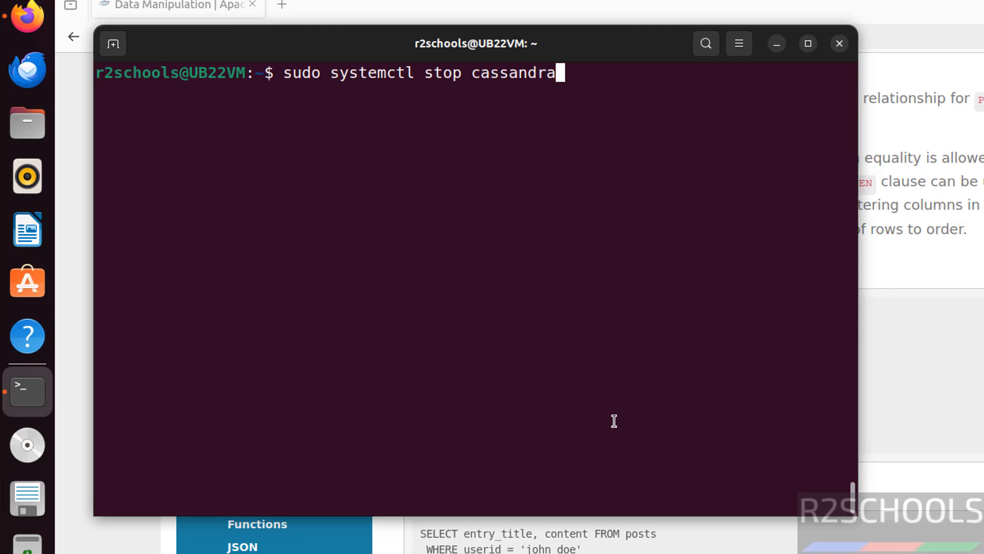
key("Return")
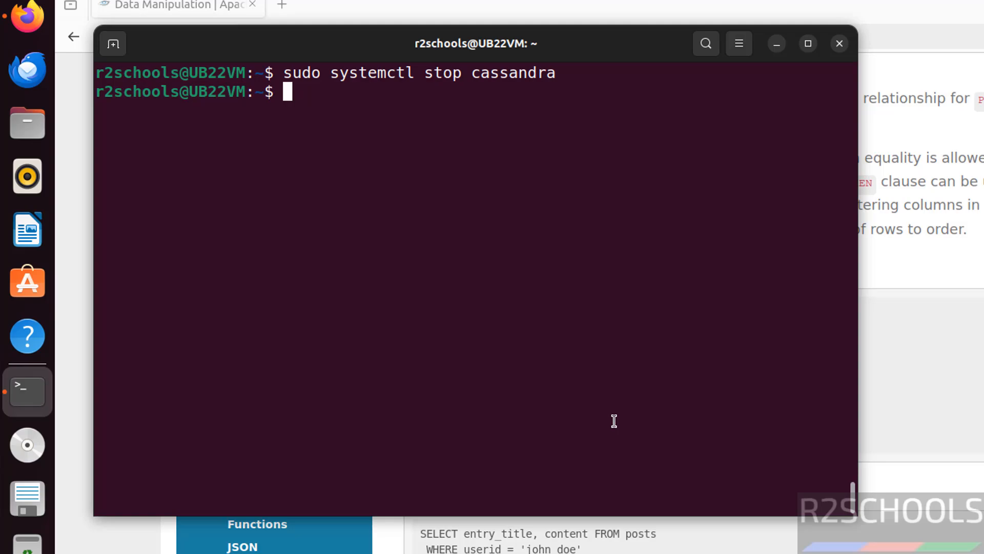
type("sudo systemctl status cassandra.service")
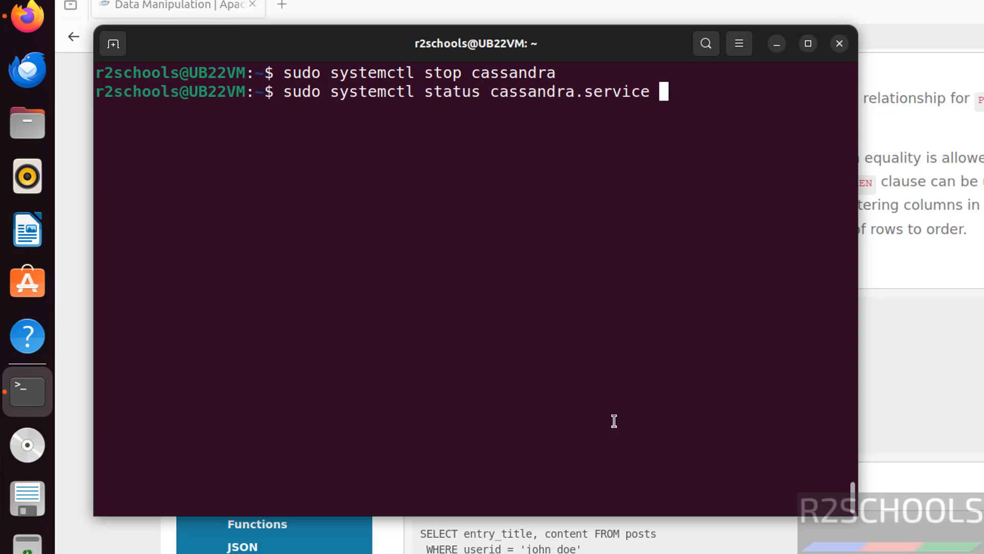
key("Return")
type("node")
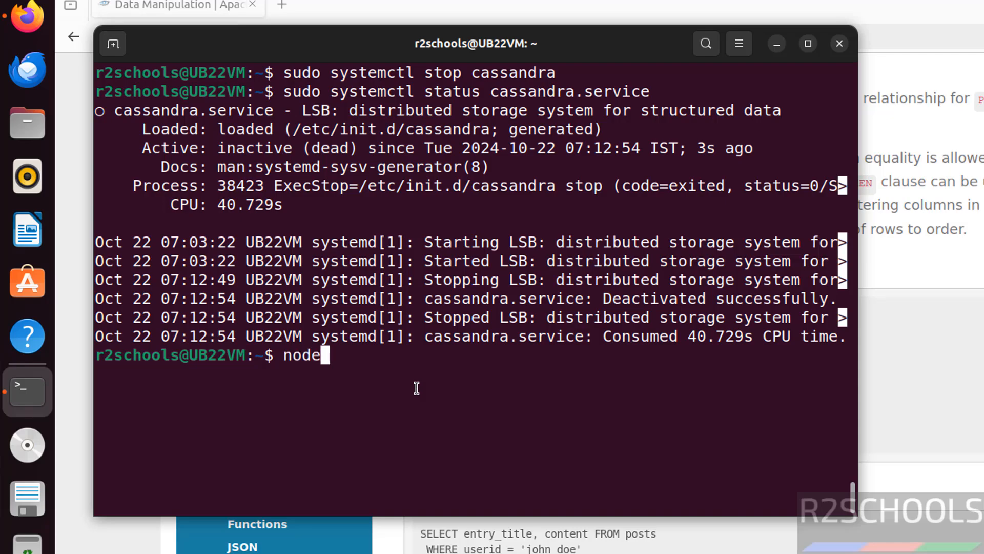
Confirm nodetool status and cqlsh both fail with connection refused.
type("tool stat")
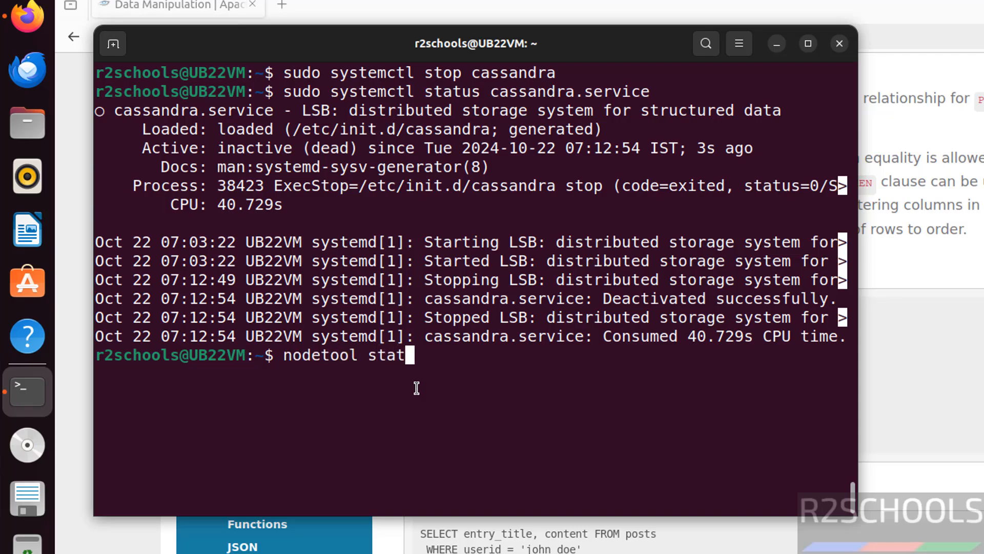
key("Return")
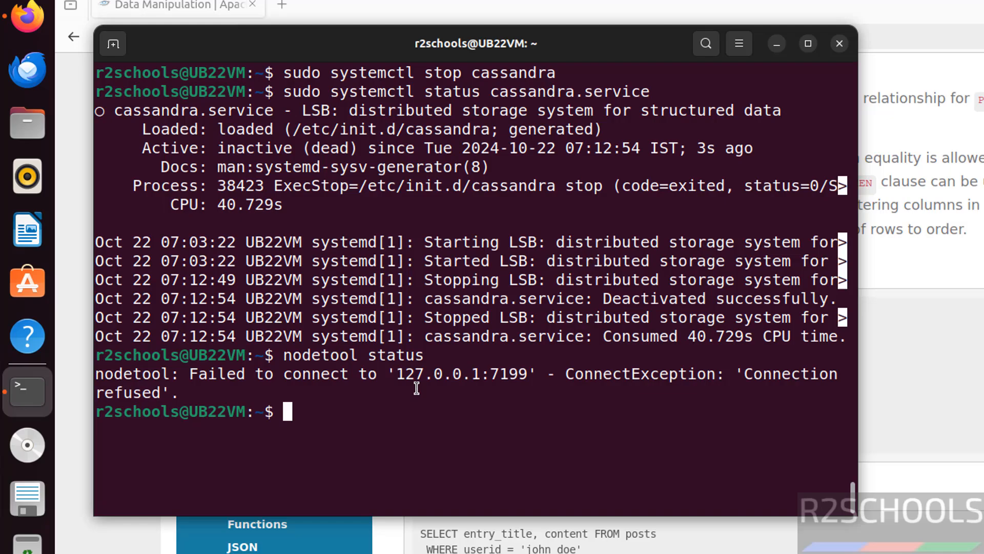
mouse_move(456, 376)
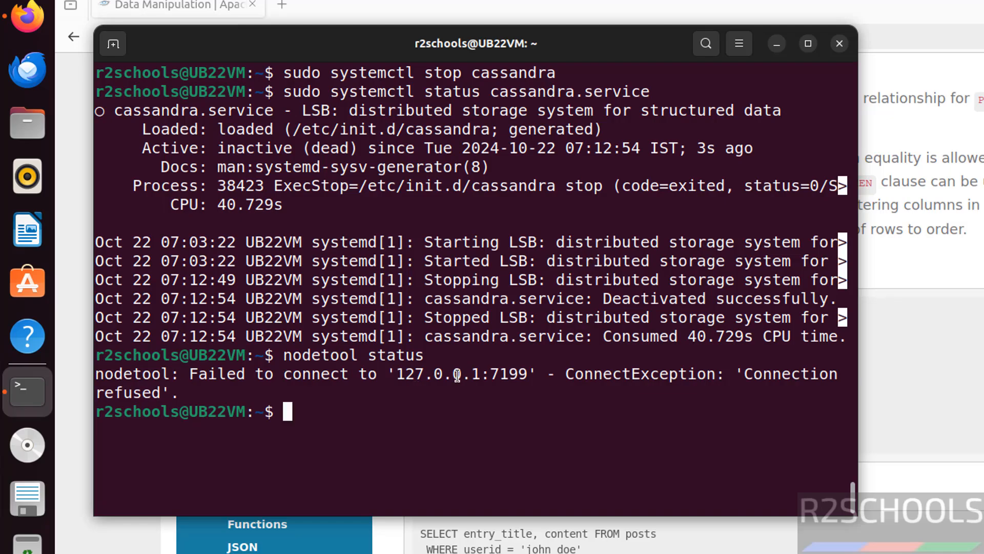
mouse_move(378, 391)
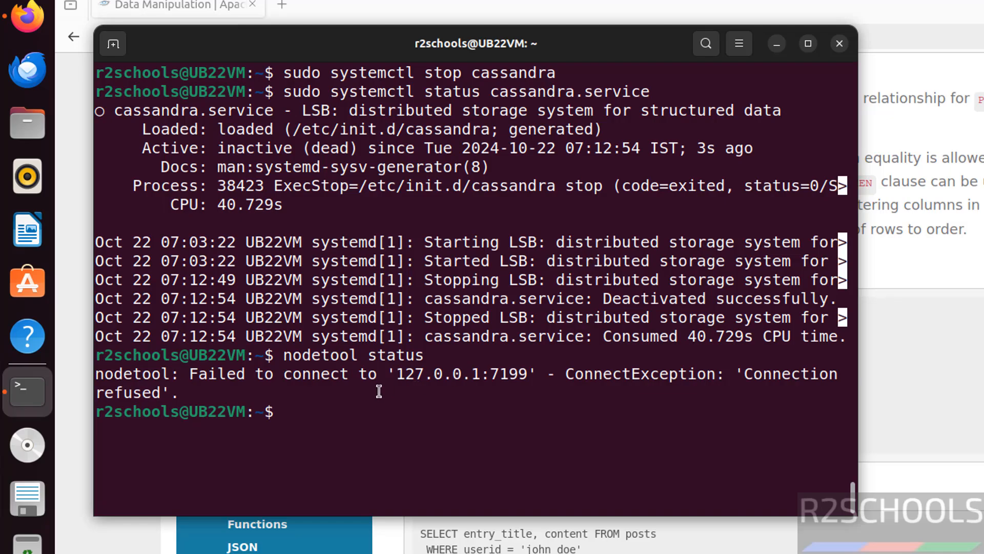
type("cq")
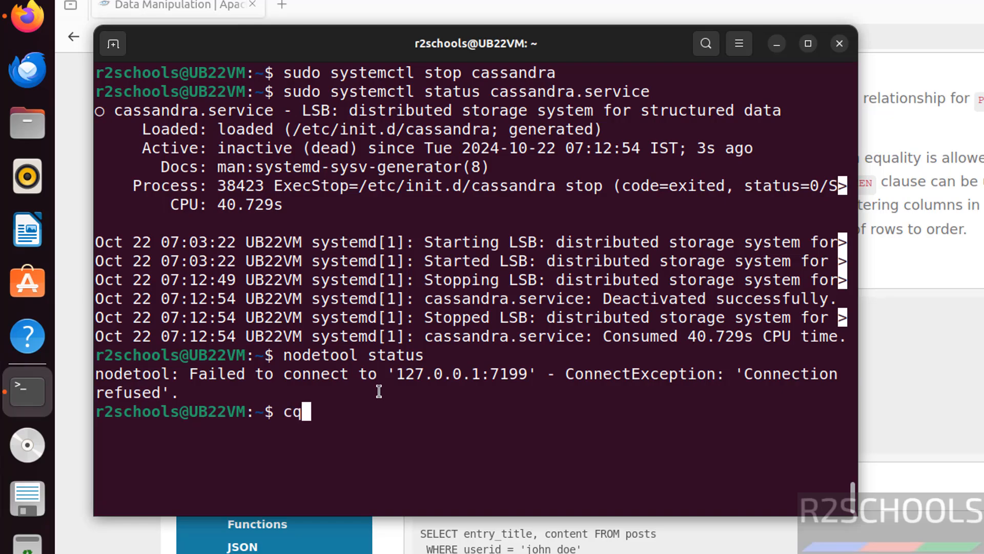
type("lsh")
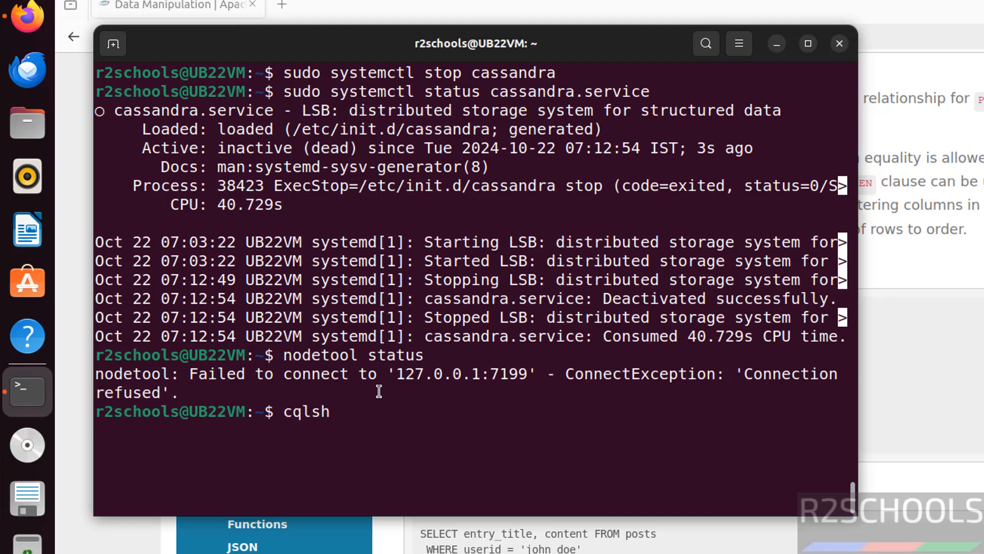
key("Return")
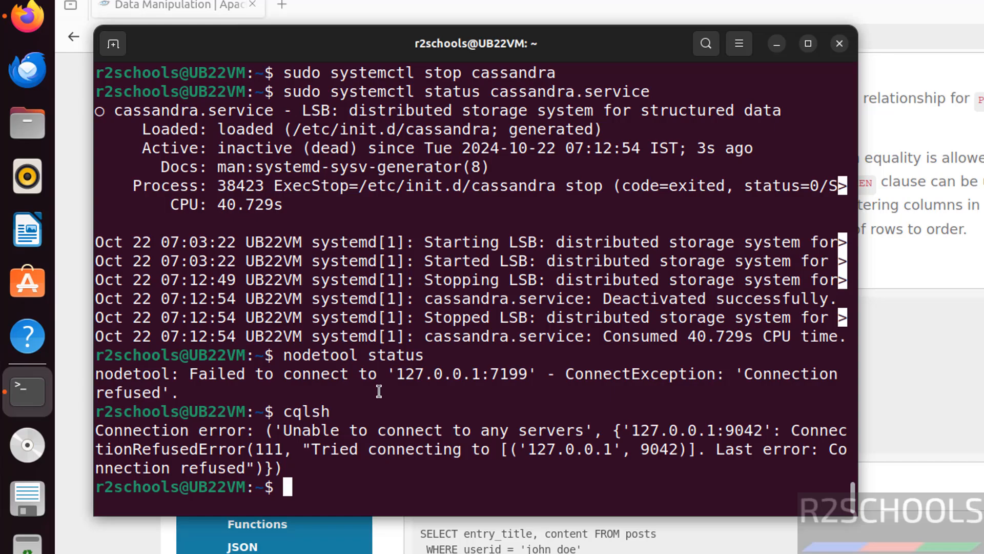
Start Cassandra with sudo systemctl start and check it reports active (running).
type("sudo systemc")
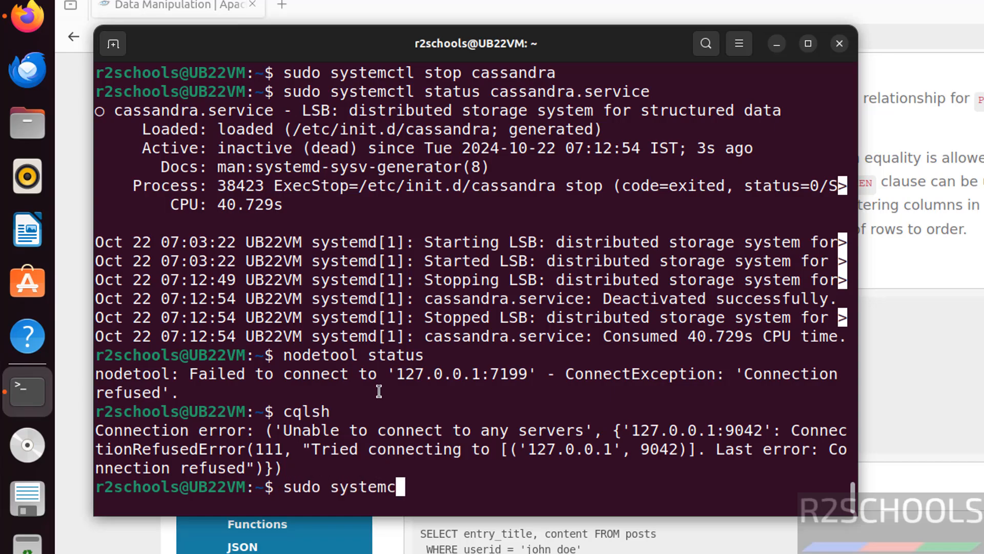
type("tl start ca")
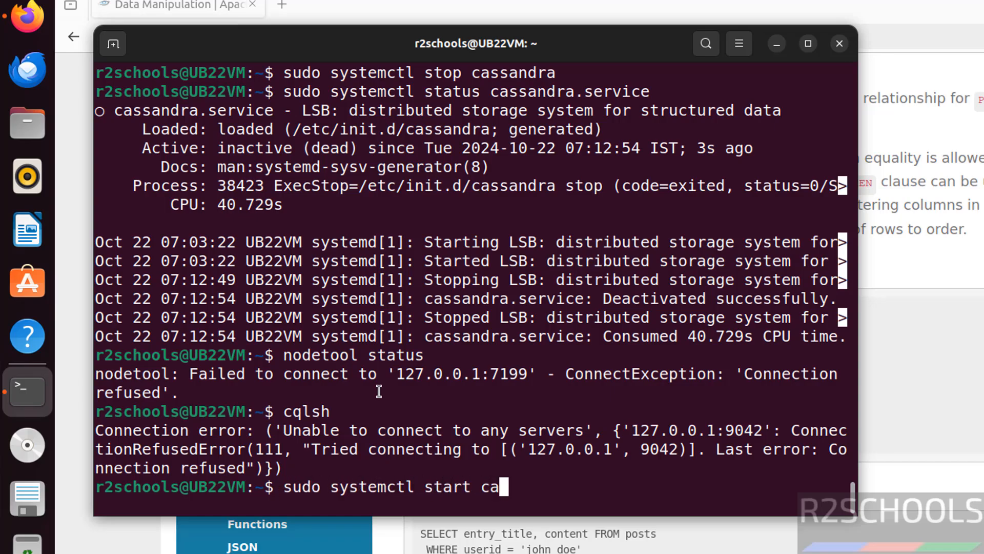
type("ssandra")
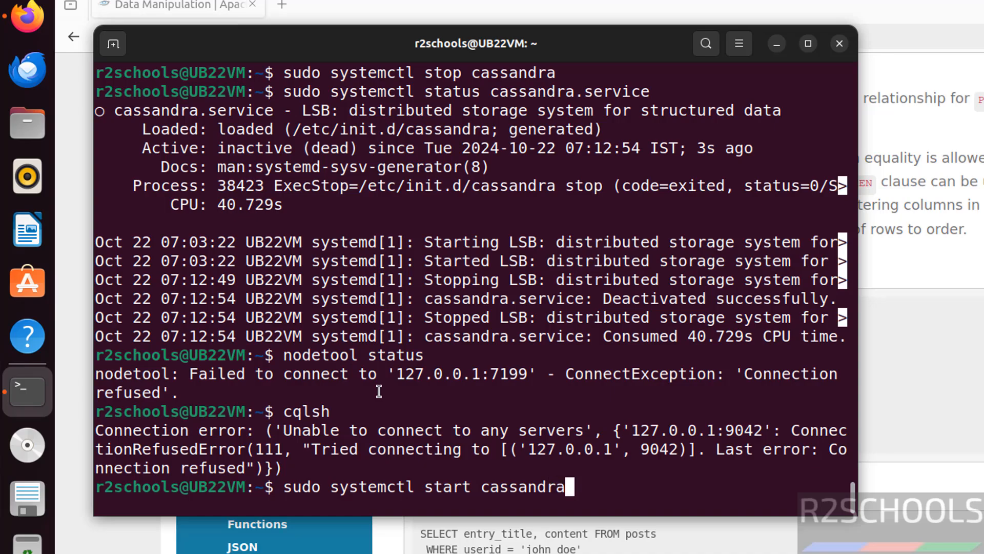
key("Return")
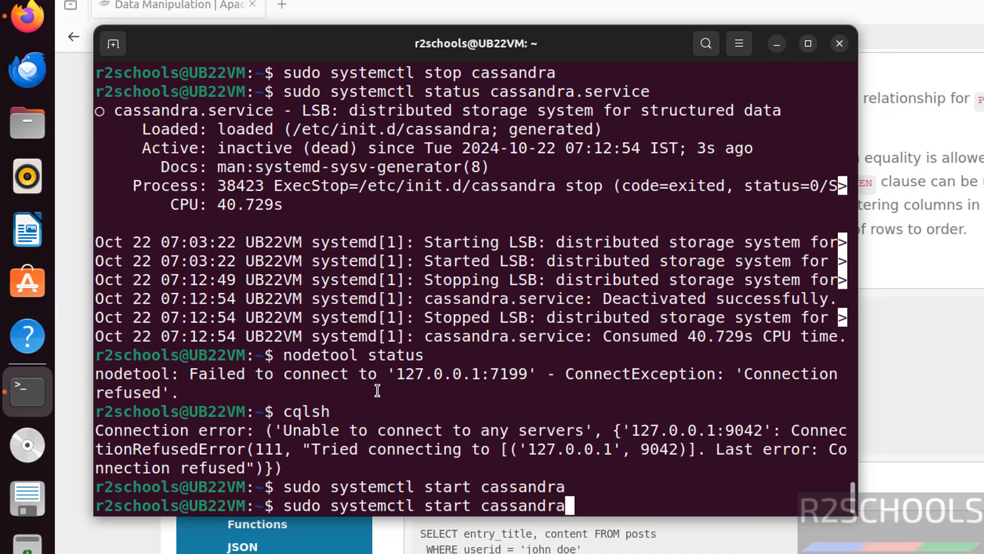
type("nodetool status")
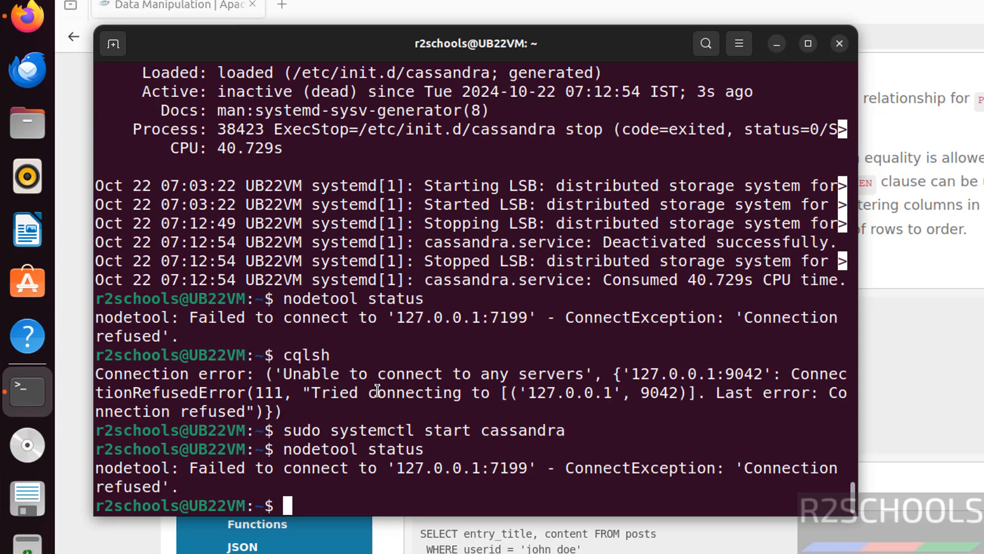
type("sudo systemctl start cassandra")
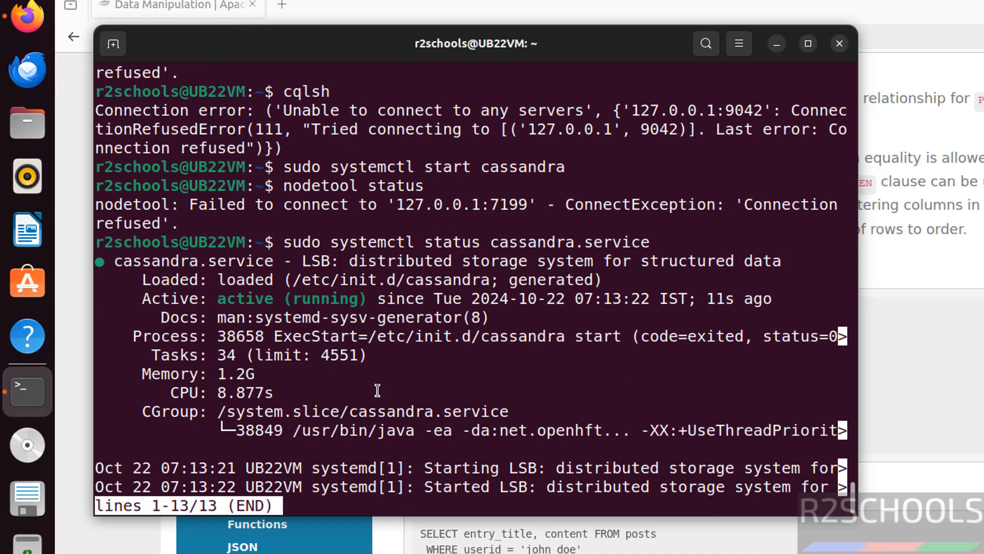
Reconnect cqlsh to Test Cluster, exit it, and verify with nodetool status.
type("qlsh")
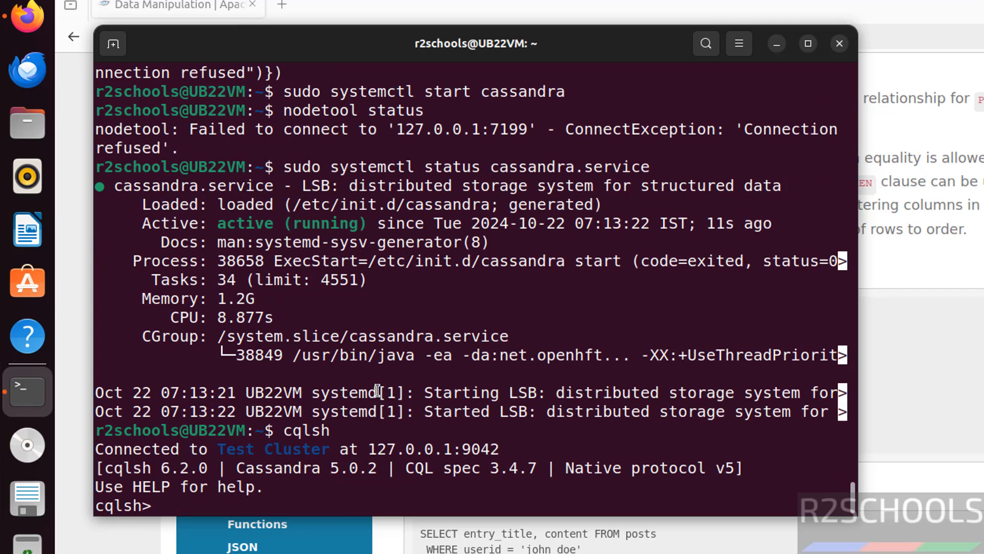
type("exit")
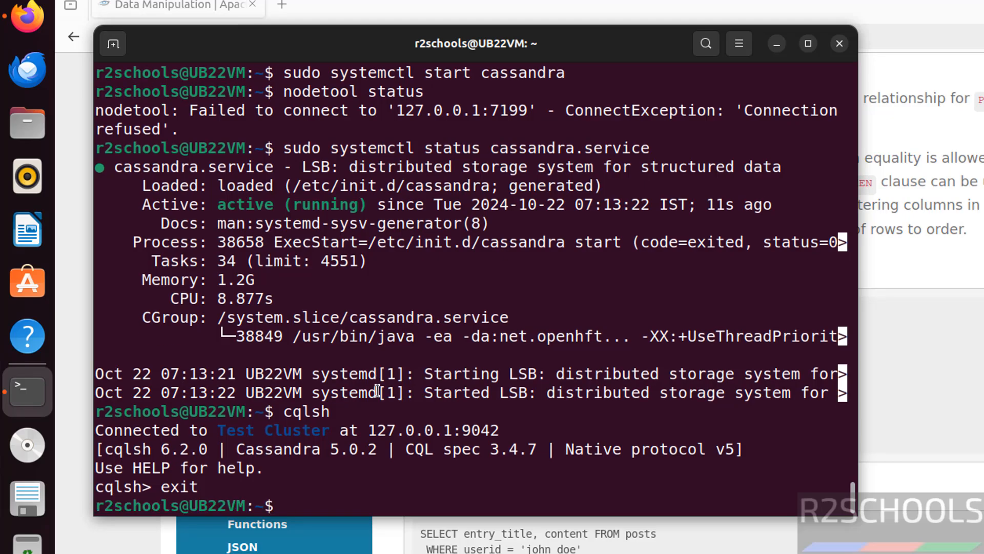
type("nodetool status")
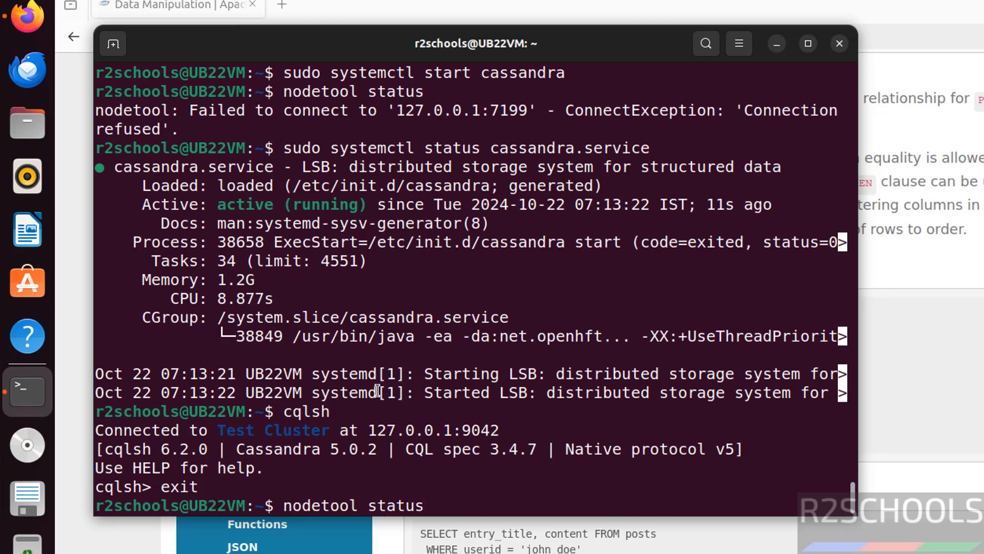
key("Return")
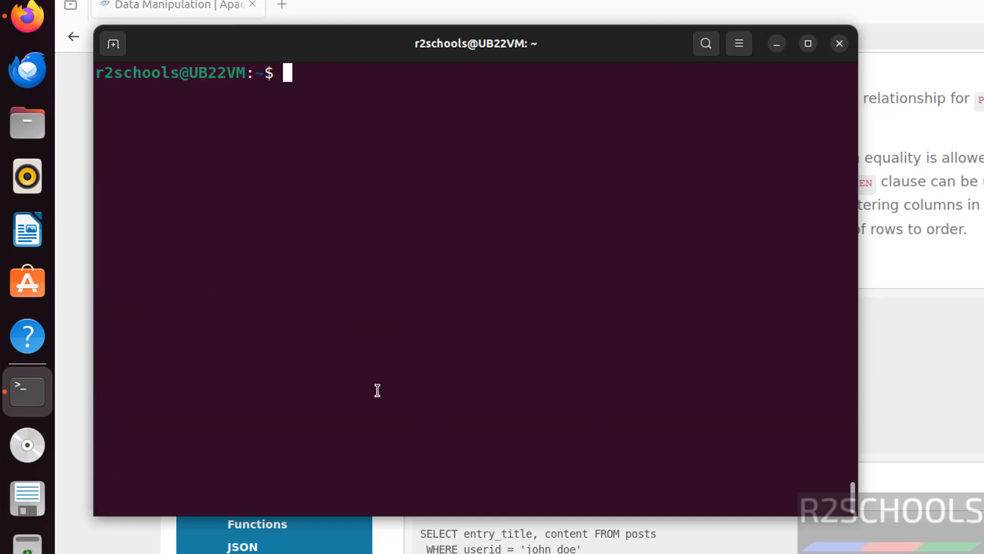
Restart Cassandra with sudo systemctl restart cassandra.
type("sudo sys")
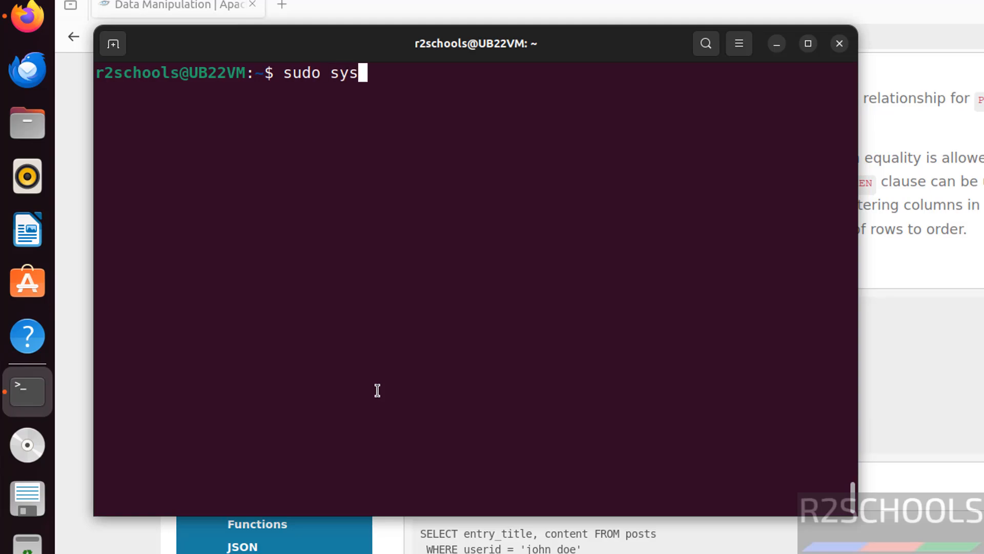
type("temctl re")
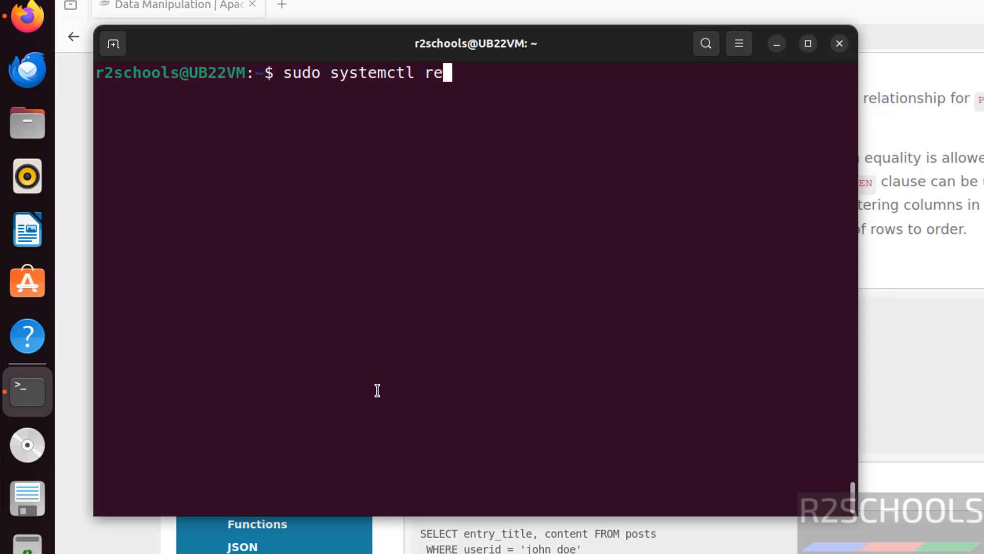
type("start cass")
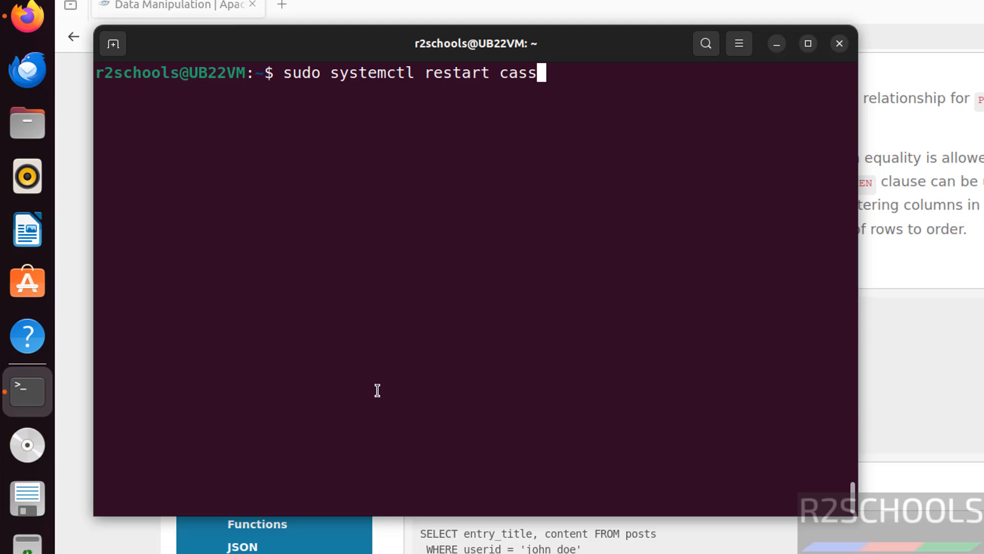
type("andra")
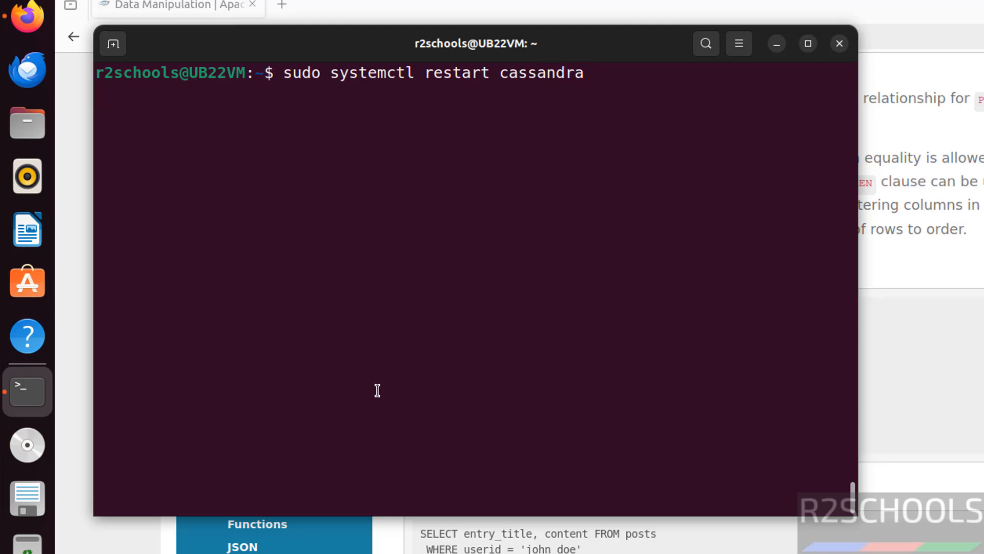
Confirm the service is active and nodetool reports the local node Up/Normal.
type("cqlsh")
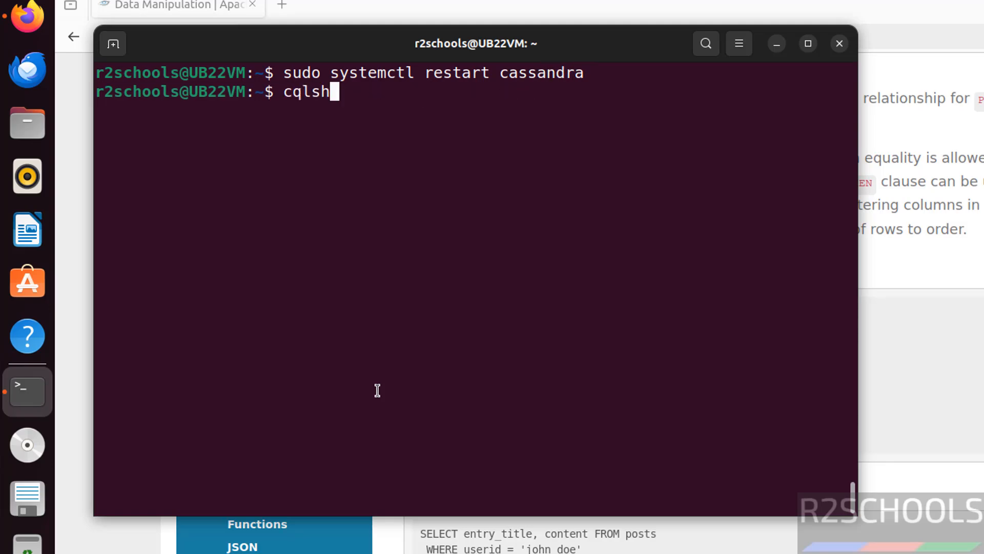
key("Return")
type("nodetool status")
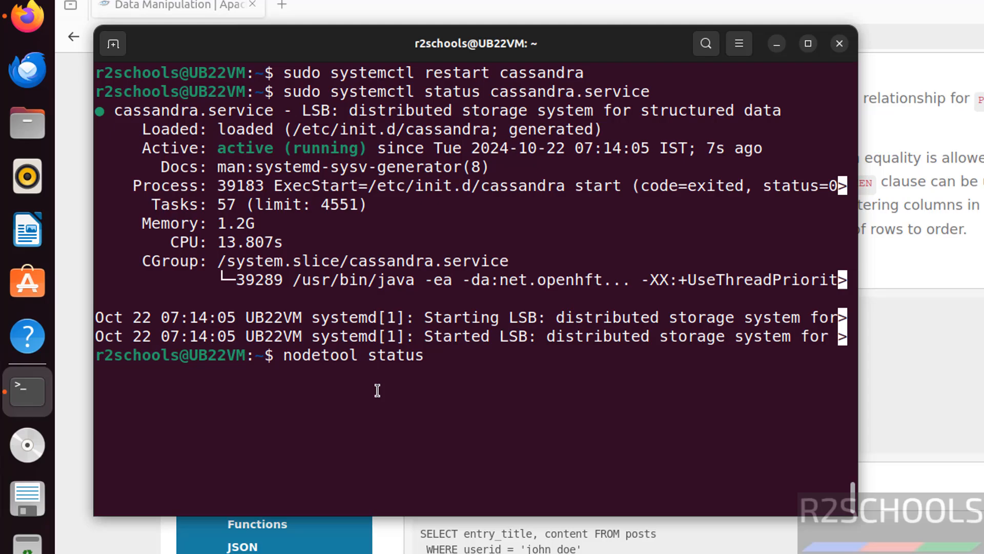
key("Return")
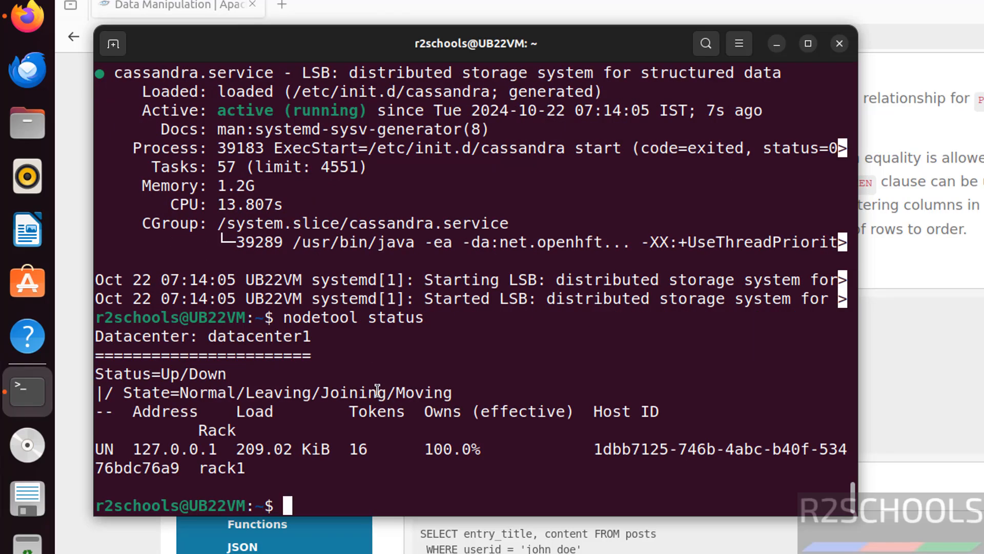